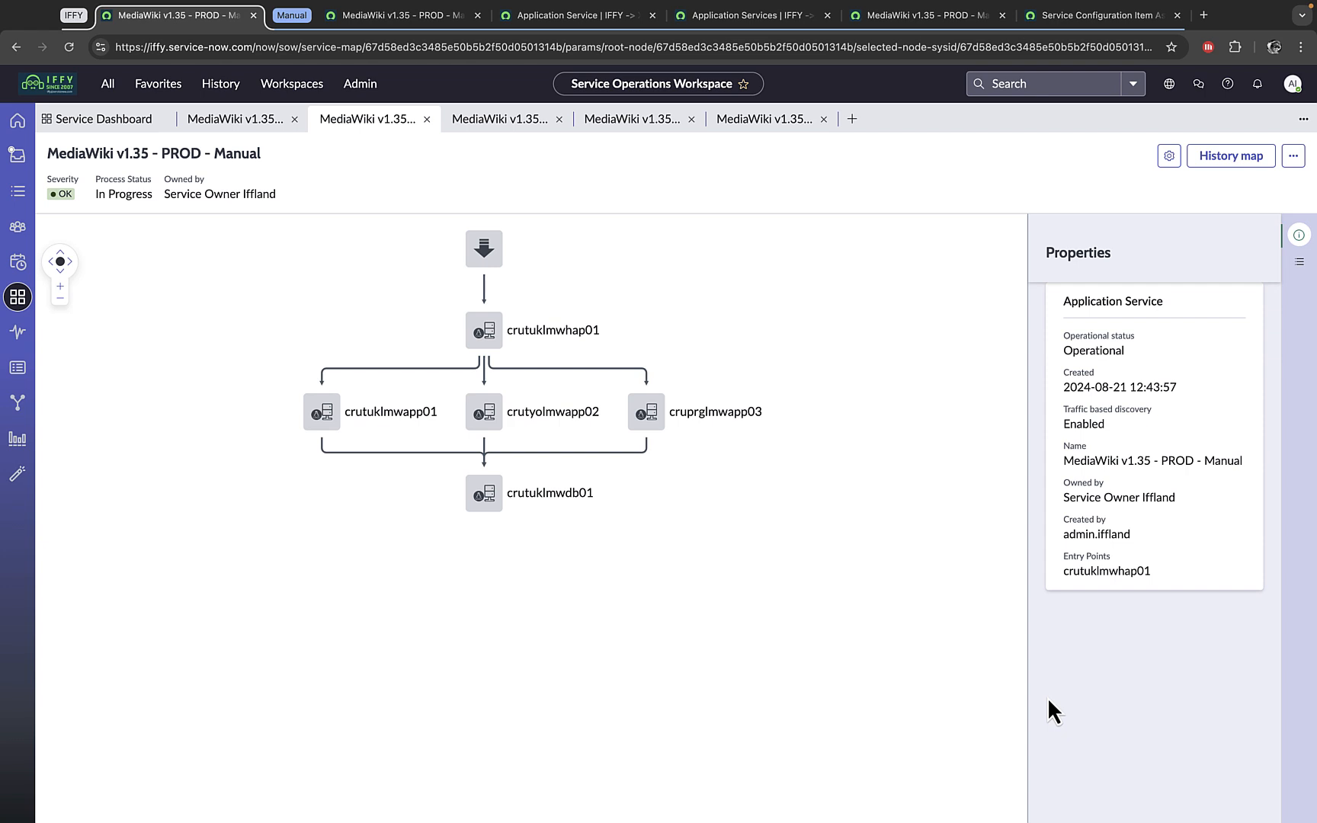
{"action": "mouse_move", "coordinate": [870, 624]}
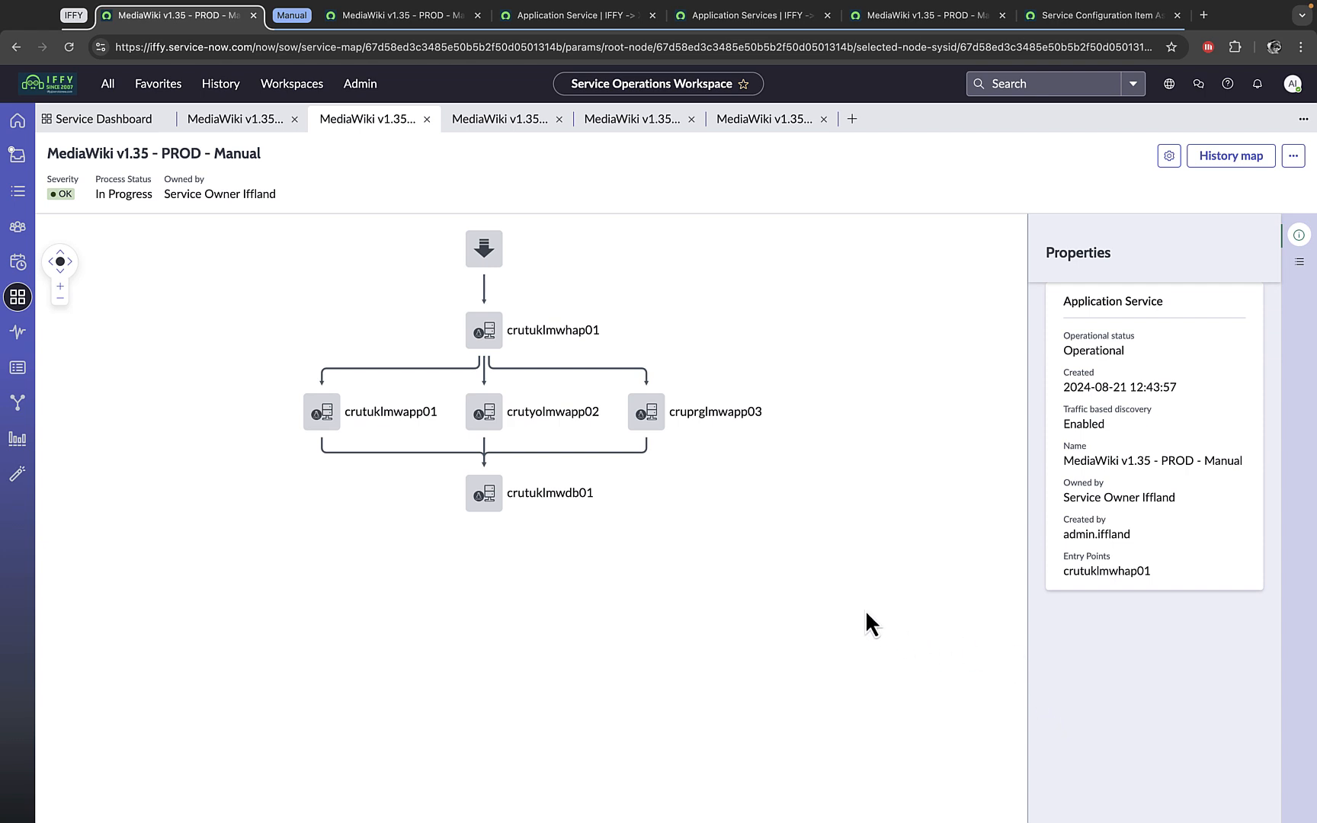
{"action": "mouse_move", "coordinate": [766, 585]}
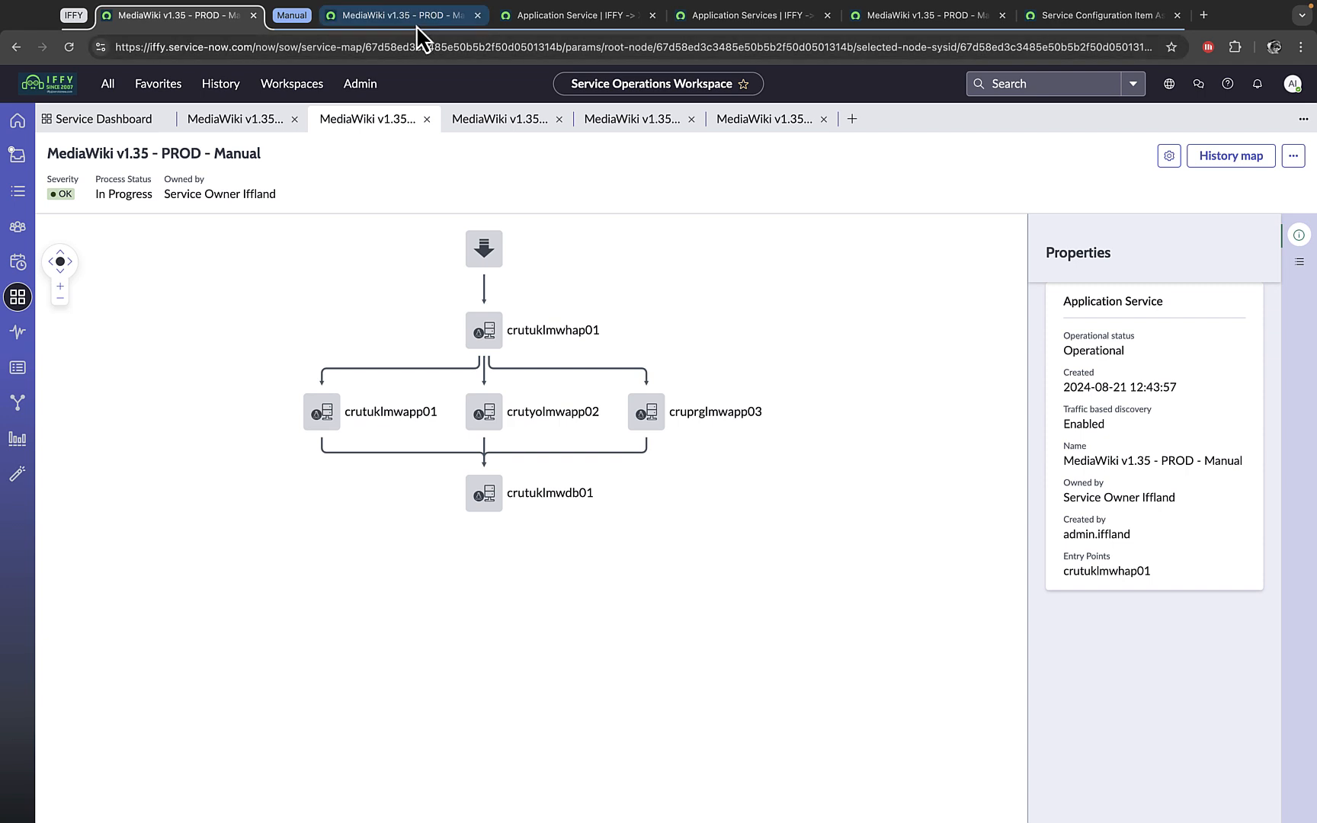
Review the MediaWiki v1.35 PROD Manual service record down to its single Manual Endpoint entry point.
{"action": "left_click", "coordinate": [402, 16]}
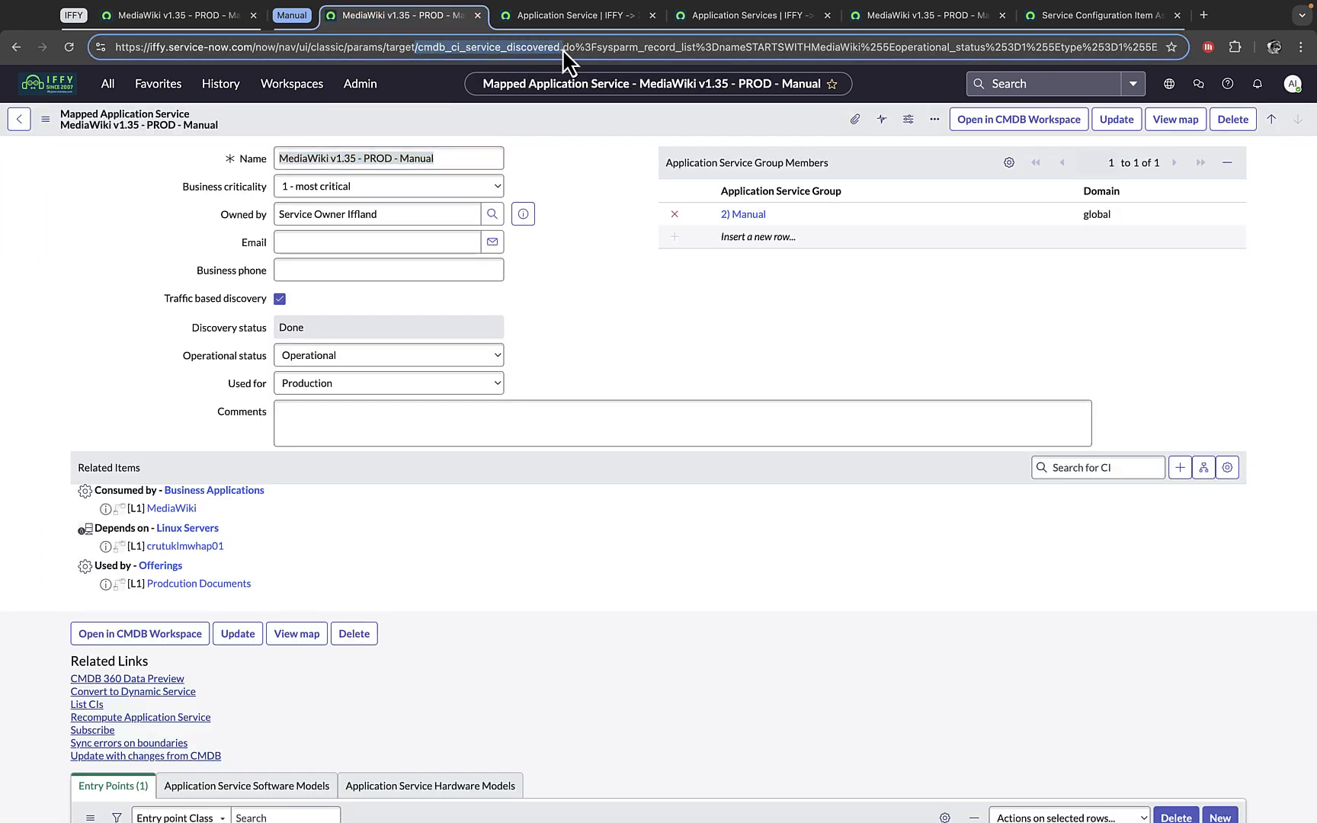
{"action": "mouse_move", "coordinate": [606, 243]}
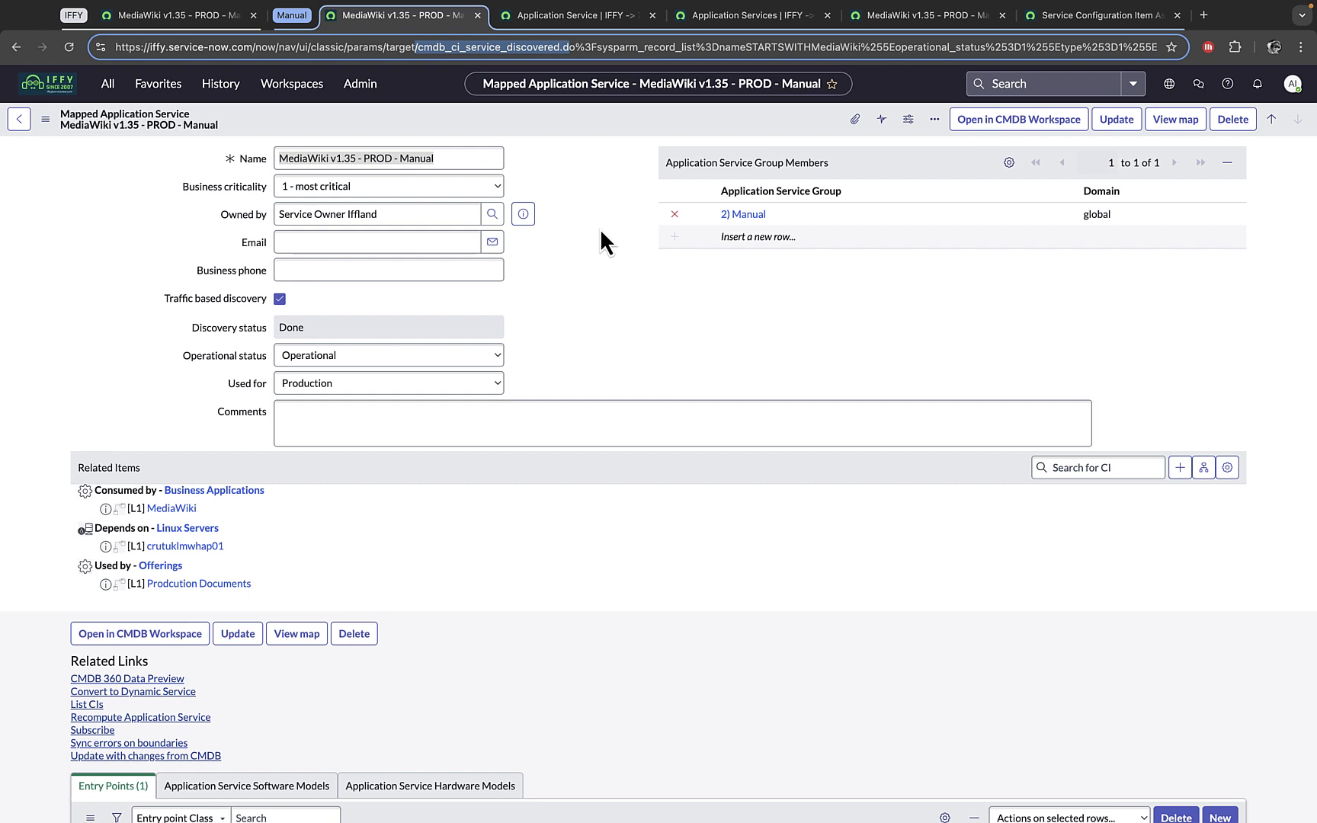
{"action": "mouse_move", "coordinate": [584, 524]}
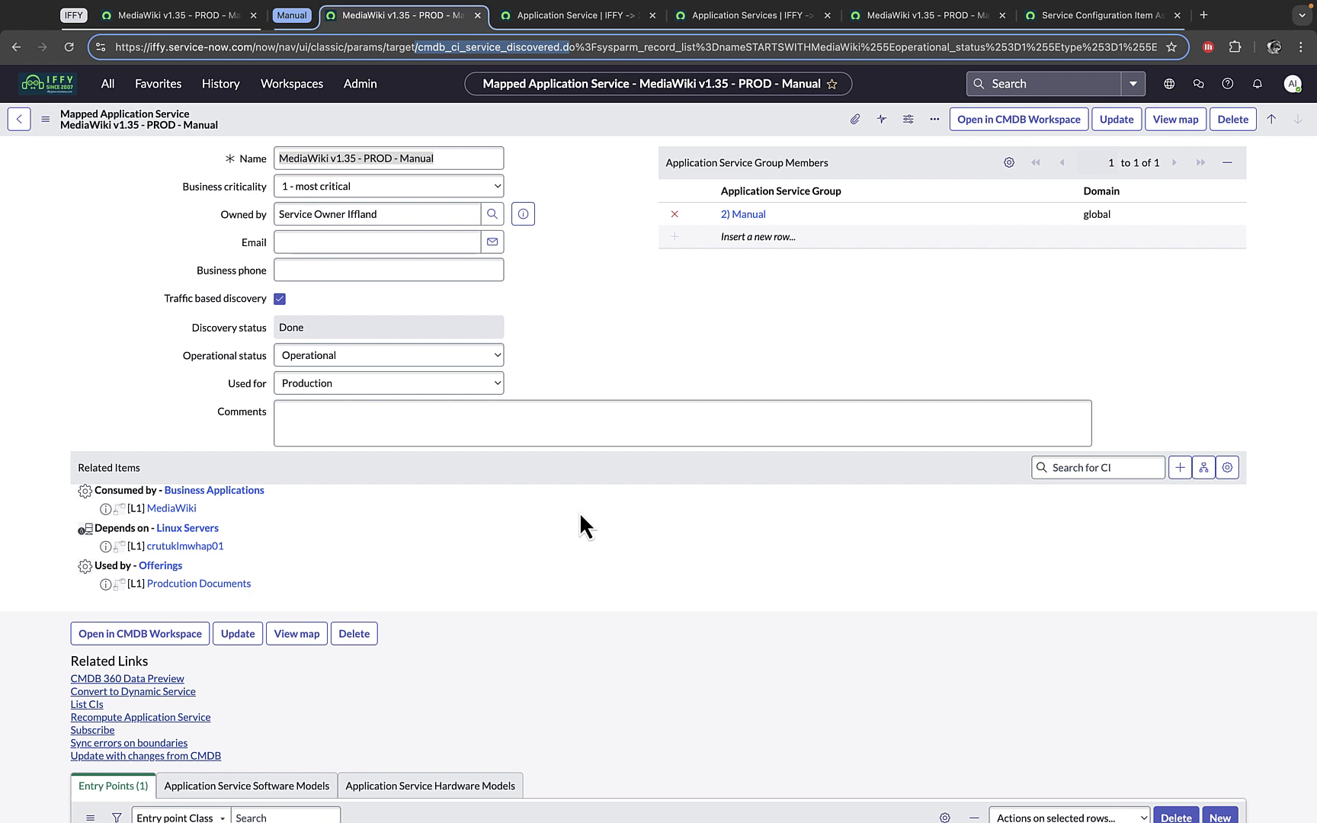
{"action": "mouse_move", "coordinate": [572, 537]}
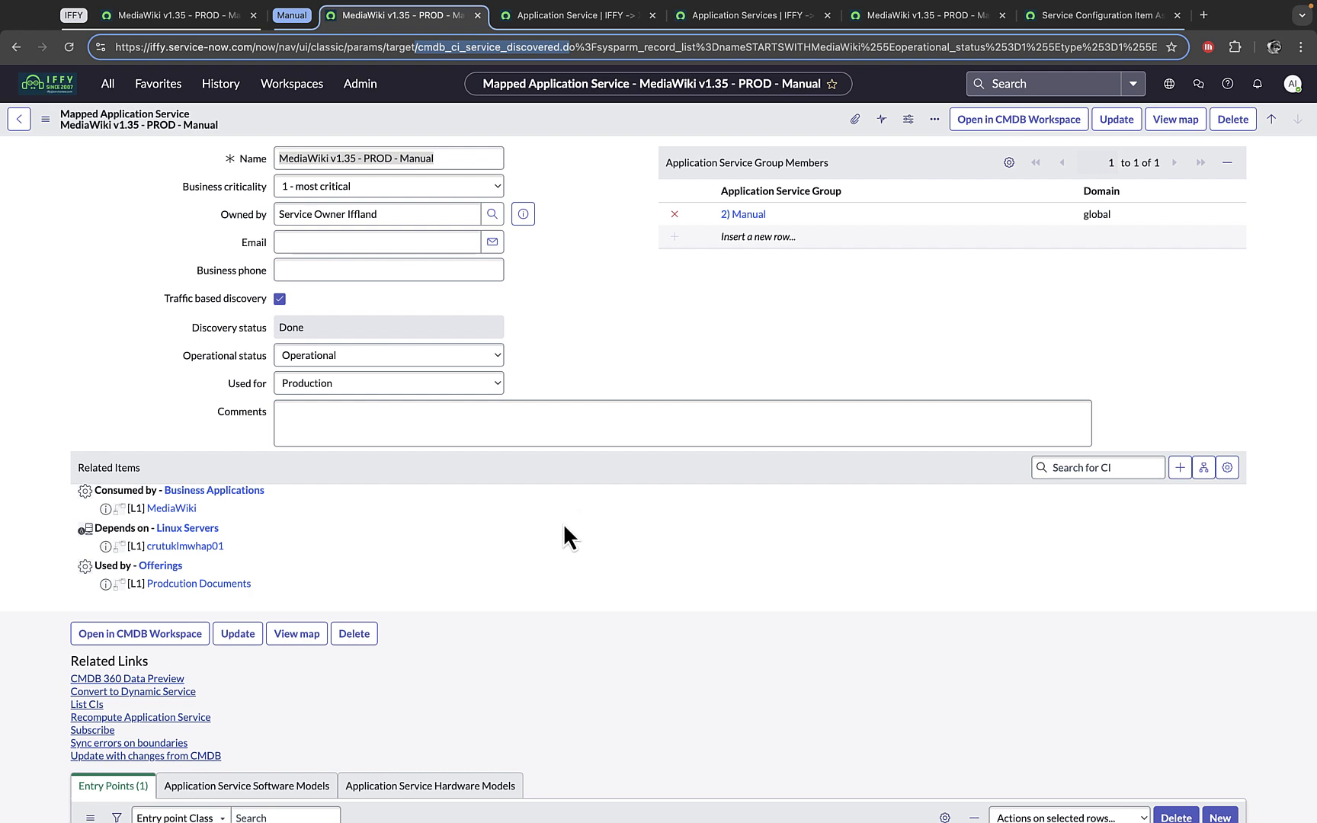
{"action": "scroll", "scroll_direction": "down", "scroll_amount": 3}
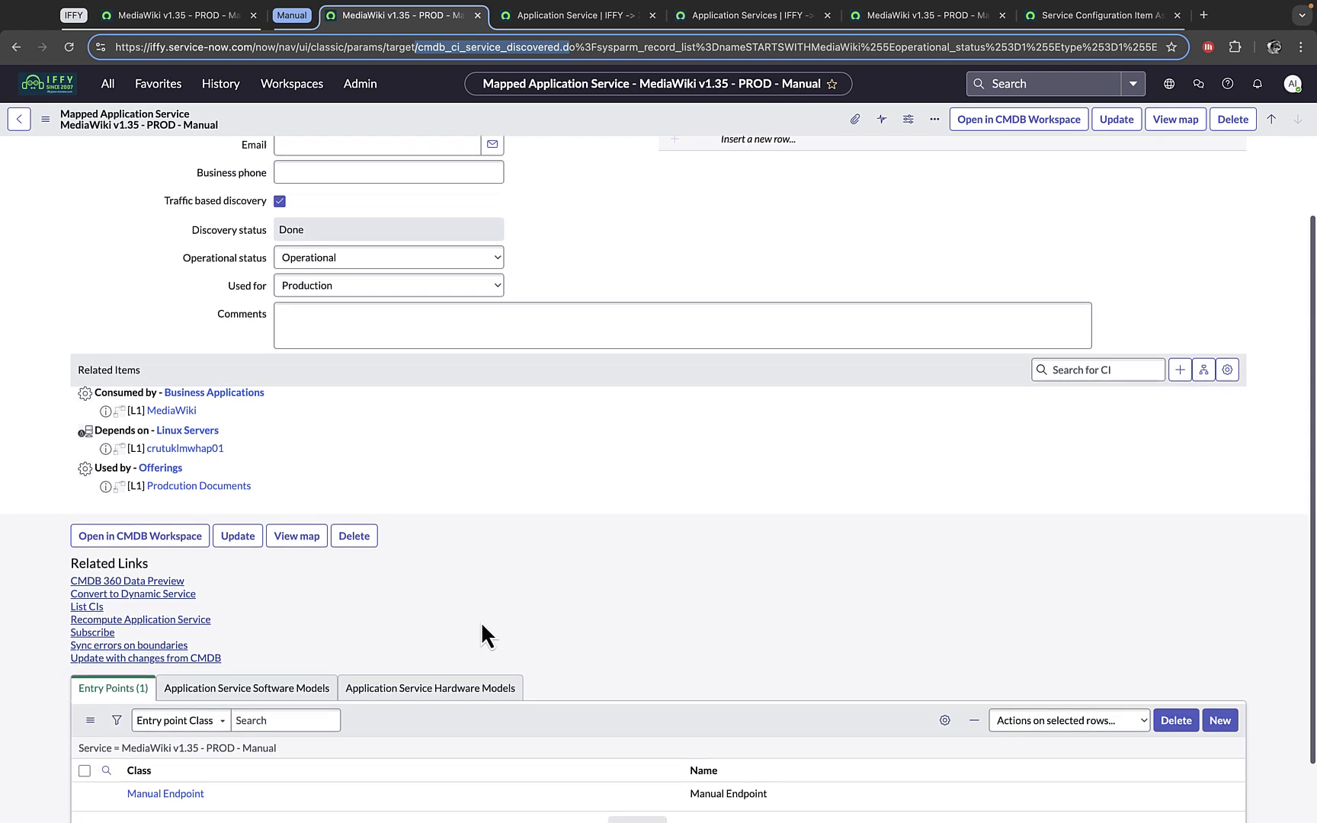
{"action": "scroll", "scroll_direction": "down", "scroll_amount": 3}
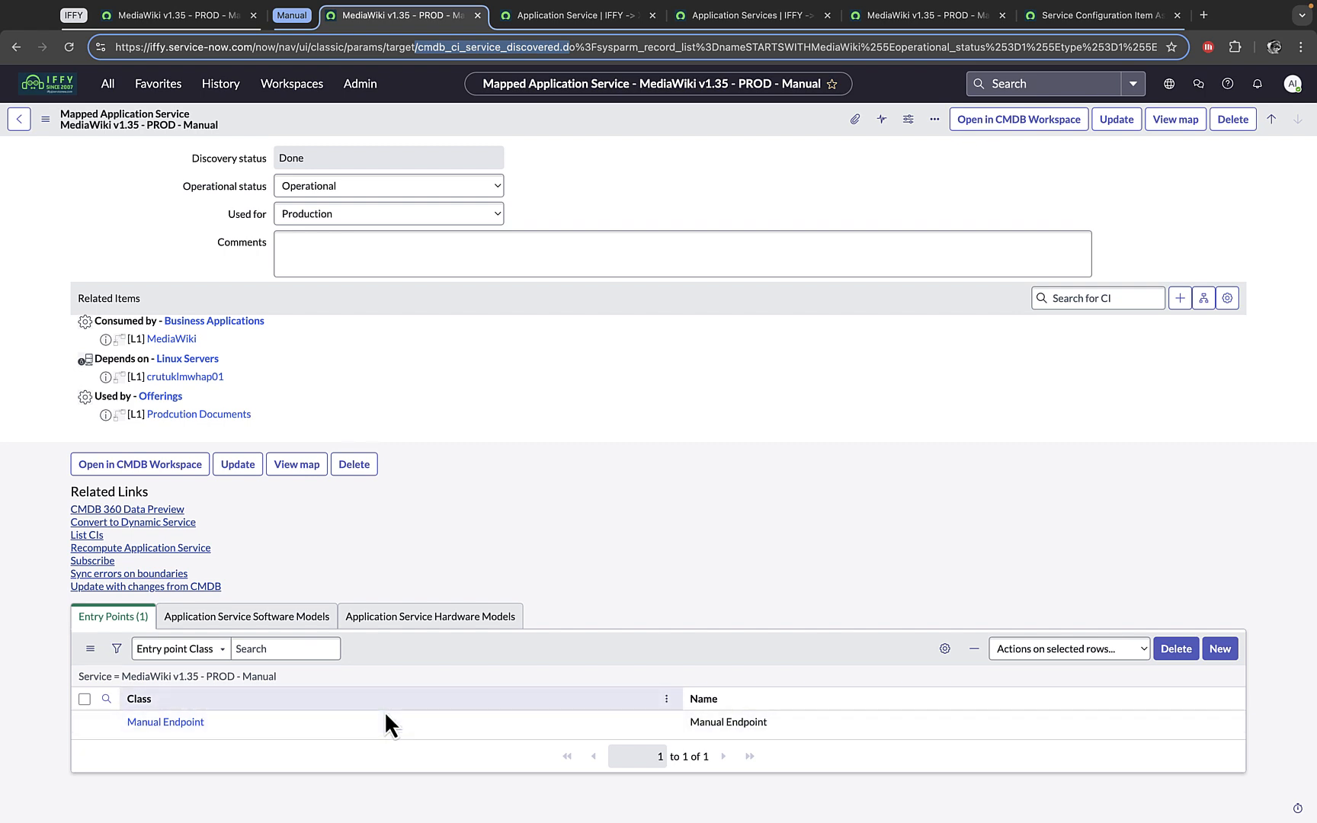
{"action": "mouse_move", "coordinate": [823, 674]}
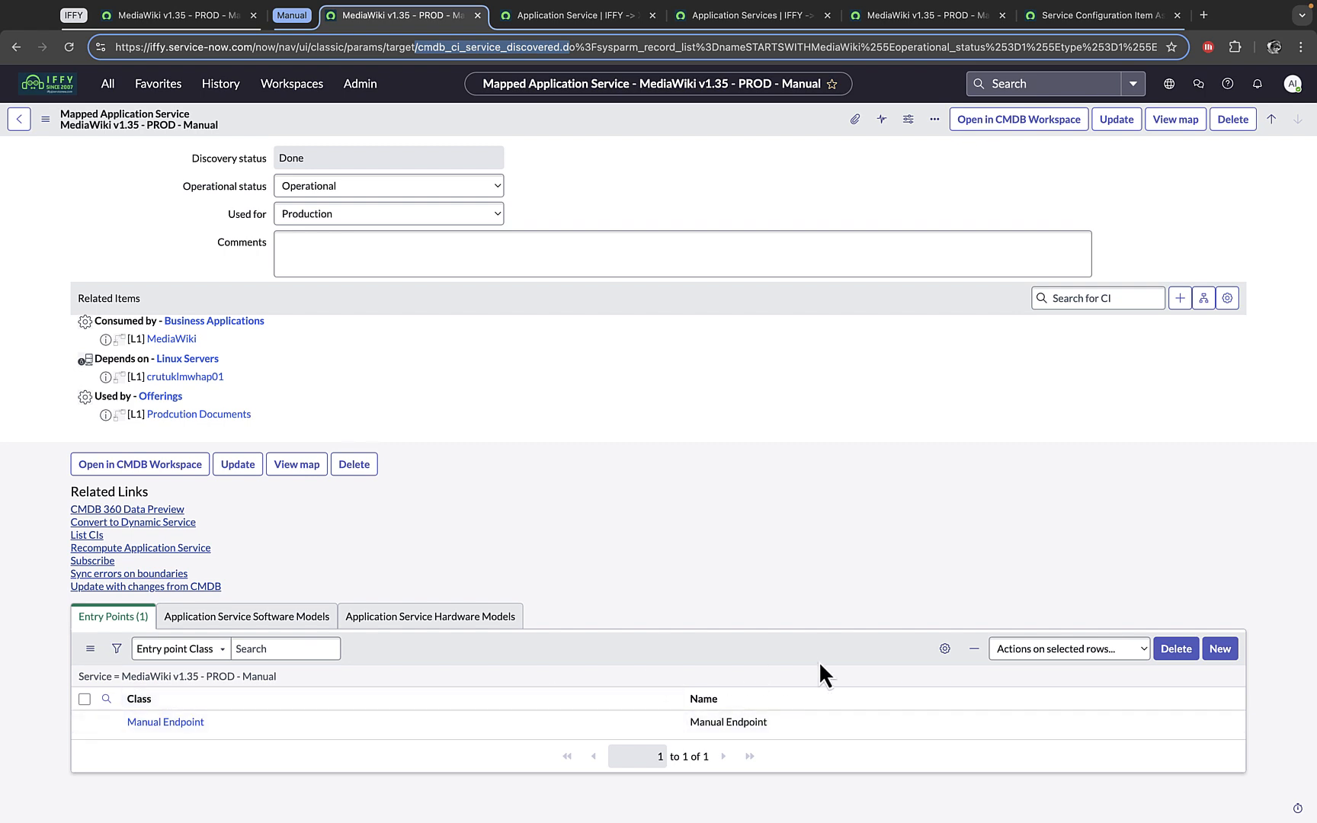
{"action": "mouse_move", "coordinate": [835, 663]}
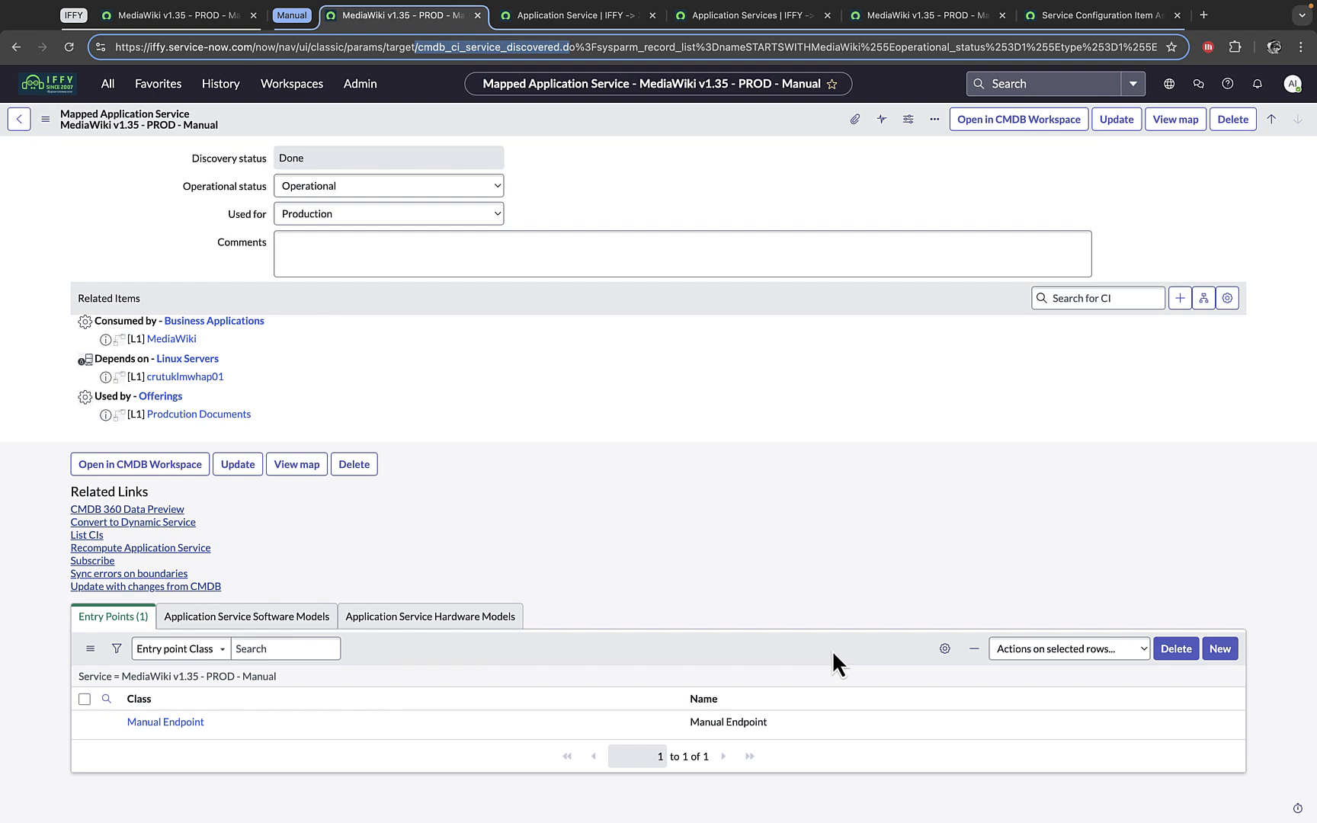
{"action": "mouse_move", "coordinate": [797, 611]}
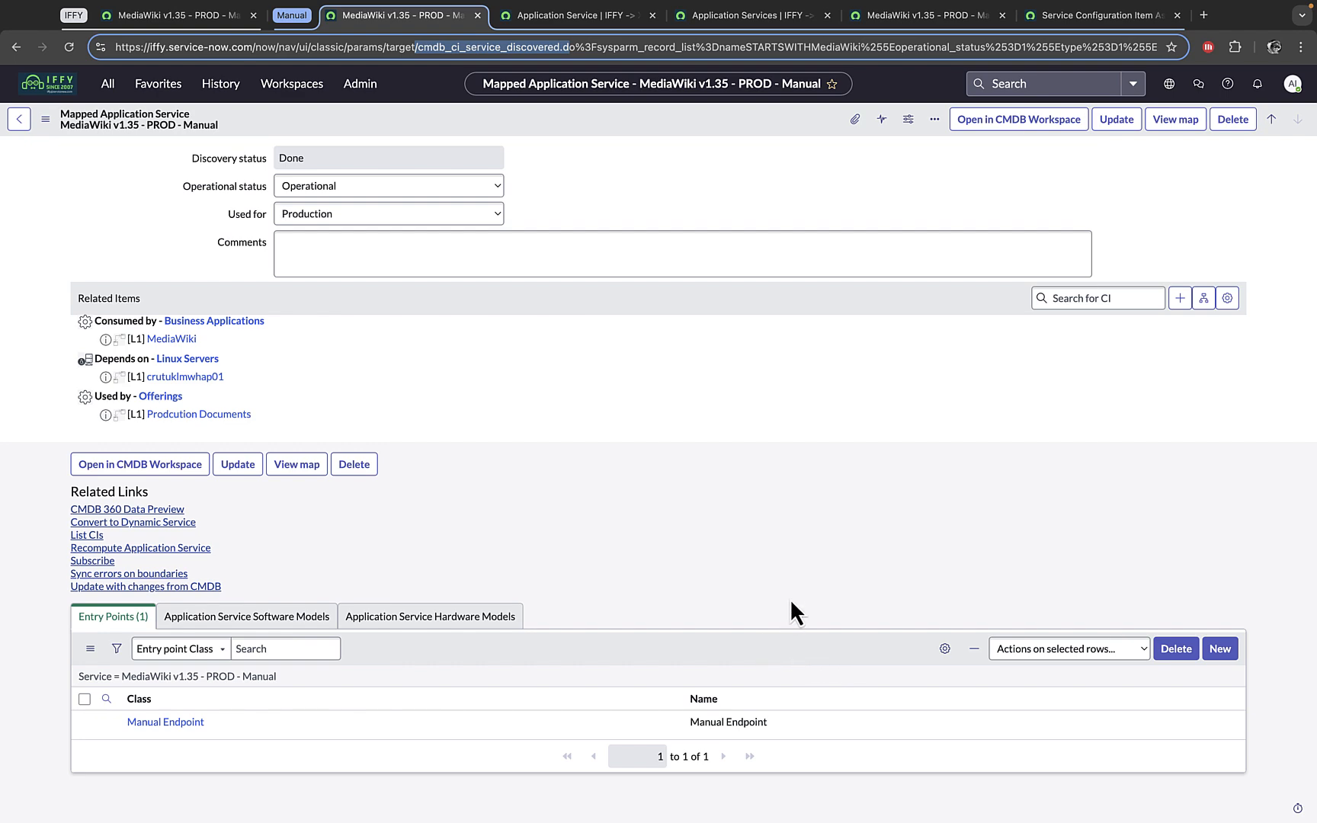
{"action": "scroll", "scroll_direction": "up", "scroll_amount": 3}
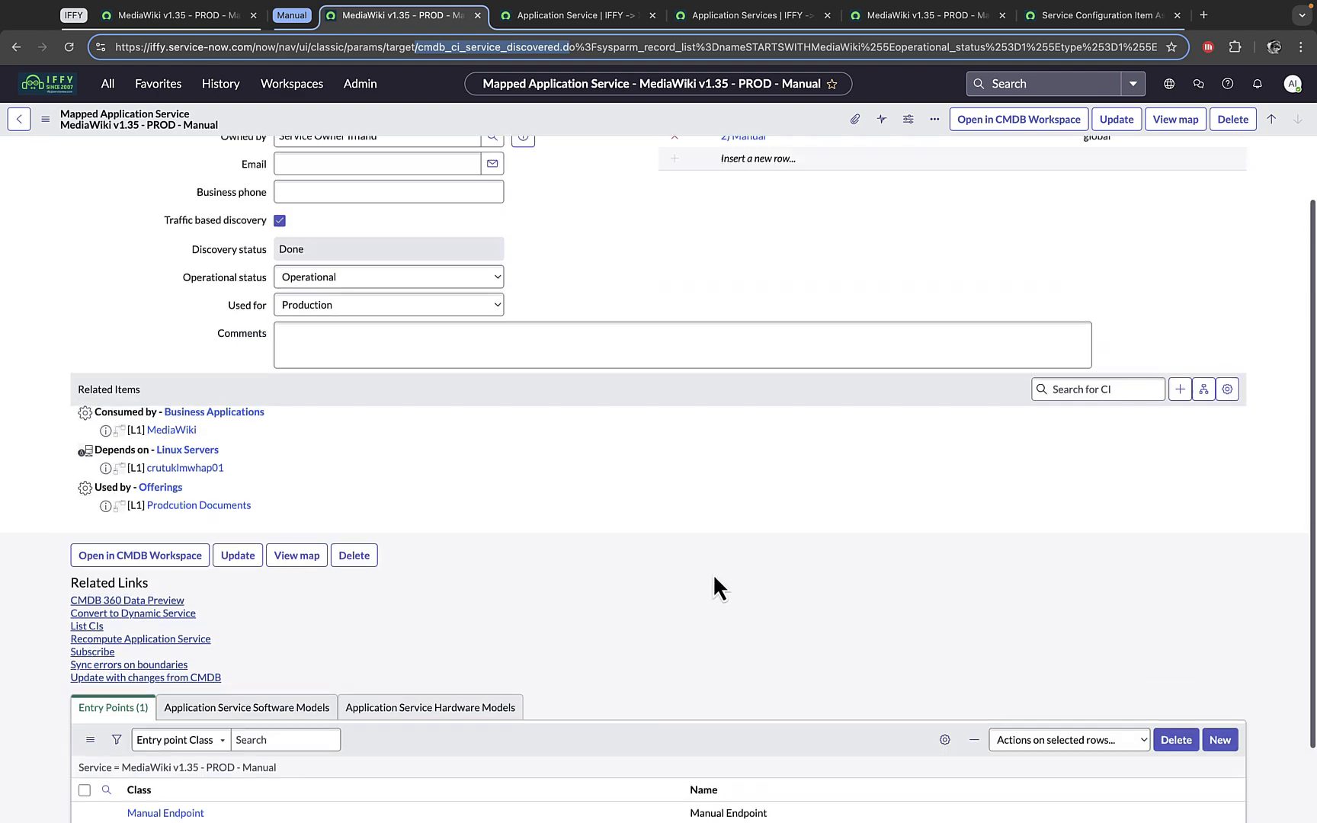
Show the service record in the Application Service workspace with crutuklmwhap01 as its entry point.
{"action": "left_click", "coordinate": [578, 16]}
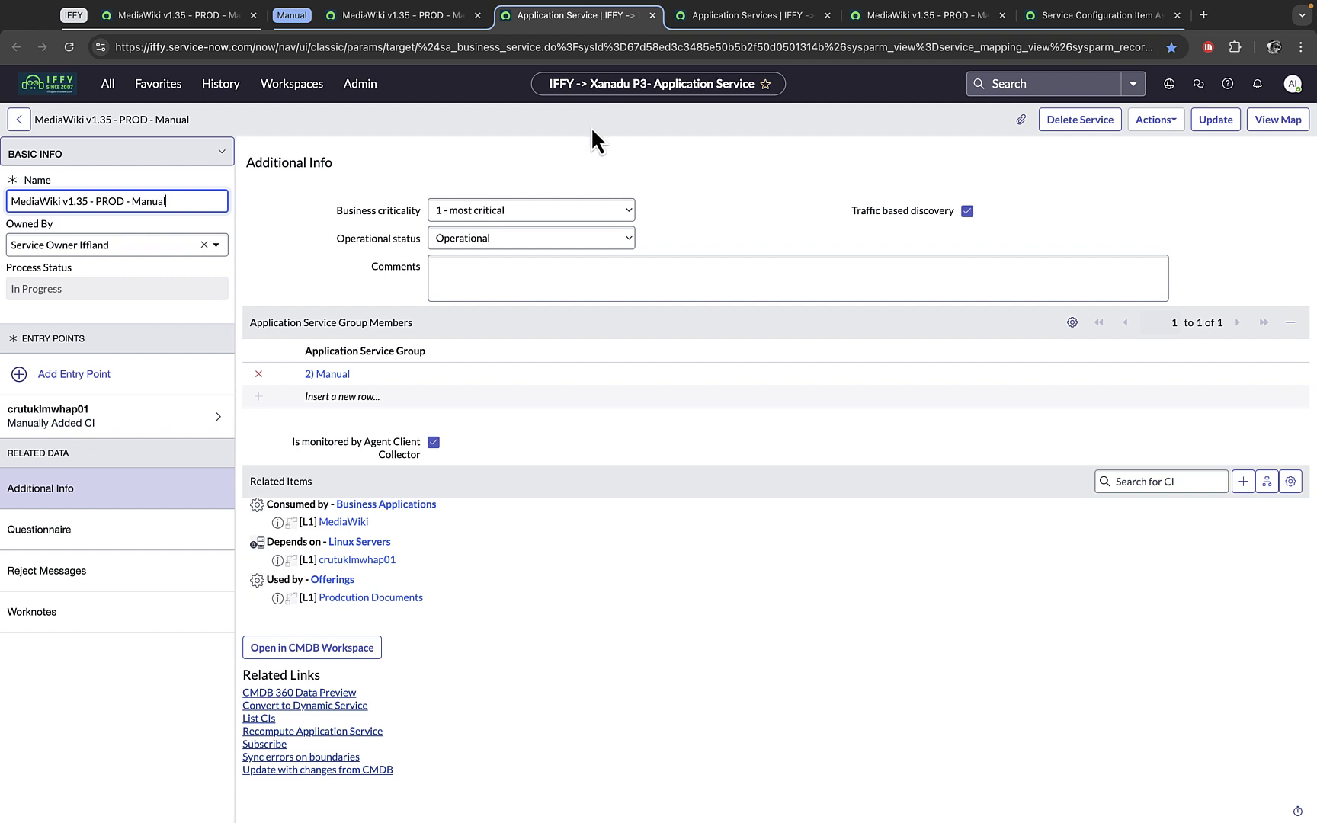
{"action": "mouse_move", "coordinate": [594, 166]}
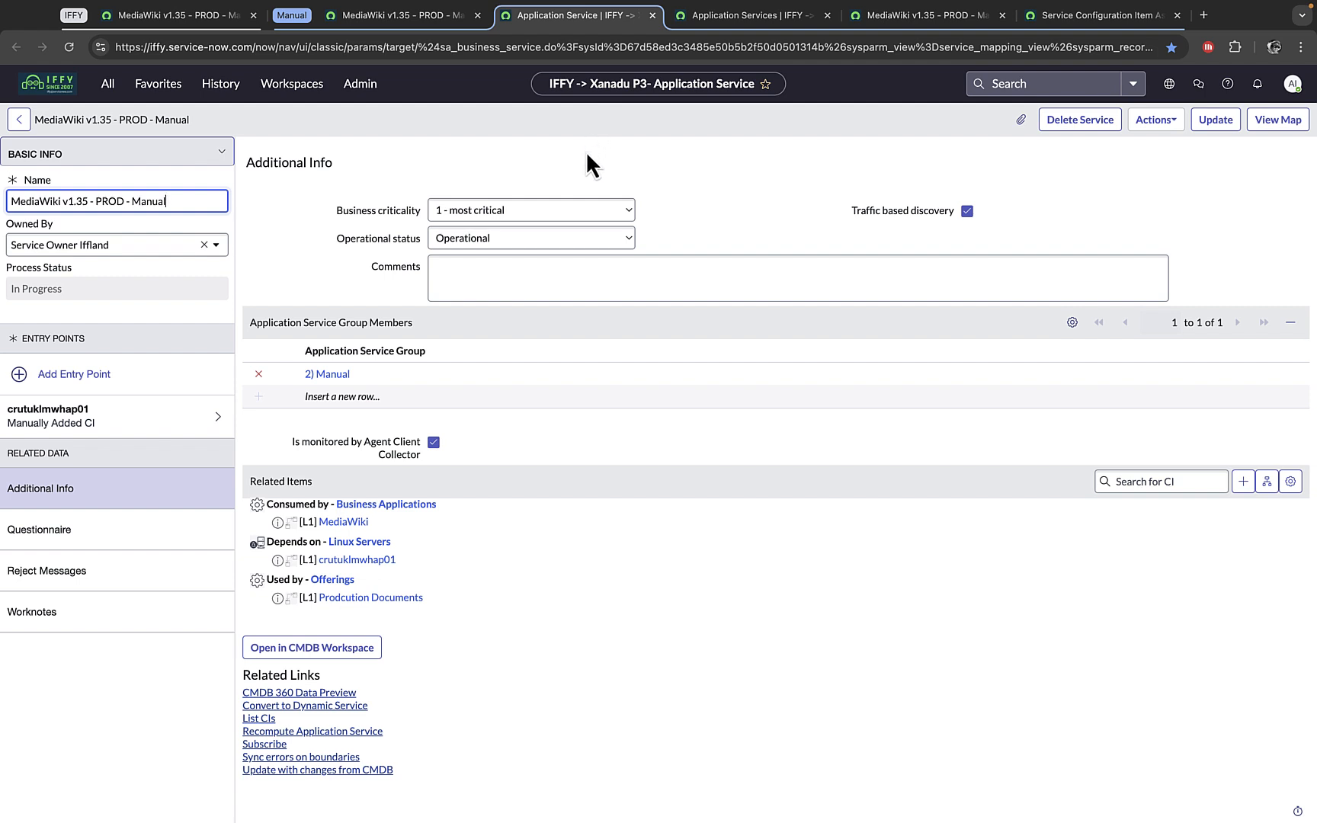
{"action": "mouse_move", "coordinate": [259, 162]}
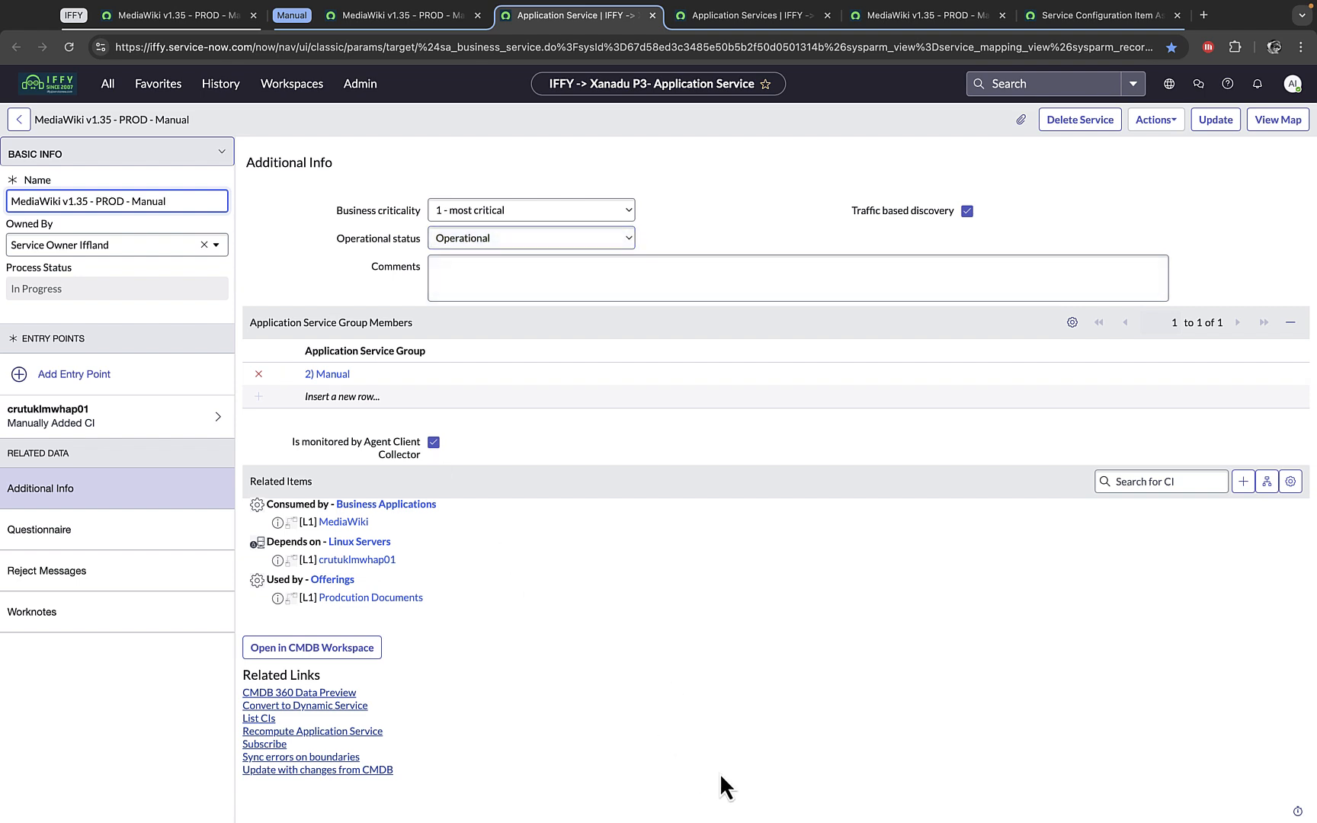
{"action": "mouse_move", "coordinate": [195, 456]}
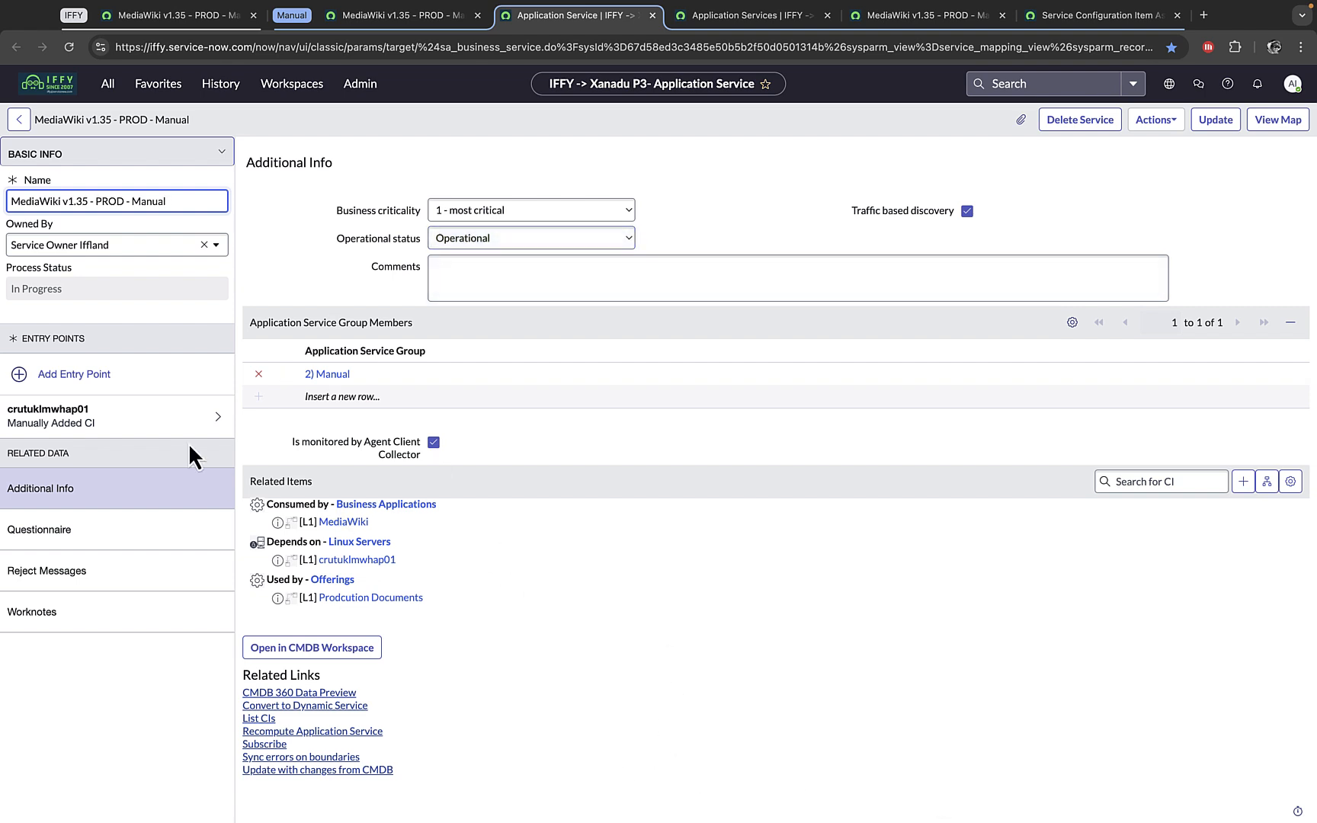
{"action": "mouse_move", "coordinate": [127, 417]}
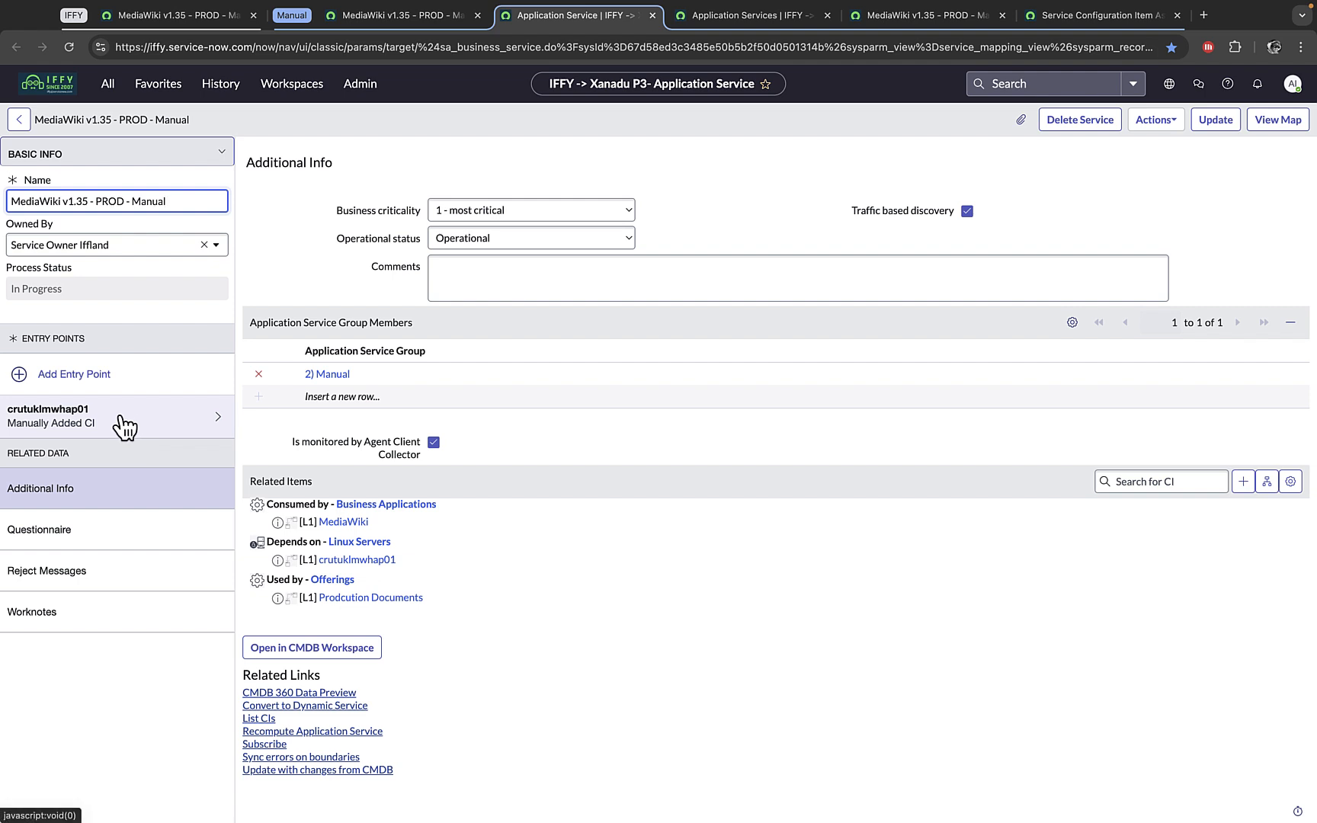
{"action": "mouse_move", "coordinate": [348, 300]}
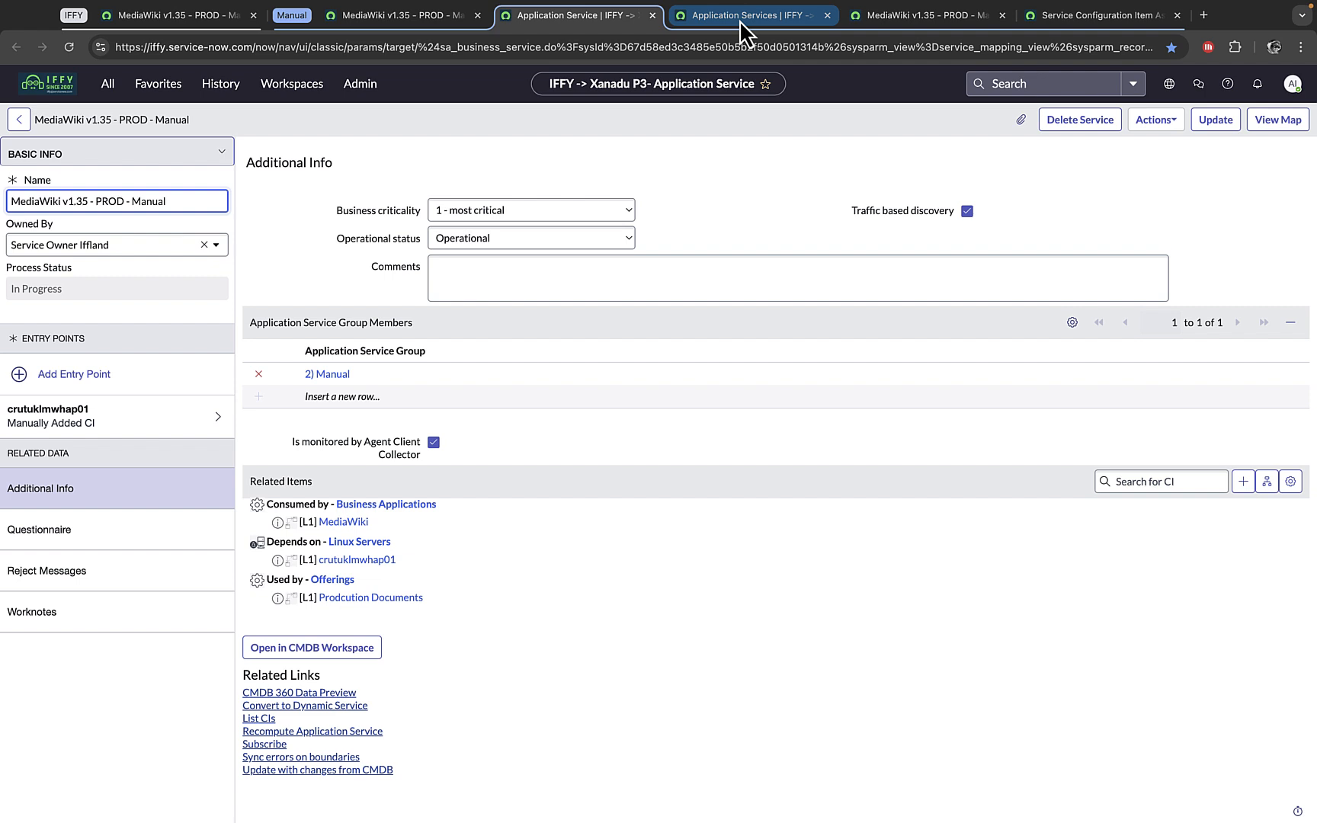
Show the guided setup's basic details with MediaWiki selected as the business application.
{"action": "left_click", "coordinate": [752, 16]}
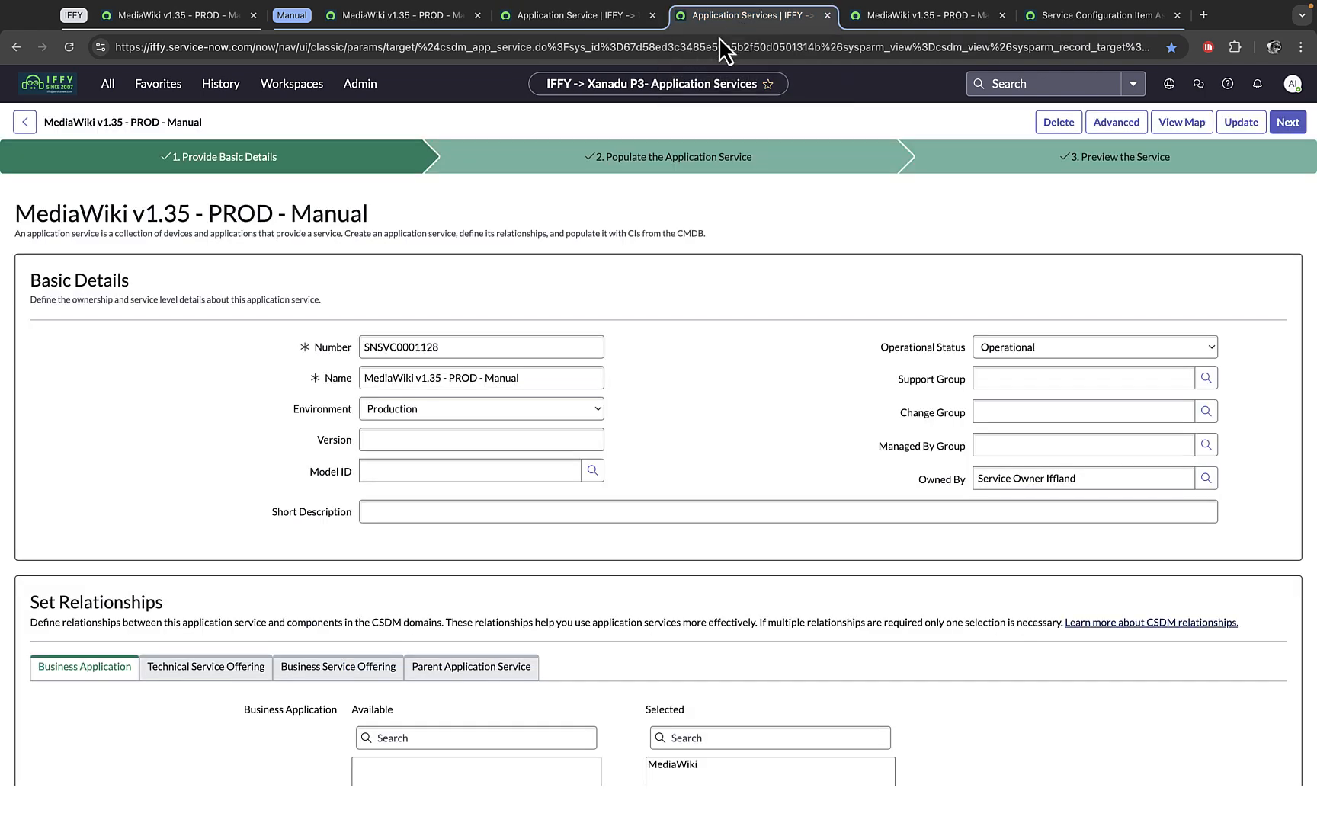
{"action": "mouse_move", "coordinate": [514, 151]}
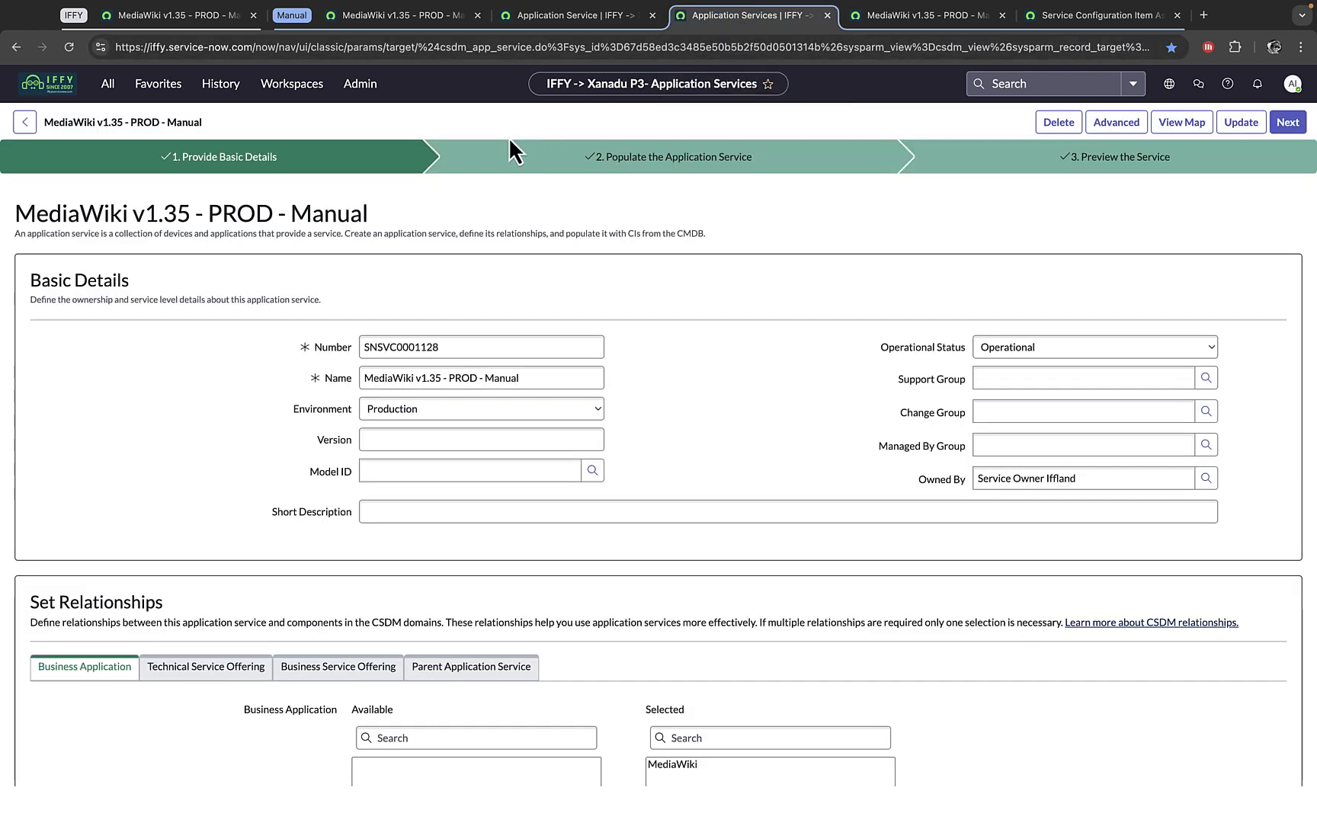
{"action": "mouse_move", "coordinate": [465, 214]}
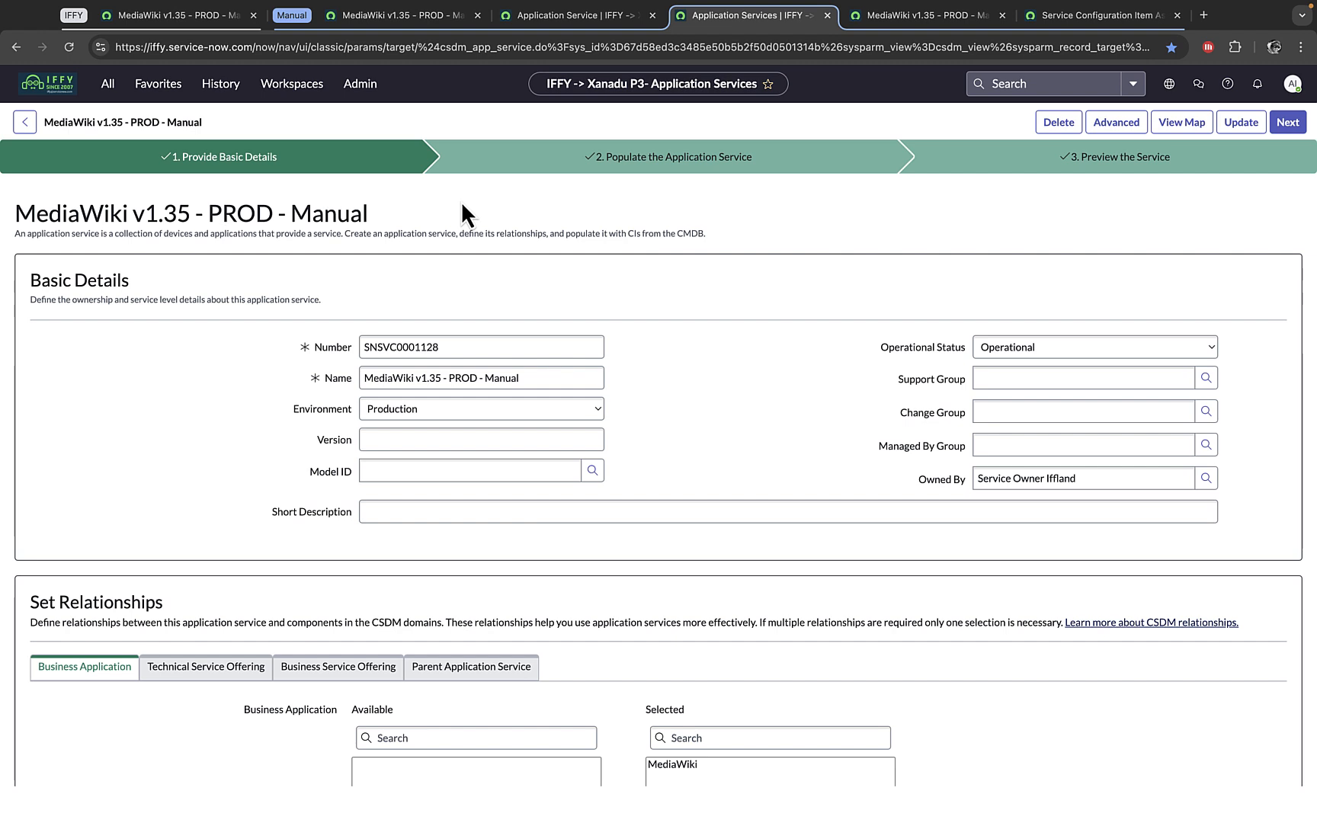
{"action": "mouse_move", "coordinate": [488, 226]}
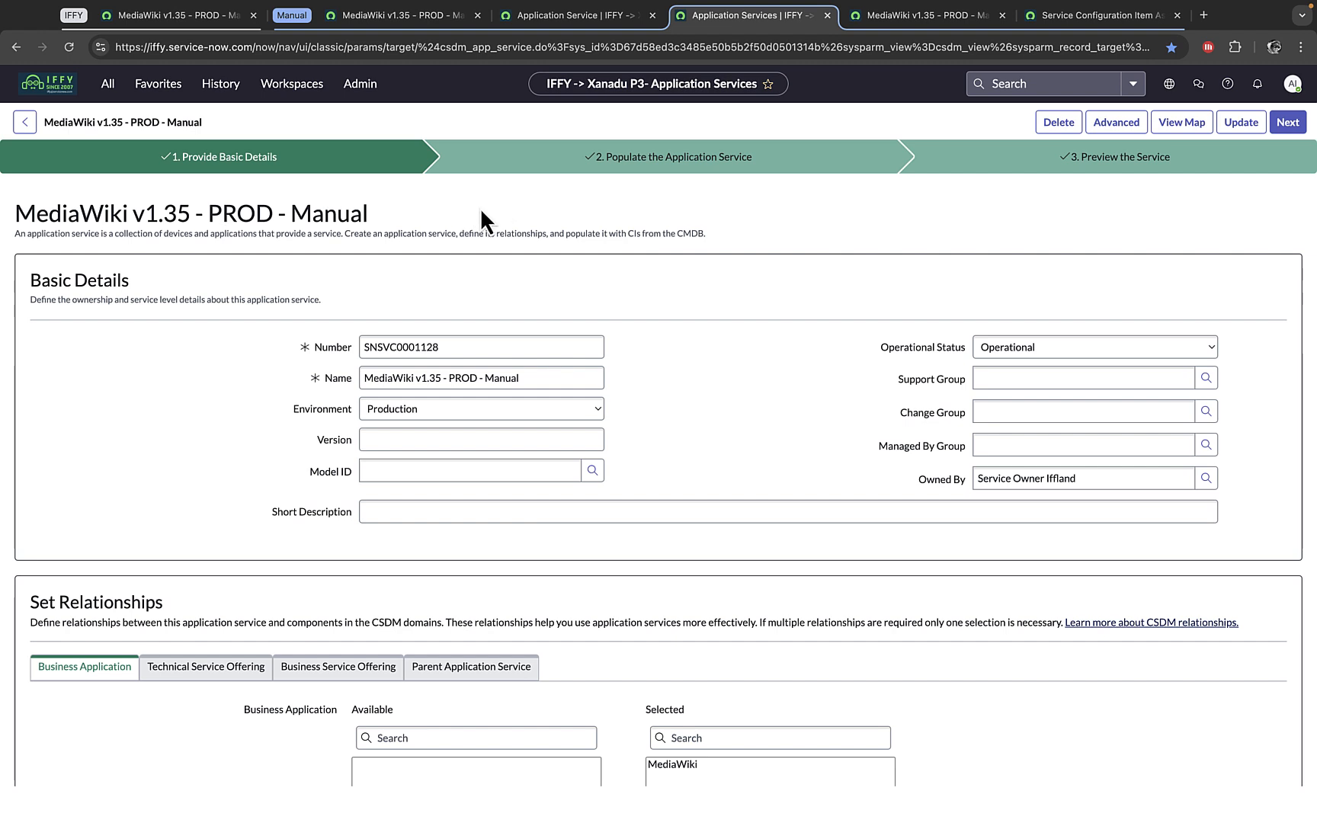
{"action": "mouse_move", "coordinate": [477, 211]}
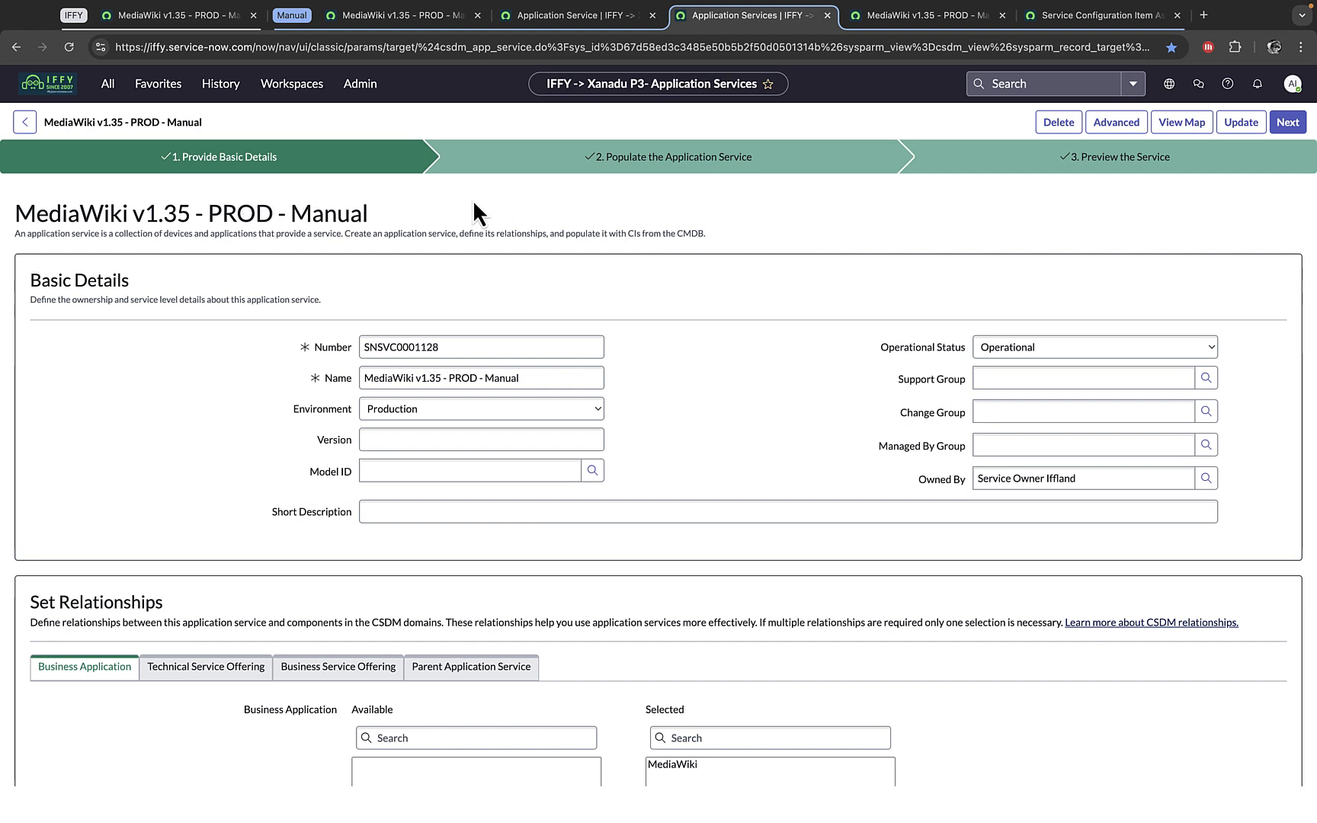
{"action": "mouse_move", "coordinate": [507, 207]}
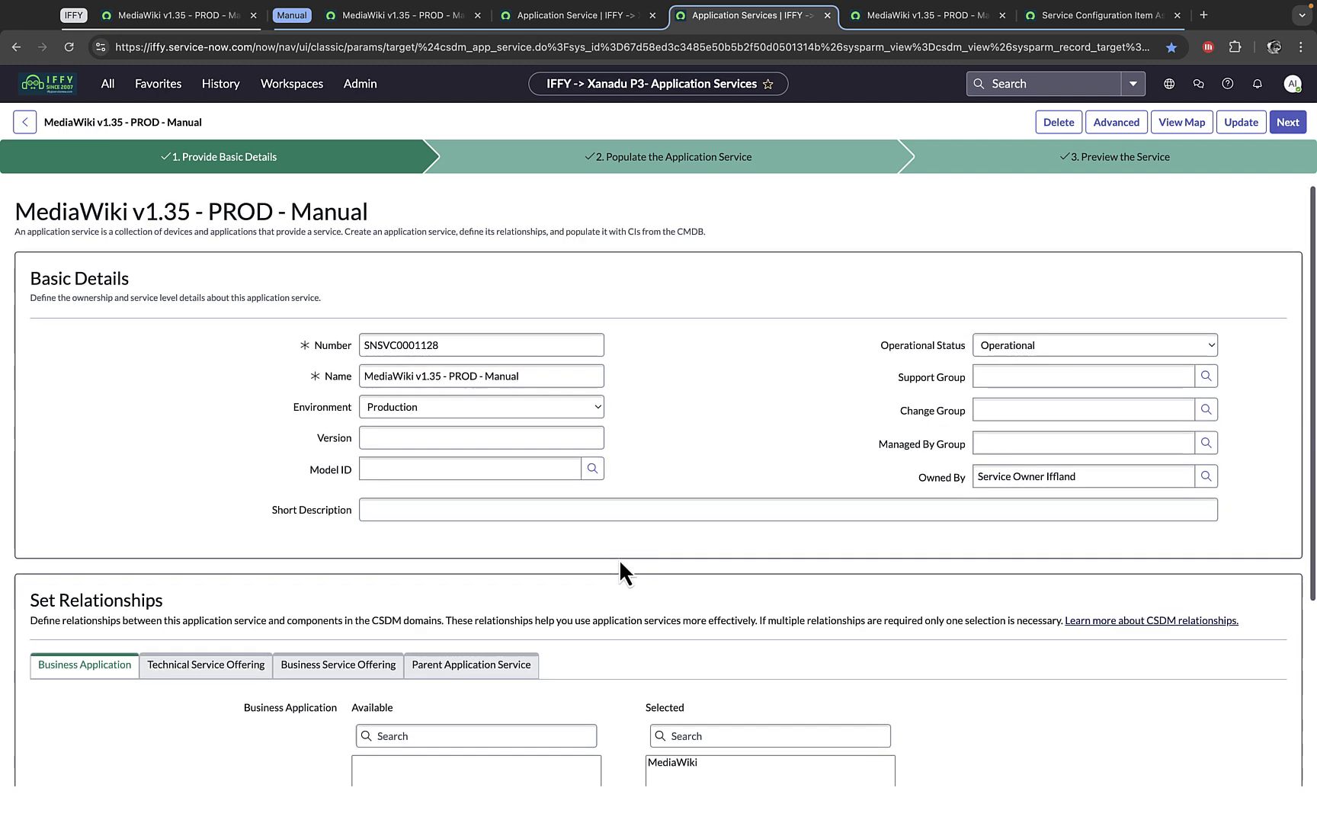
{"action": "scroll", "scroll_direction": "down", "scroll_amount": 3}
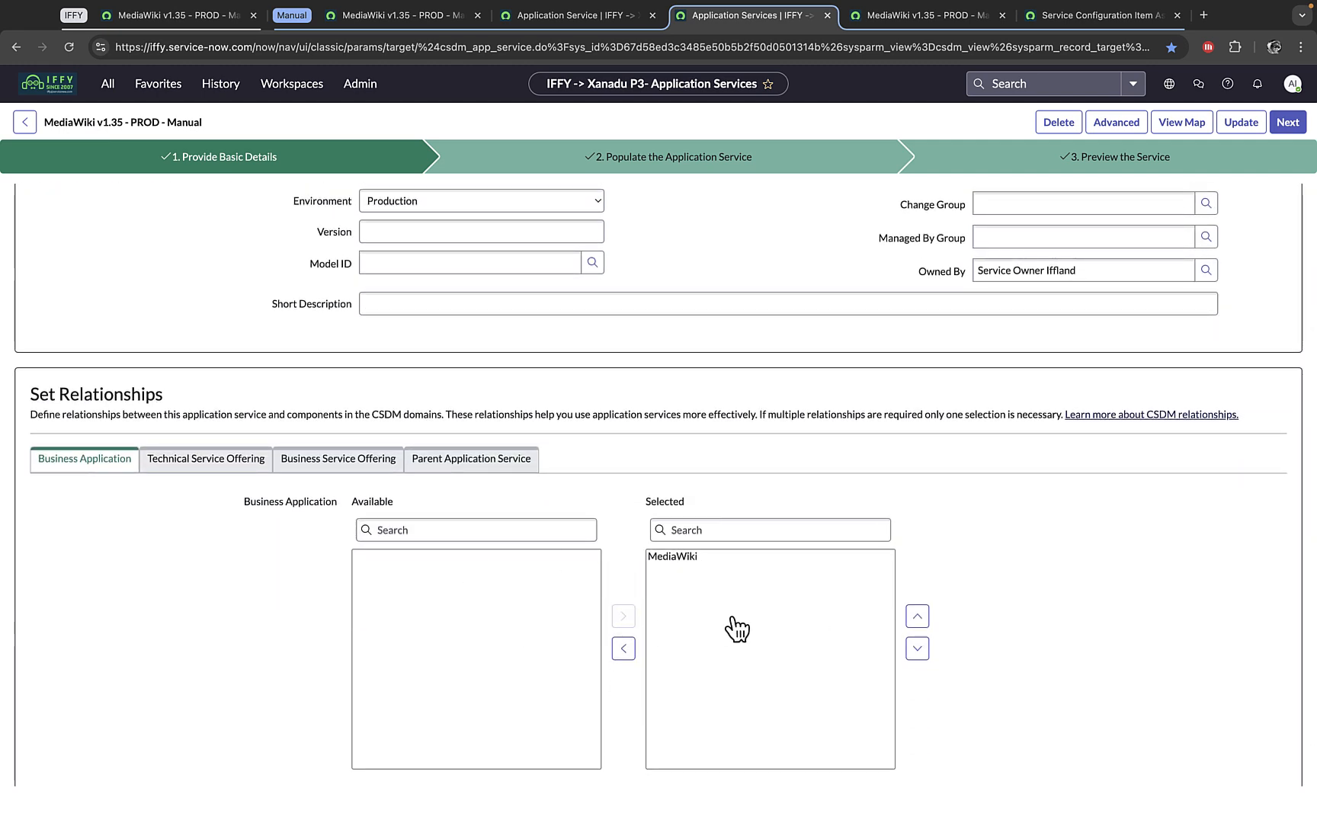
{"action": "left_click", "coordinate": [1288, 122]}
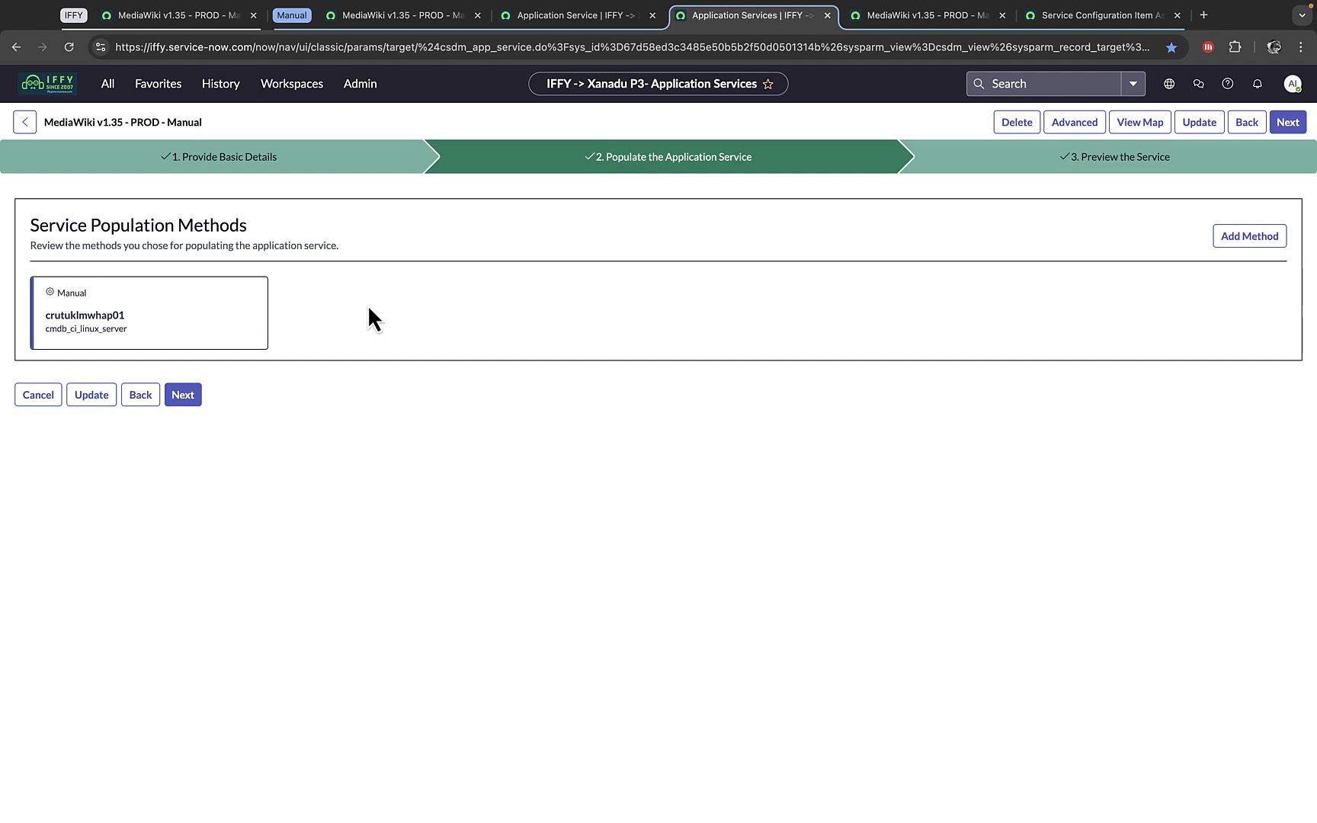
{"action": "mouse_move", "coordinate": [1250, 237]}
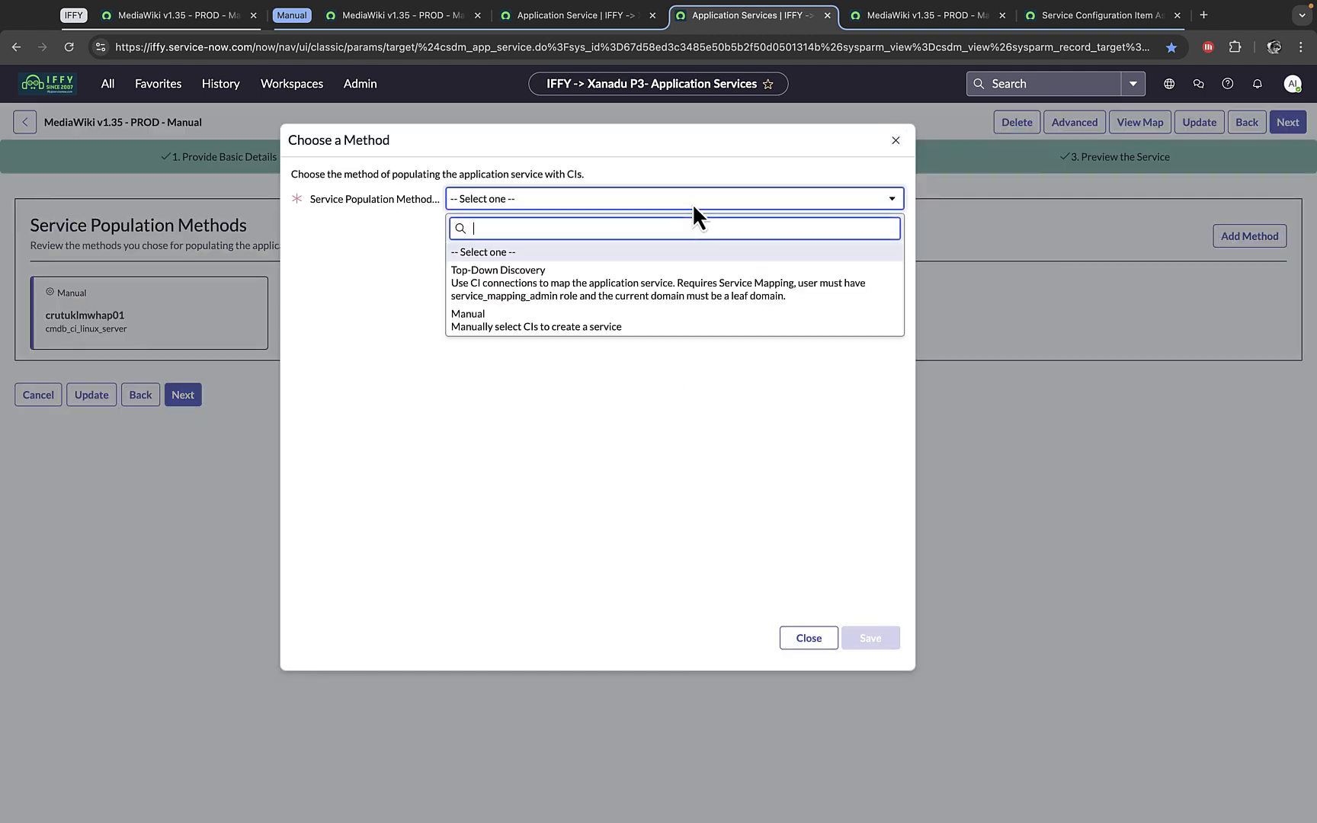
{"action": "mouse_move", "coordinate": [668, 284]}
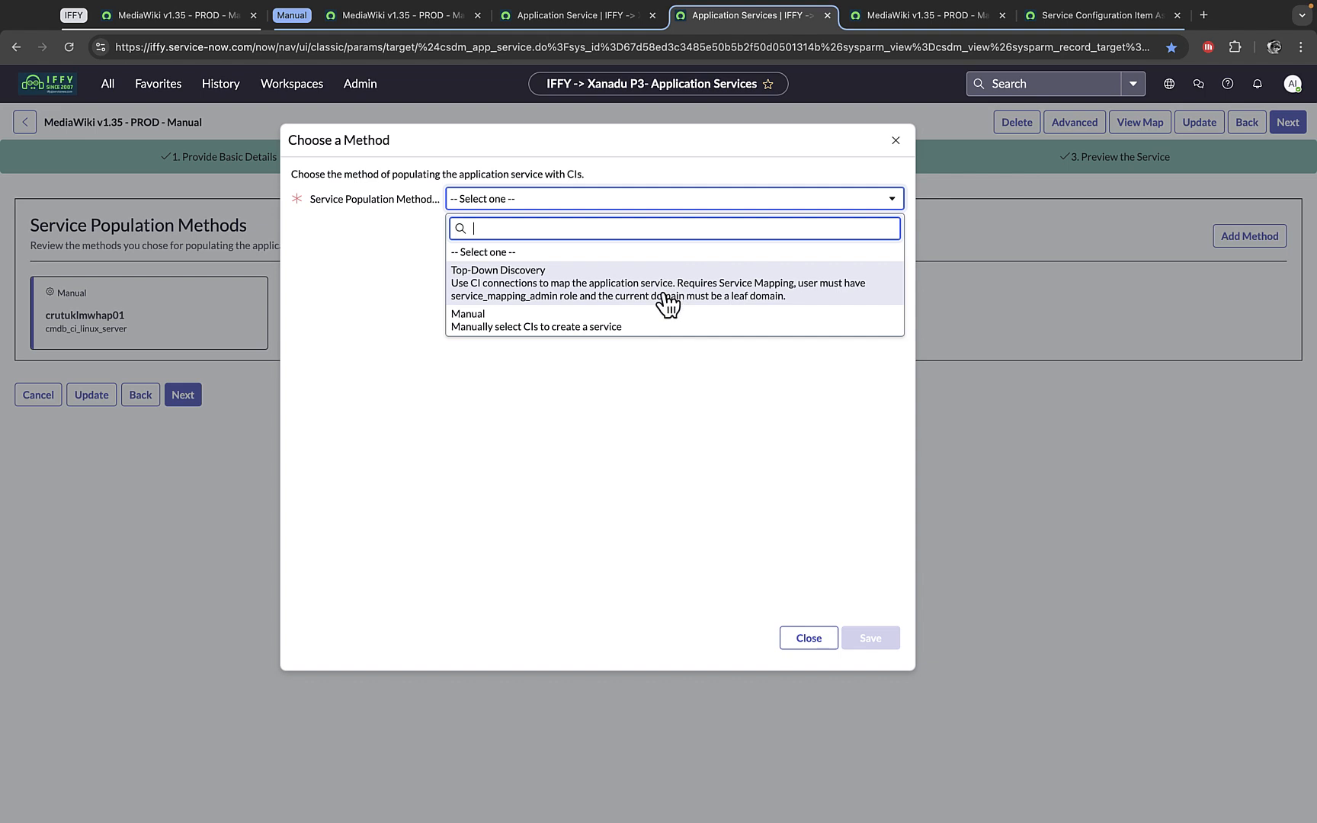
{"action": "mouse_move", "coordinate": [663, 320]}
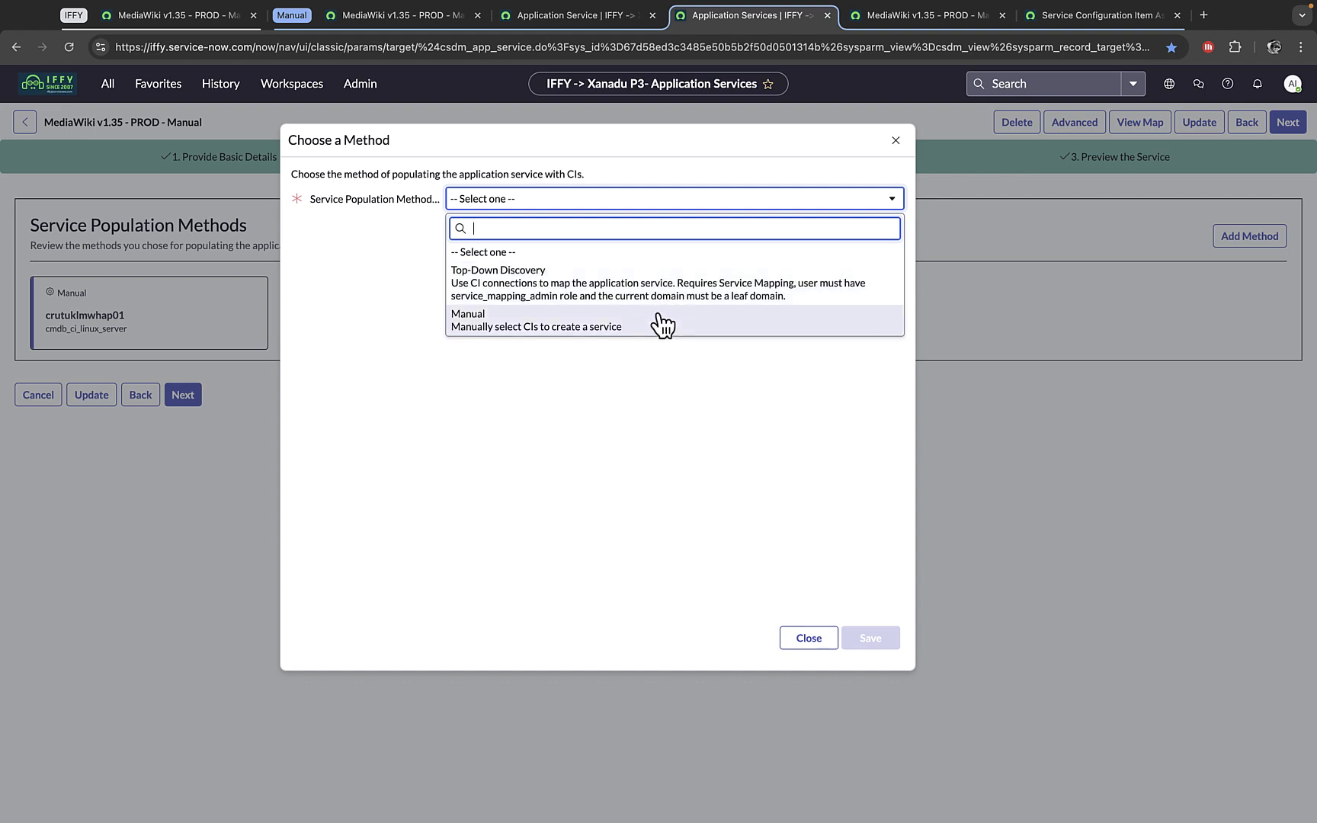
{"action": "mouse_move", "coordinate": [607, 328]}
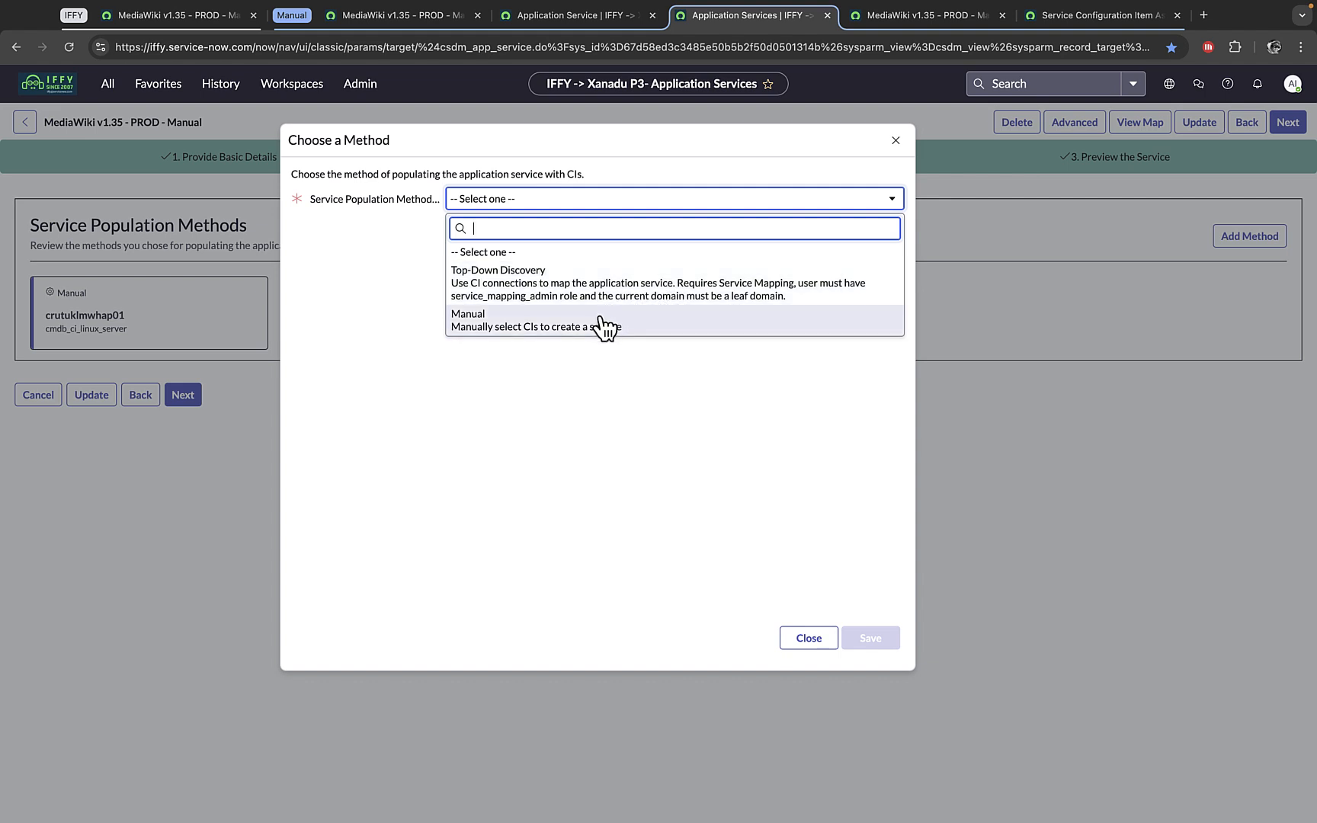
{"action": "mouse_move", "coordinate": [582, 283]}
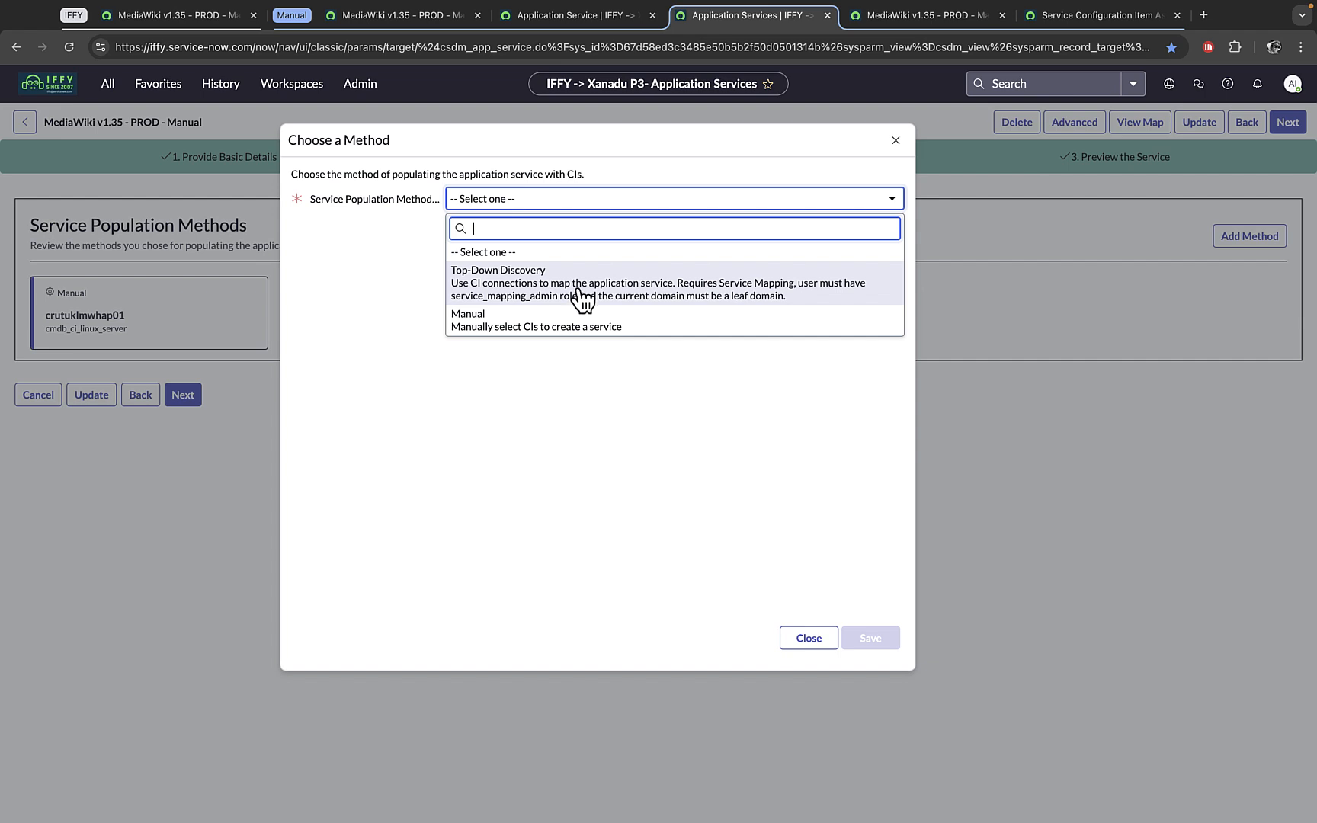
{"action": "mouse_move", "coordinate": [564, 300]}
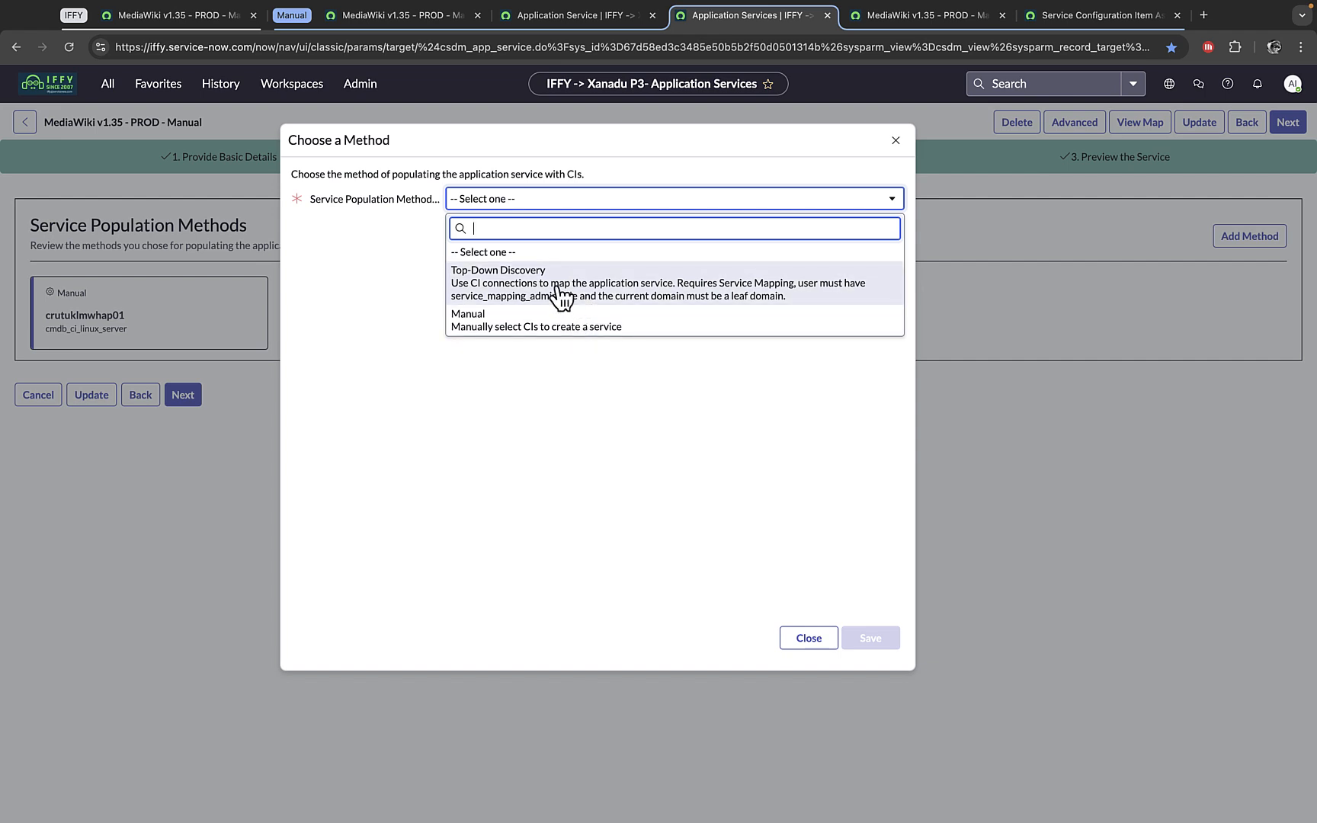
{"action": "mouse_move", "coordinate": [596, 301]}
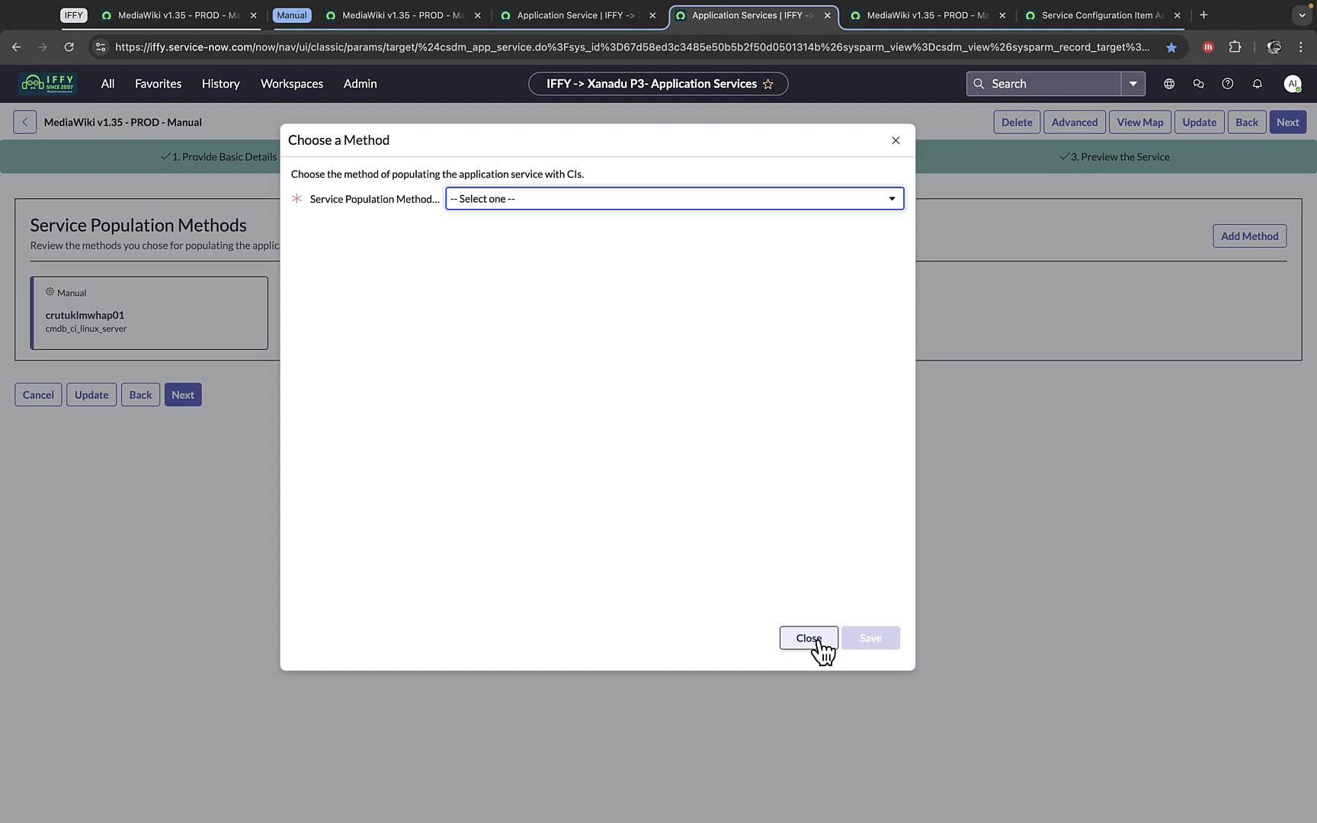
{"action": "left_click", "coordinate": [808, 638]}
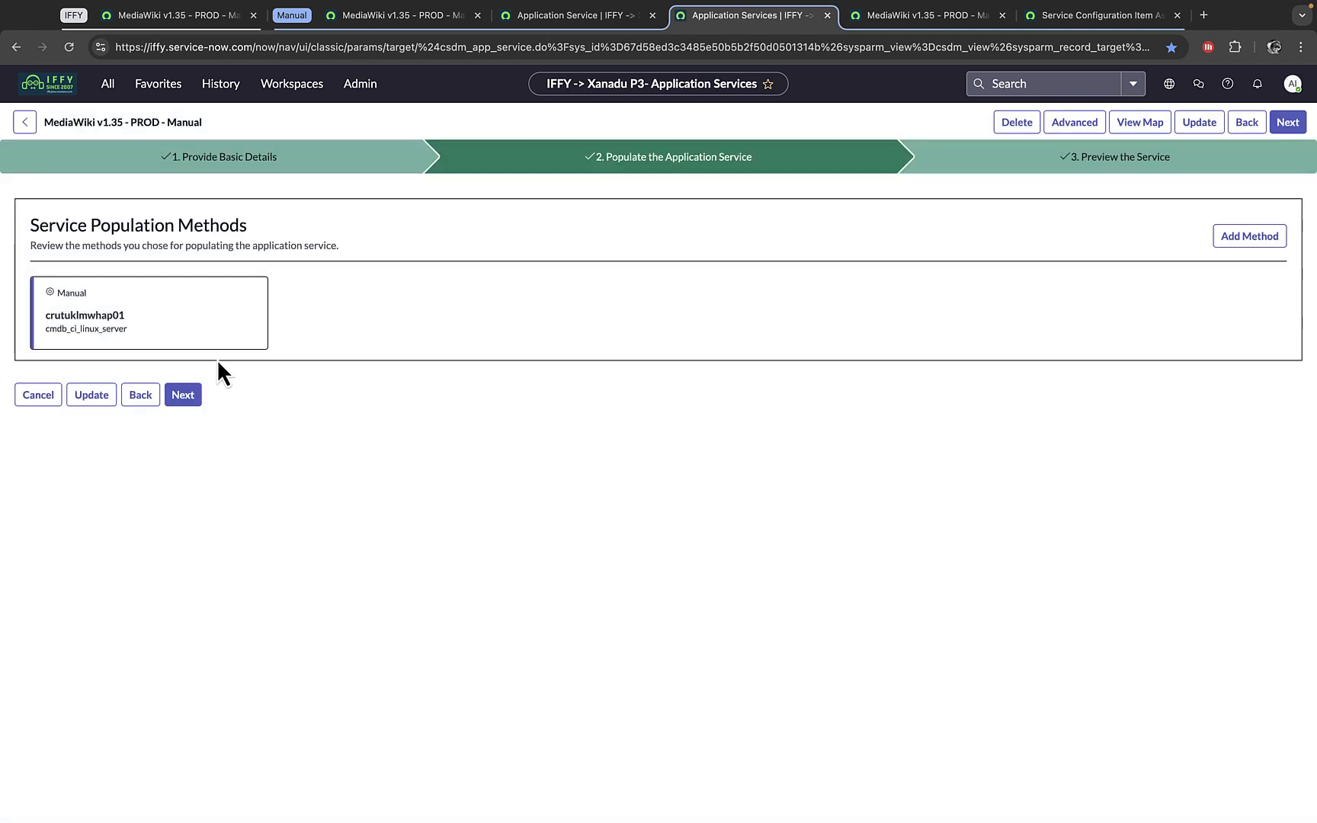
{"action": "mouse_move", "coordinate": [207, 335]}
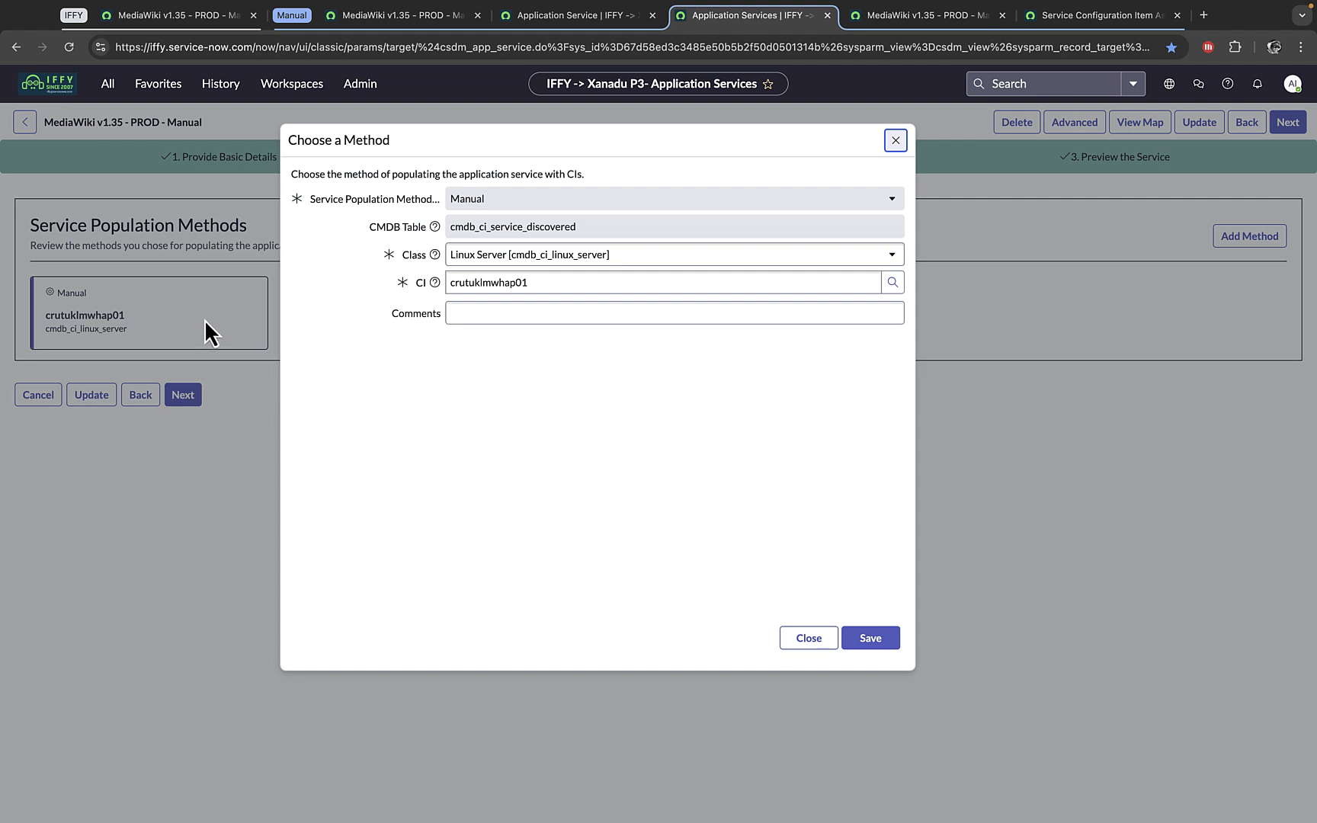
{"action": "mouse_move", "coordinate": [477, 350]}
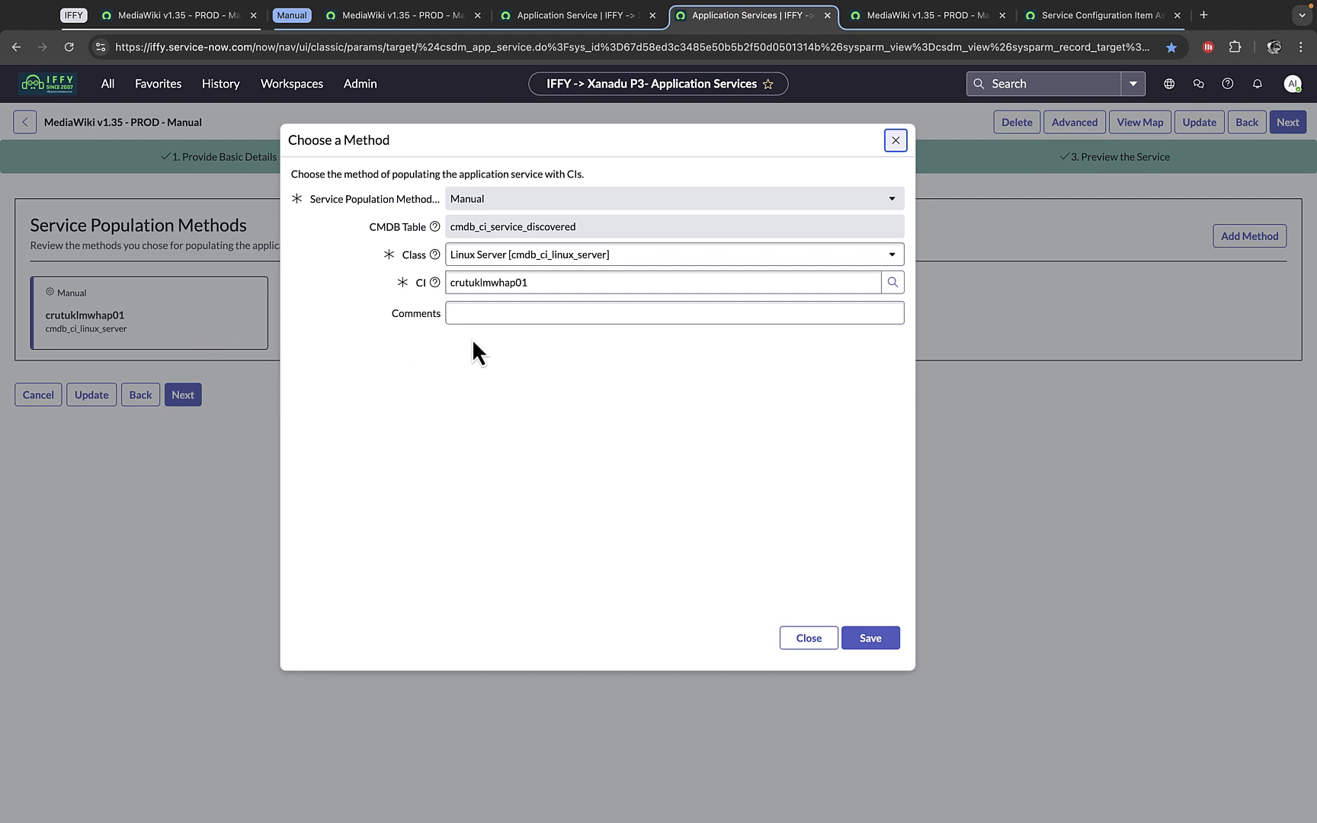
{"action": "mouse_move", "coordinate": [790, 459]}
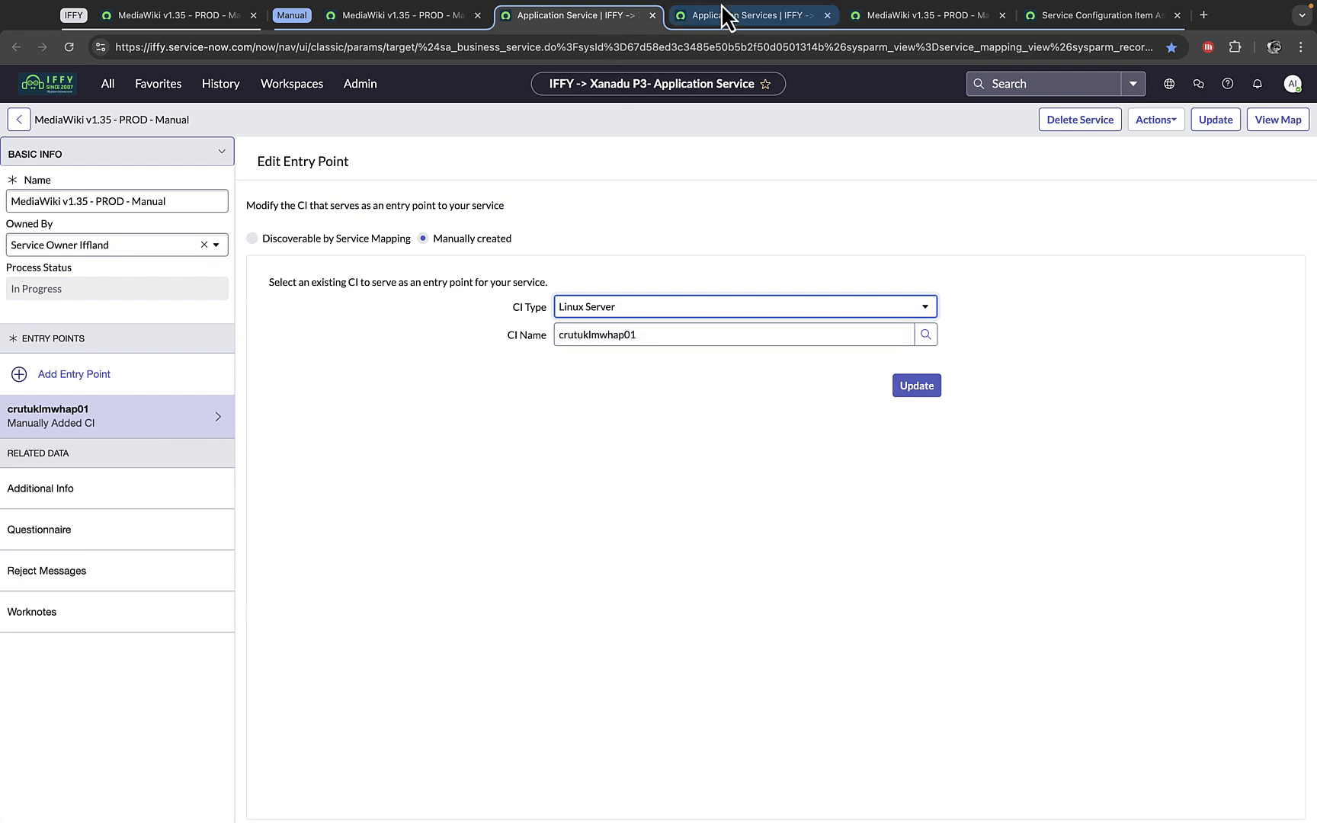
Return to the service population methods page and close the Manual method details.
{"action": "left_click", "coordinate": [750, 15]}
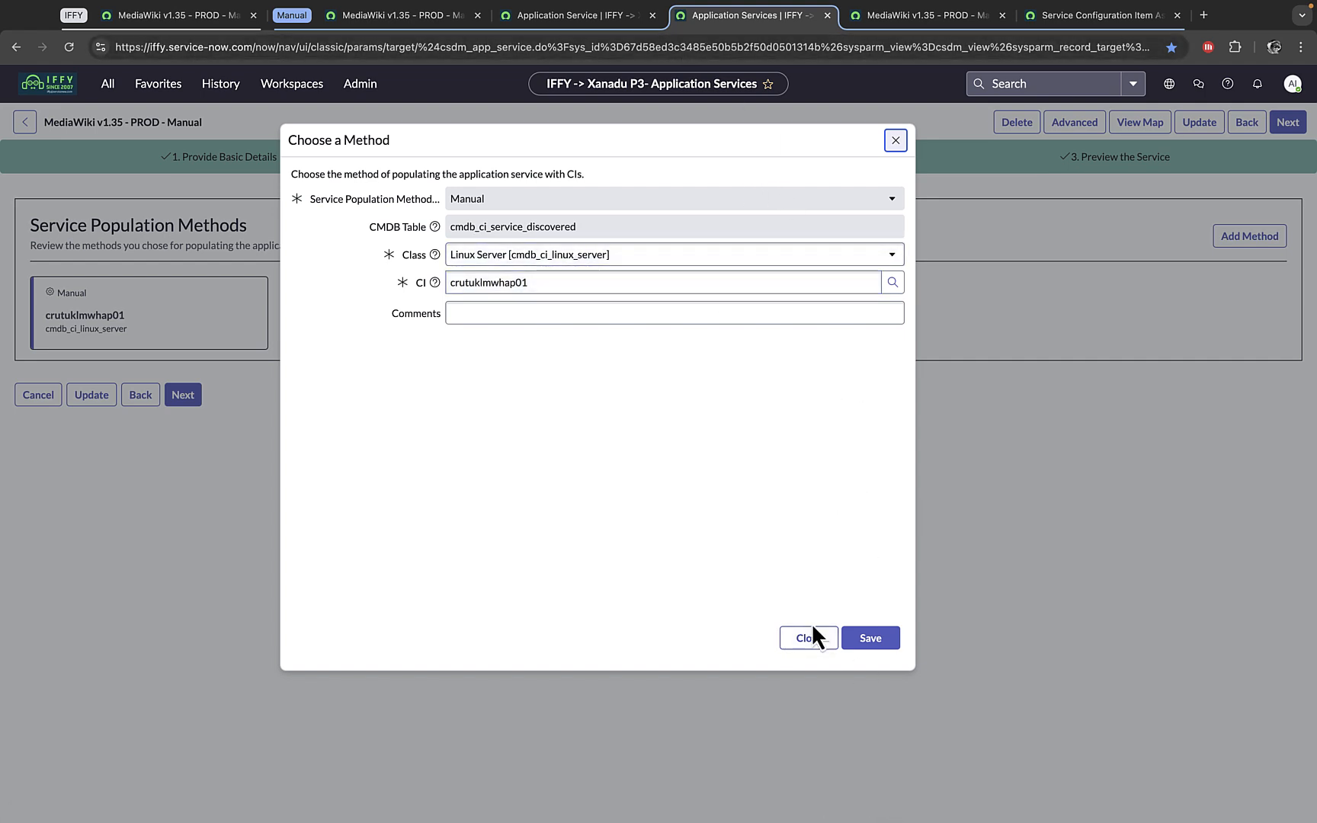
{"action": "left_click", "coordinate": [803, 637]}
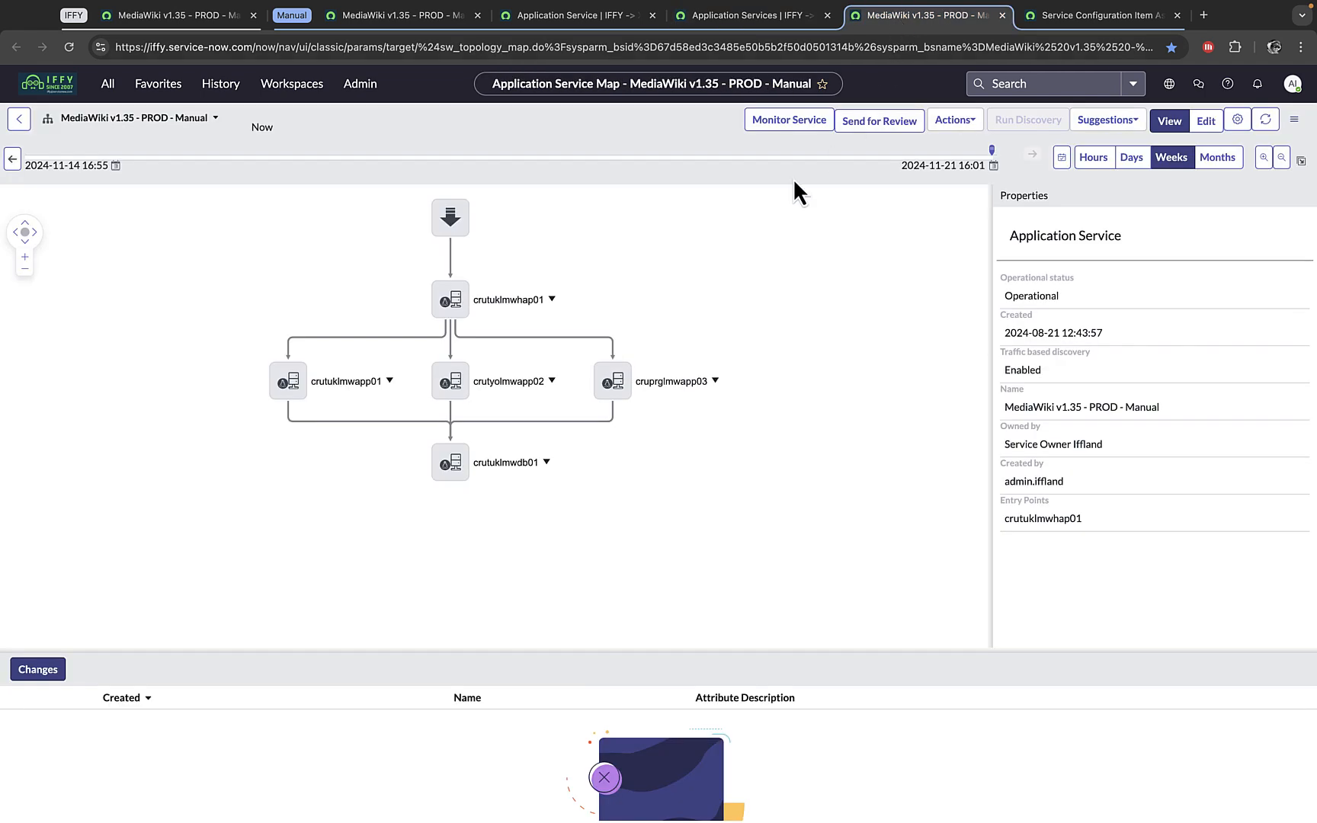
Show the properties of the crutuklmwhap01 entry point node on the service map.
{"action": "left_click", "coordinate": [449, 218]}
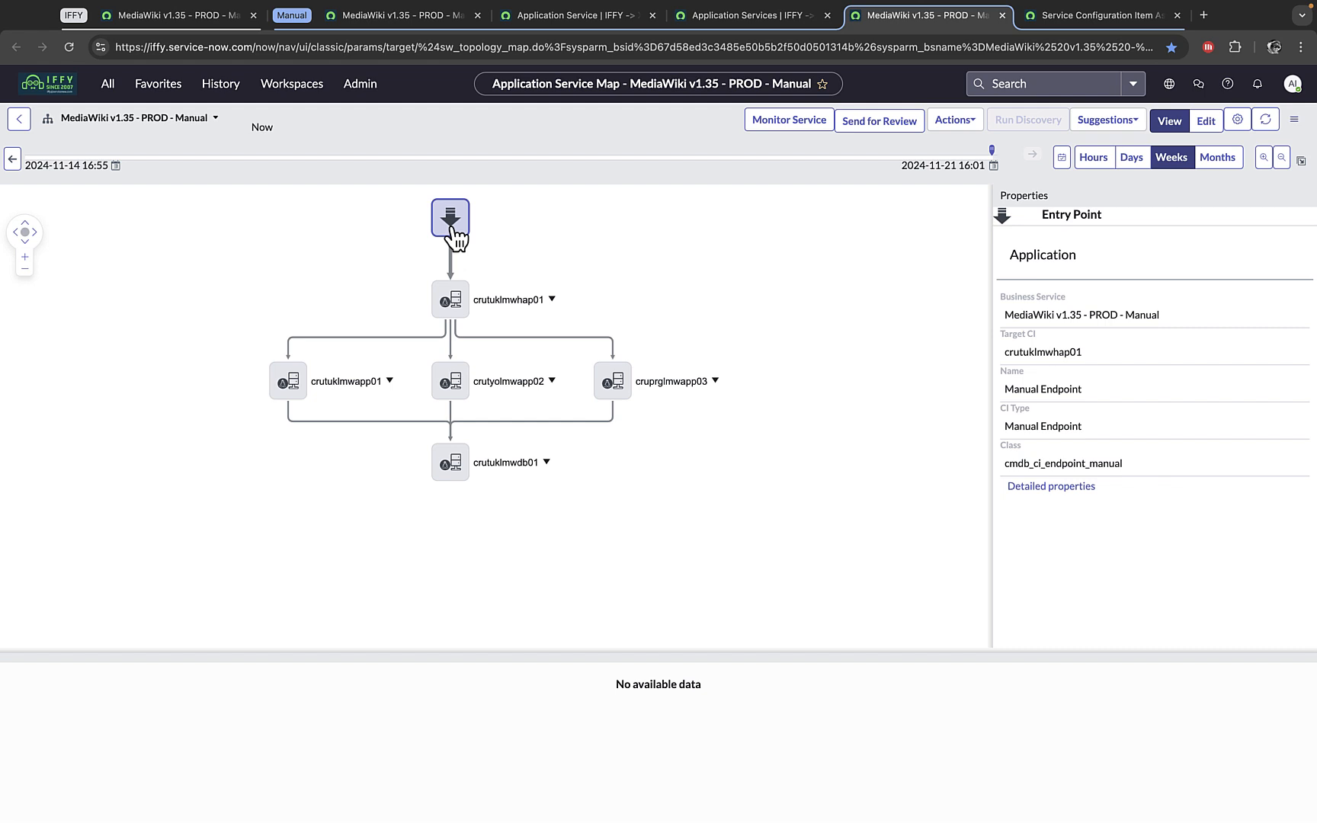
{"action": "mouse_move", "coordinate": [1038, 184]}
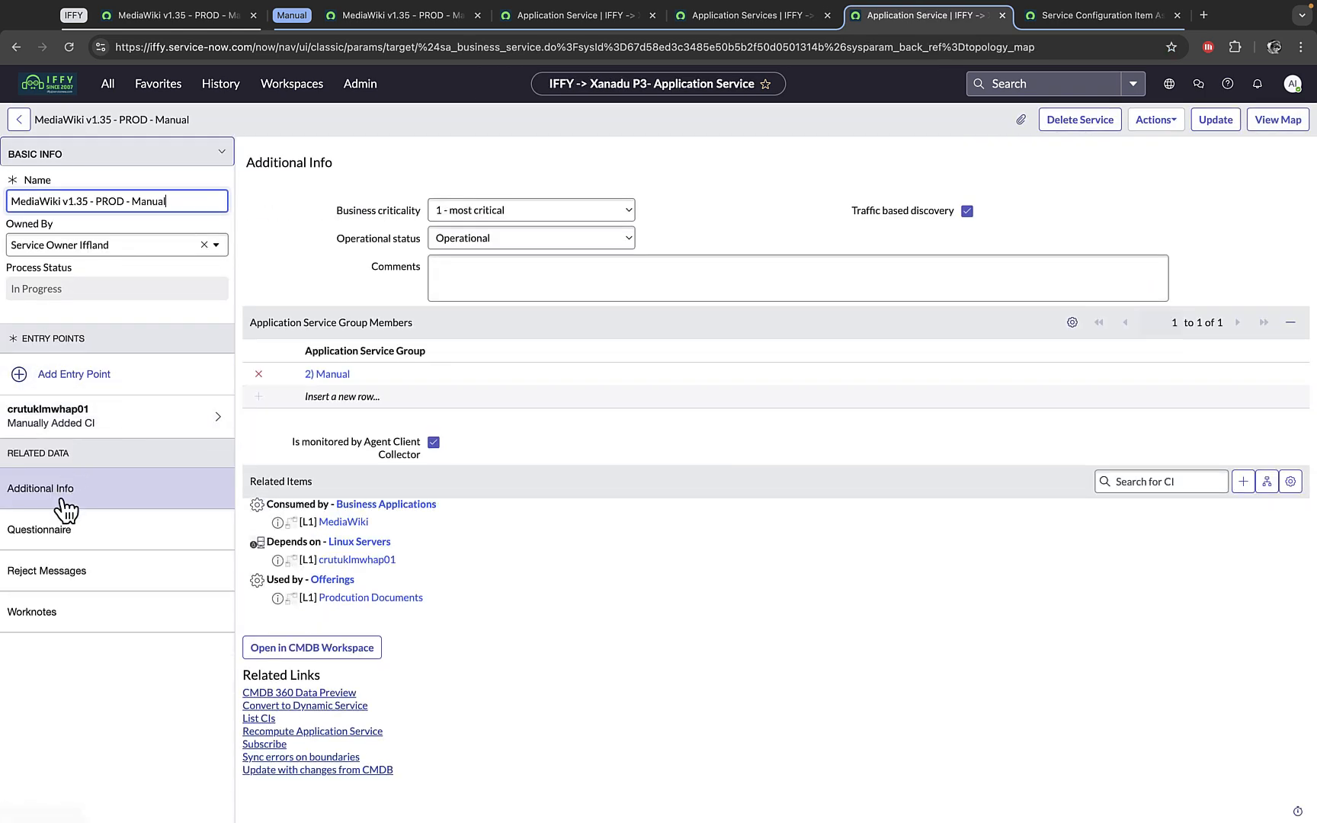
{"action": "mouse_move", "coordinate": [39, 488]}
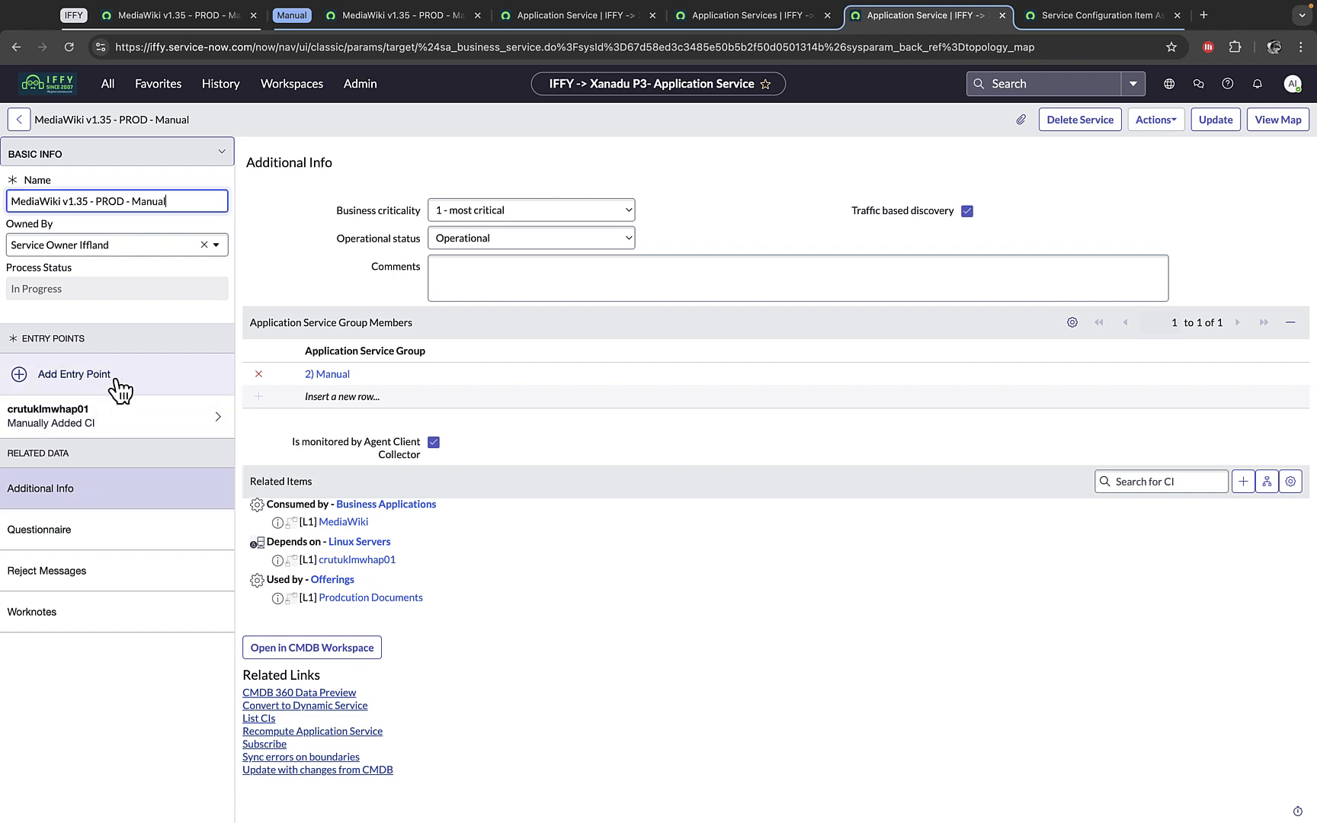
Start a manual entry point of CI type Linux Server and look up a server for it.
{"action": "left_click", "coordinate": [74, 374]}
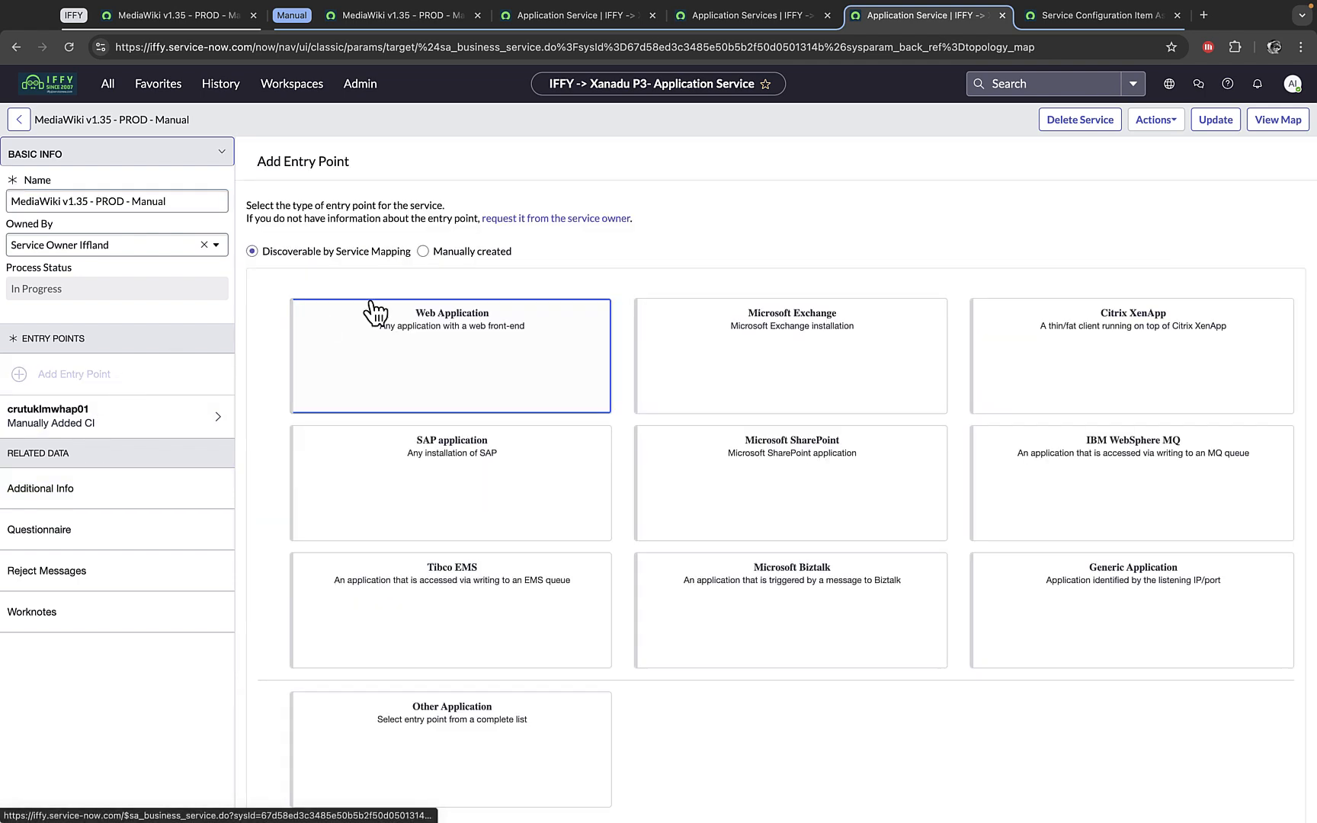
{"action": "left_click", "coordinate": [424, 252]}
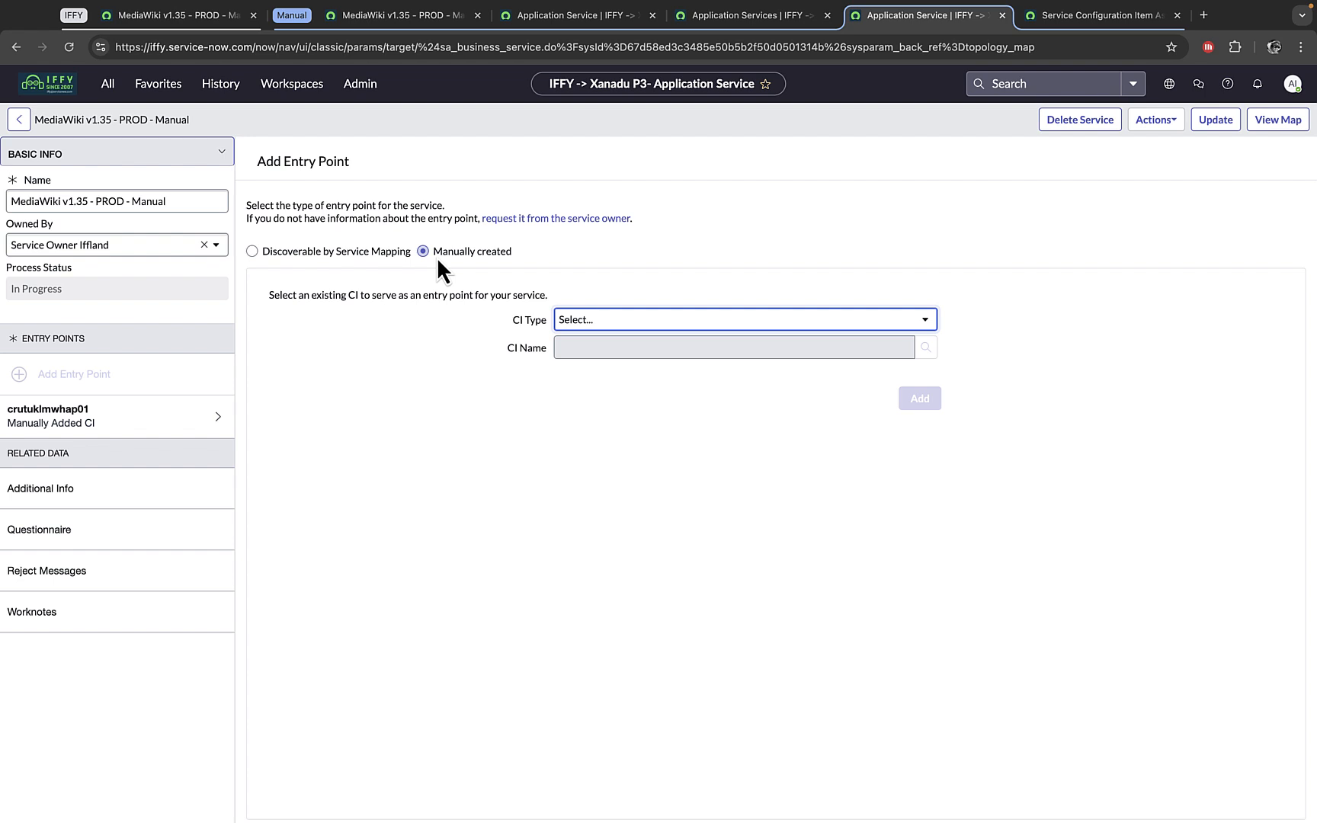
{"action": "left_click", "coordinate": [742, 319]}
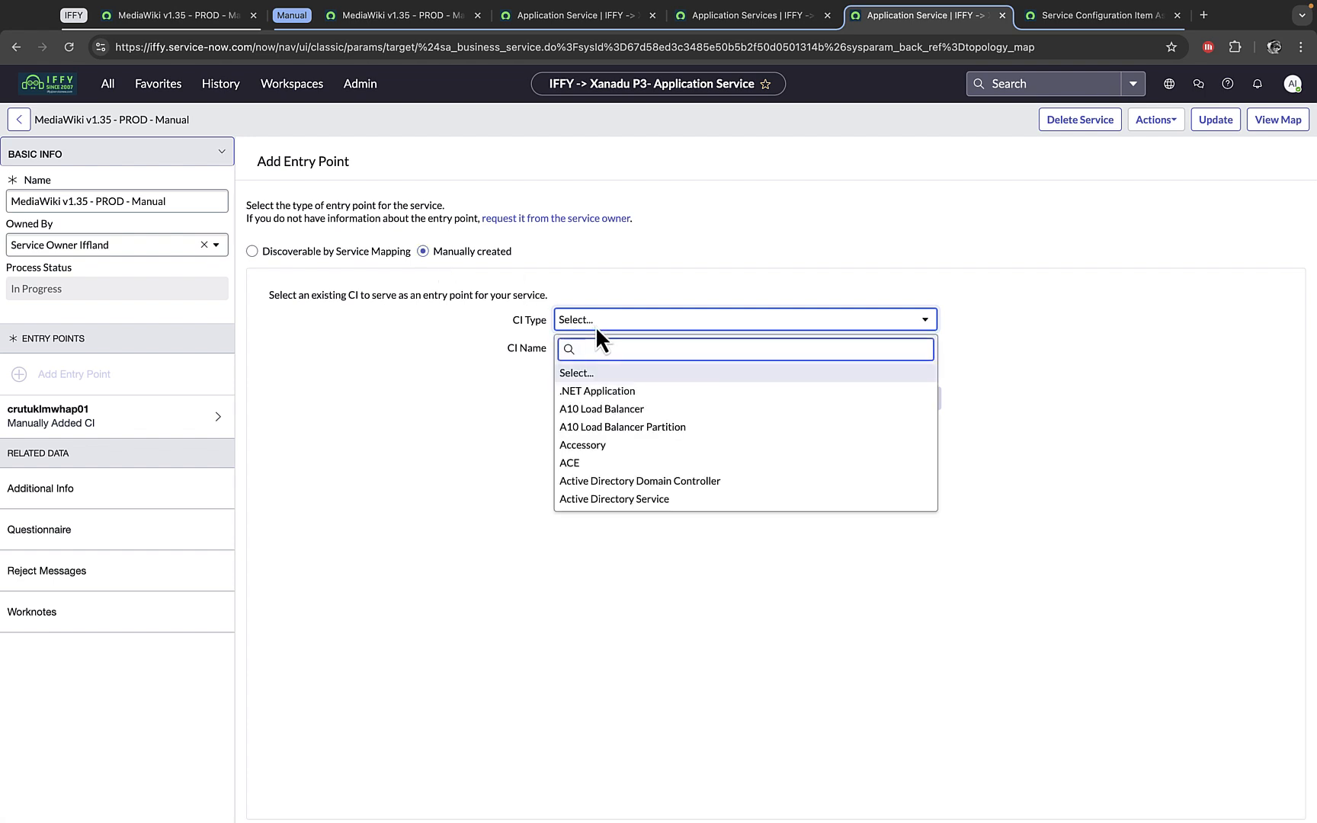
{"action": "mouse_move", "coordinate": [475, 343]}
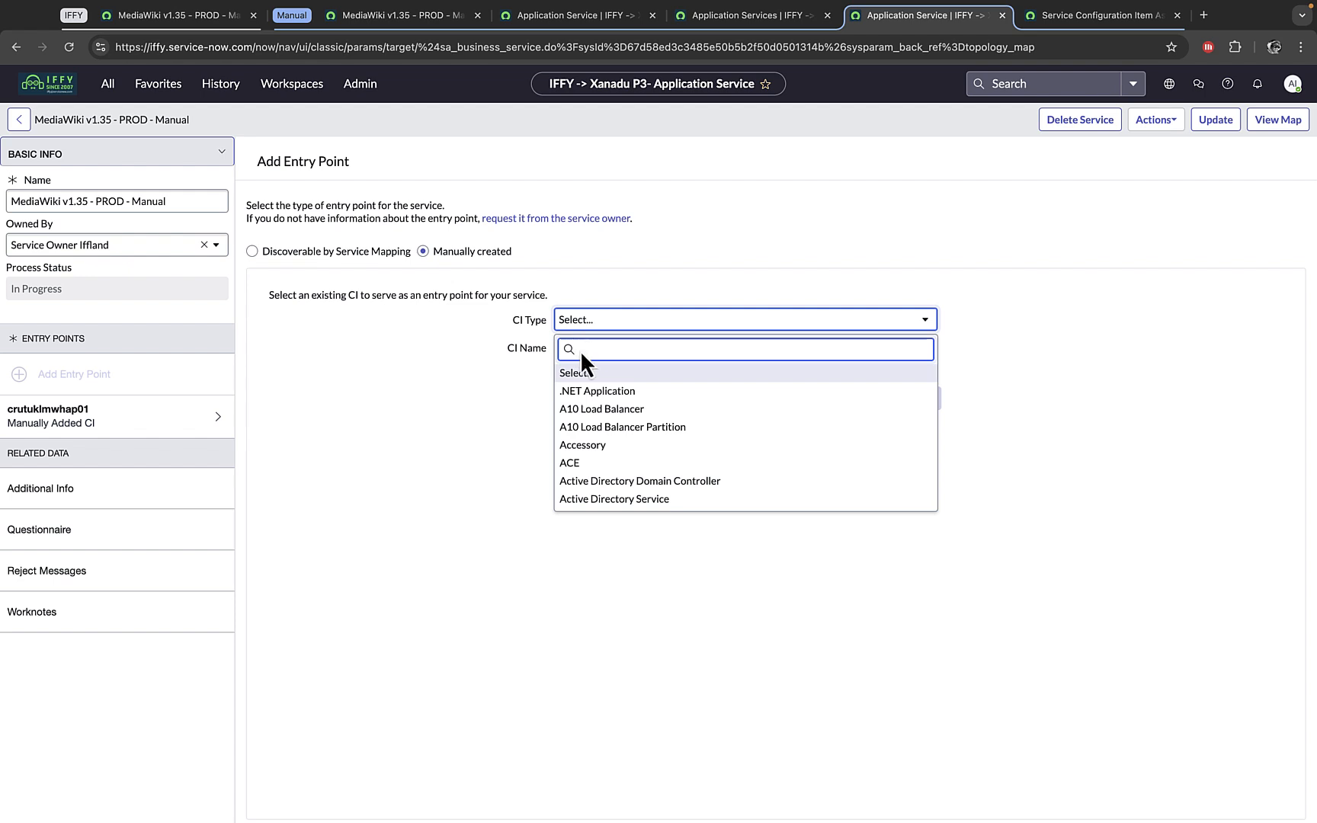
{"action": "type", "text": "lin"}
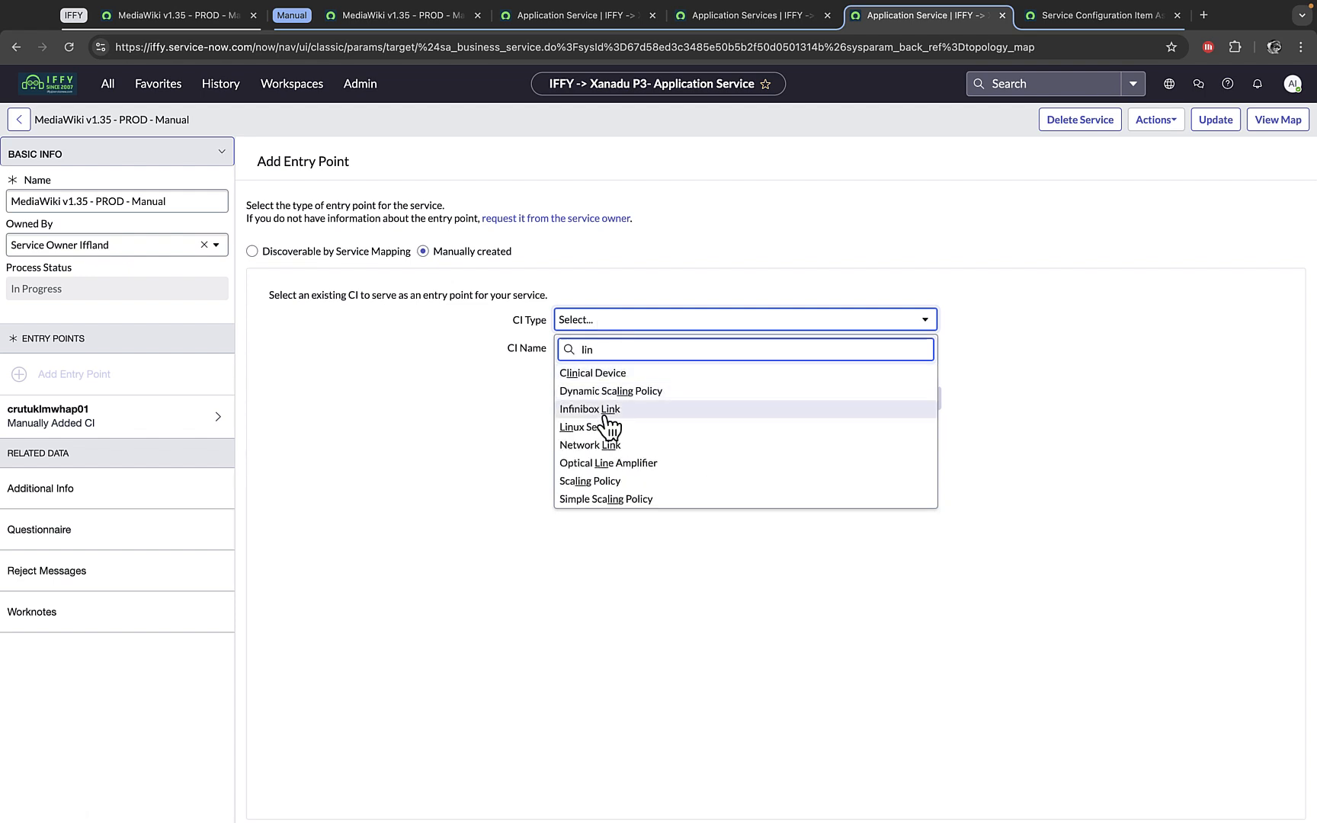
{"action": "left_click", "coordinate": [579, 427]}
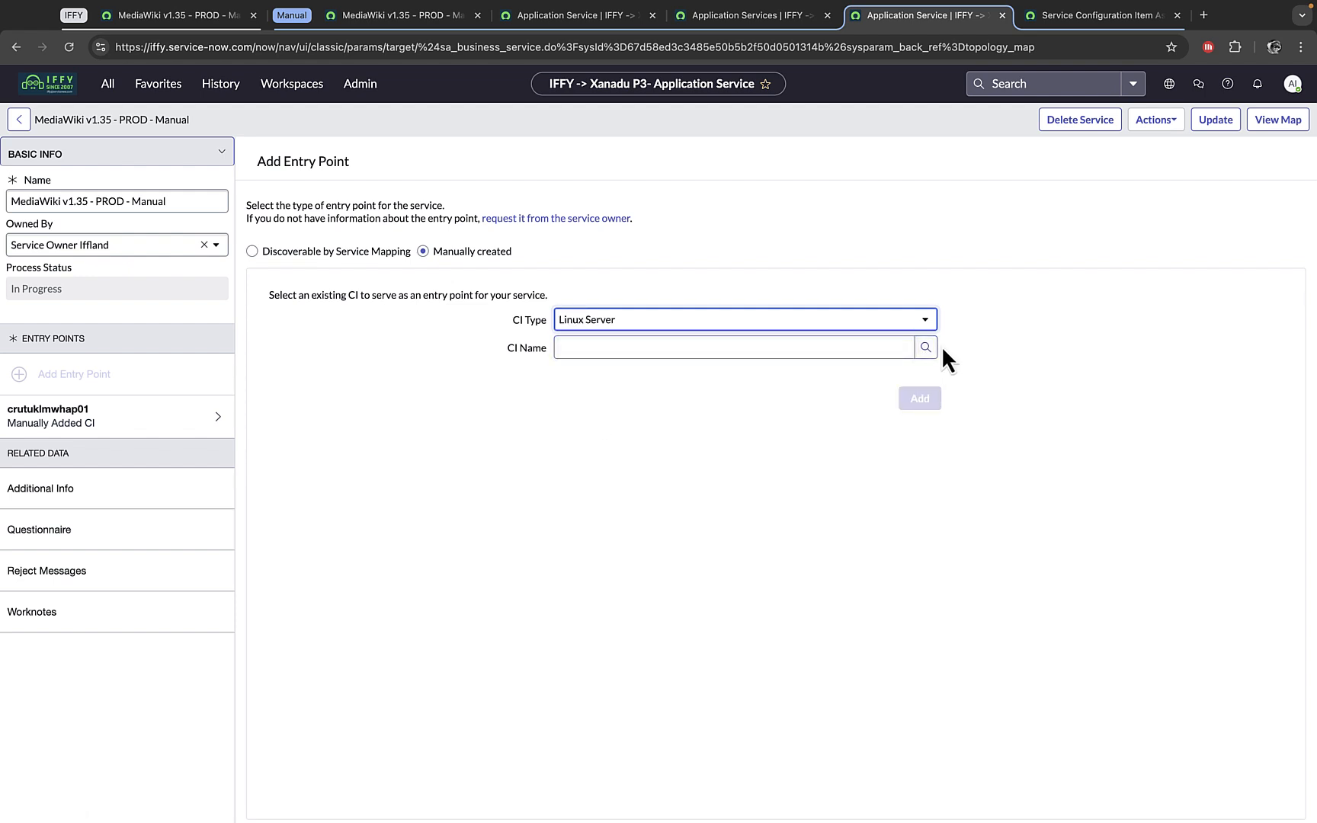
{"action": "left_click", "coordinate": [925, 348]}
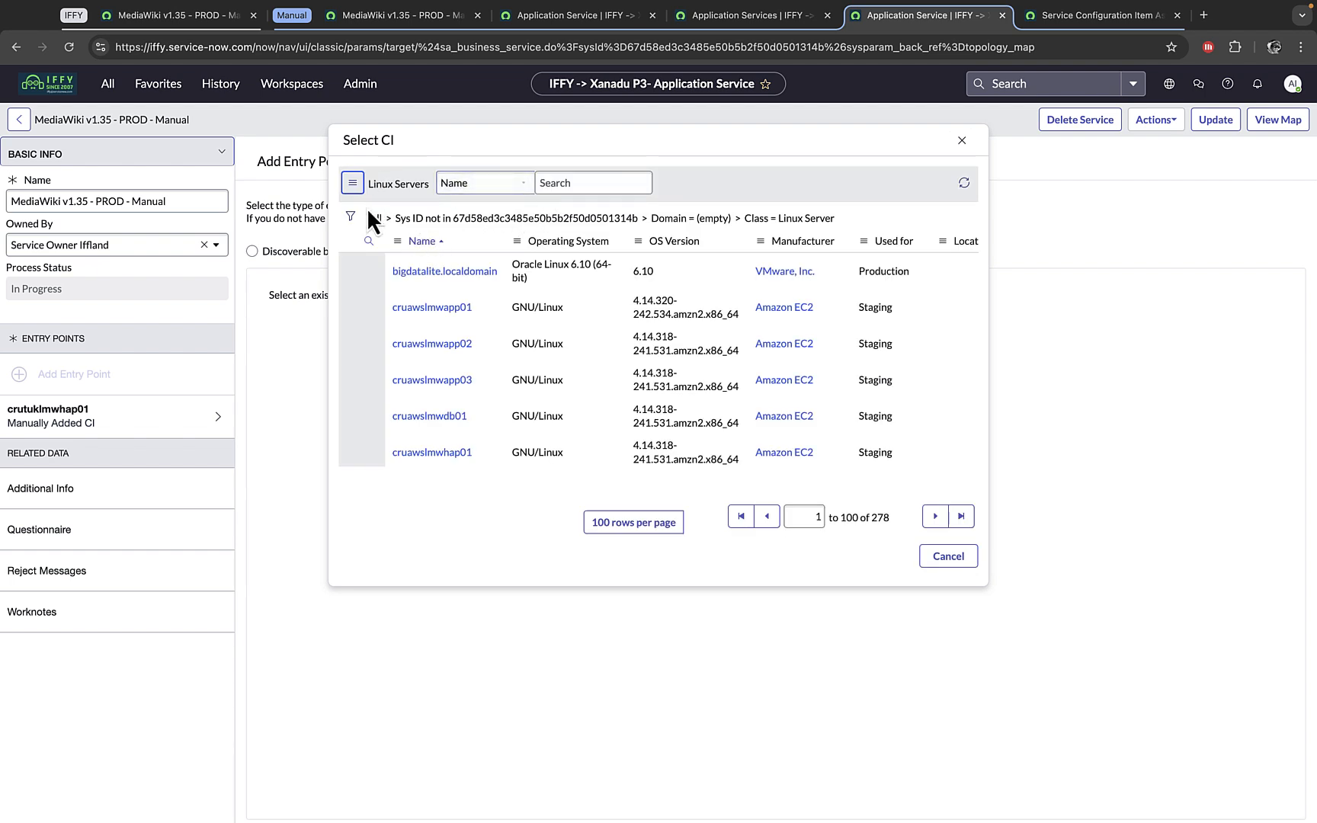
Filter the Linux Servers list on operational status, Used for Production and Name contains lmw.
{"action": "left_click", "coordinate": [351, 216]}
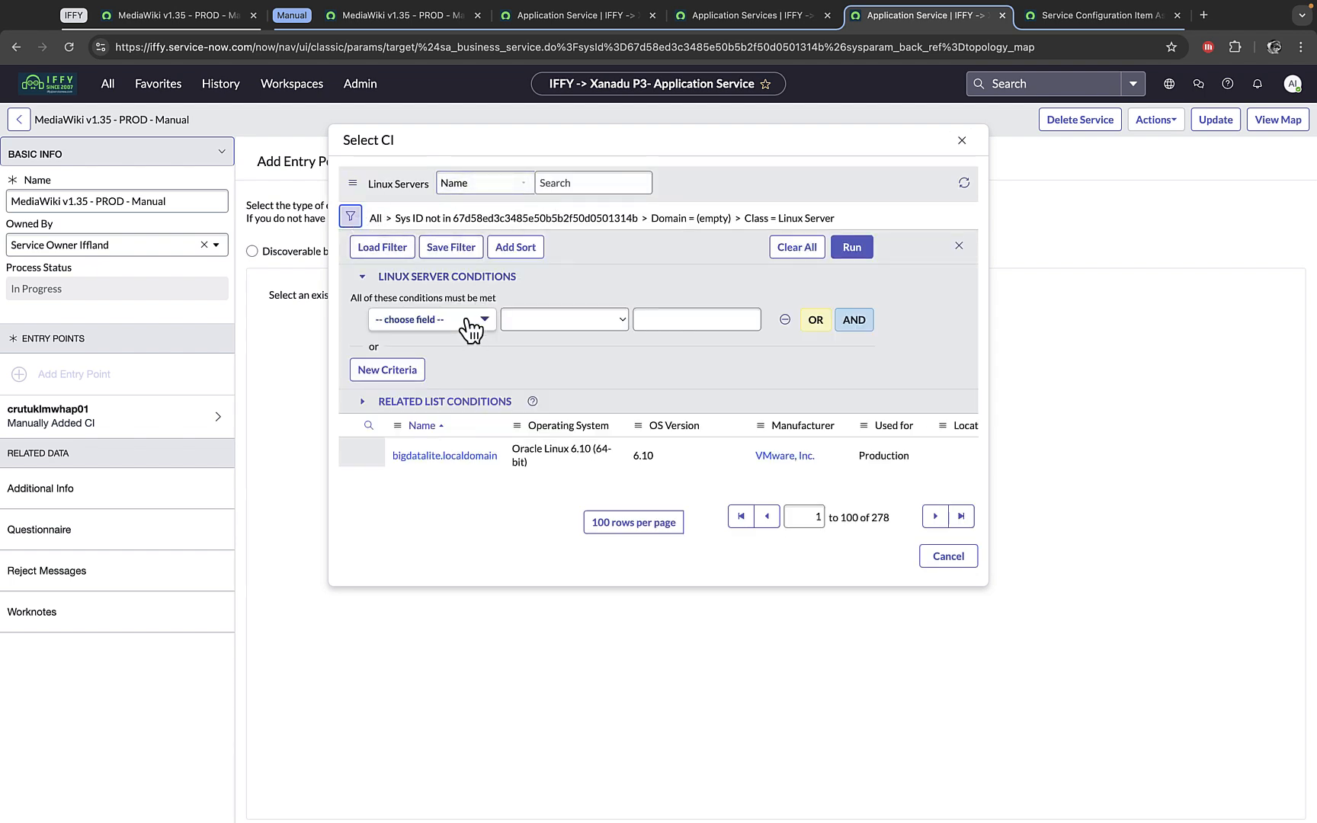
{"action": "left_click", "coordinate": [429, 318]}
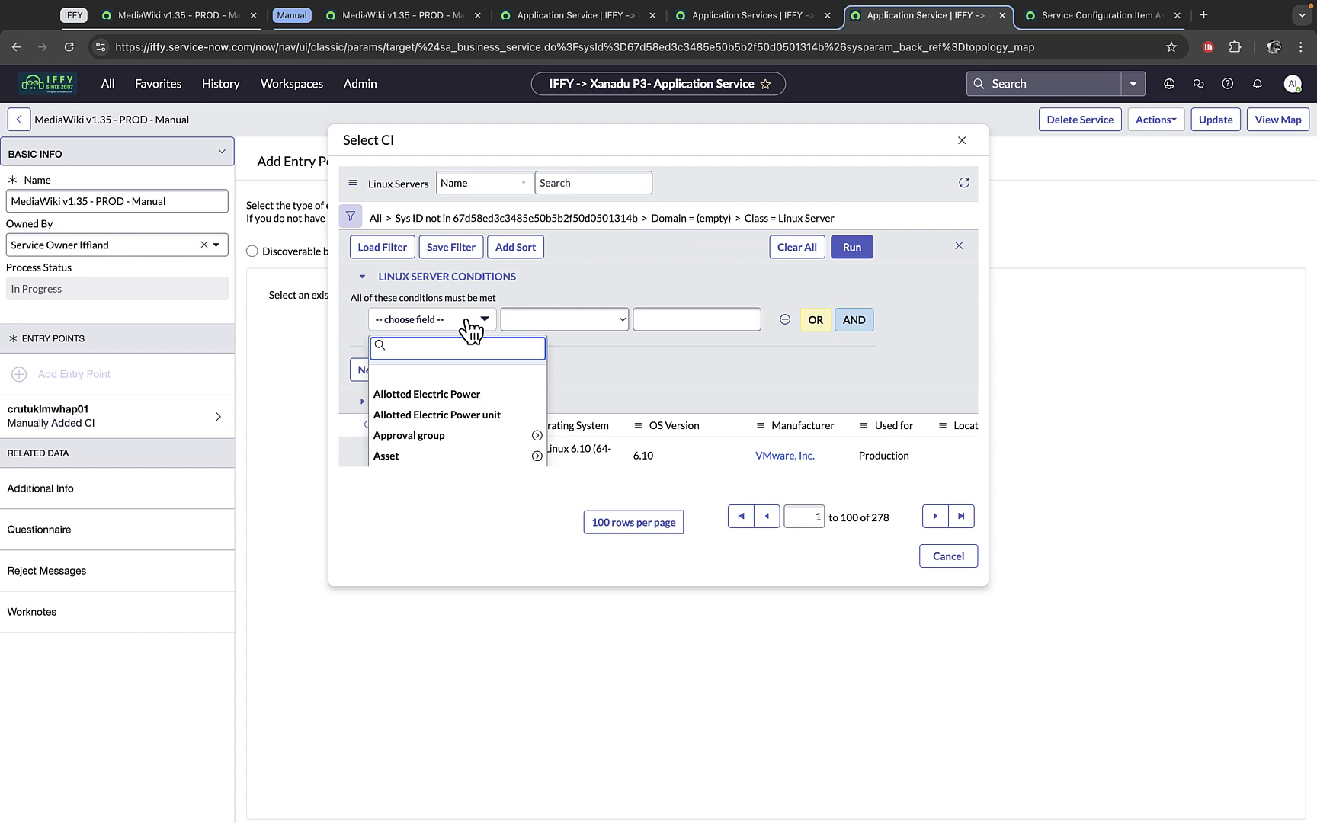
{"action": "type", "text": "op"}
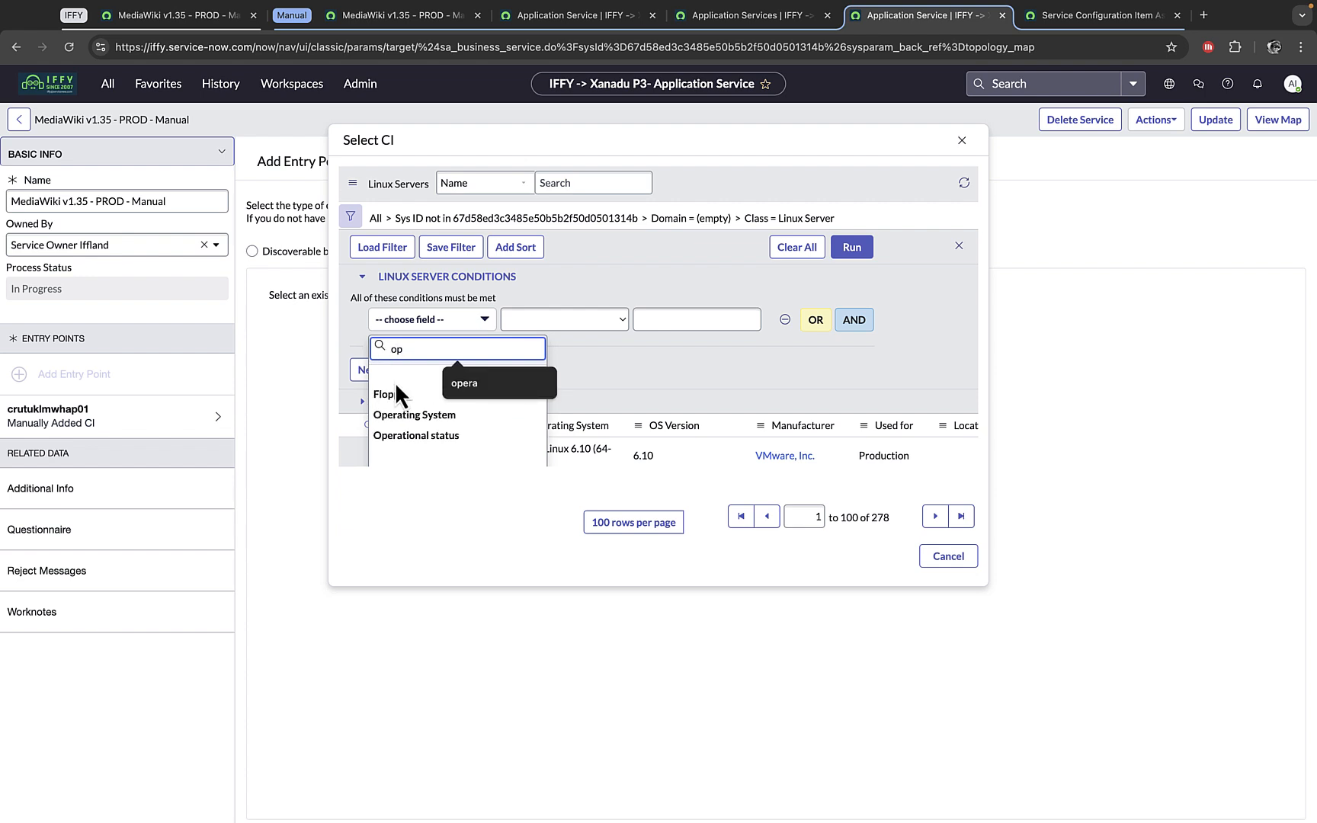
{"action": "left_click", "coordinate": [416, 414]}
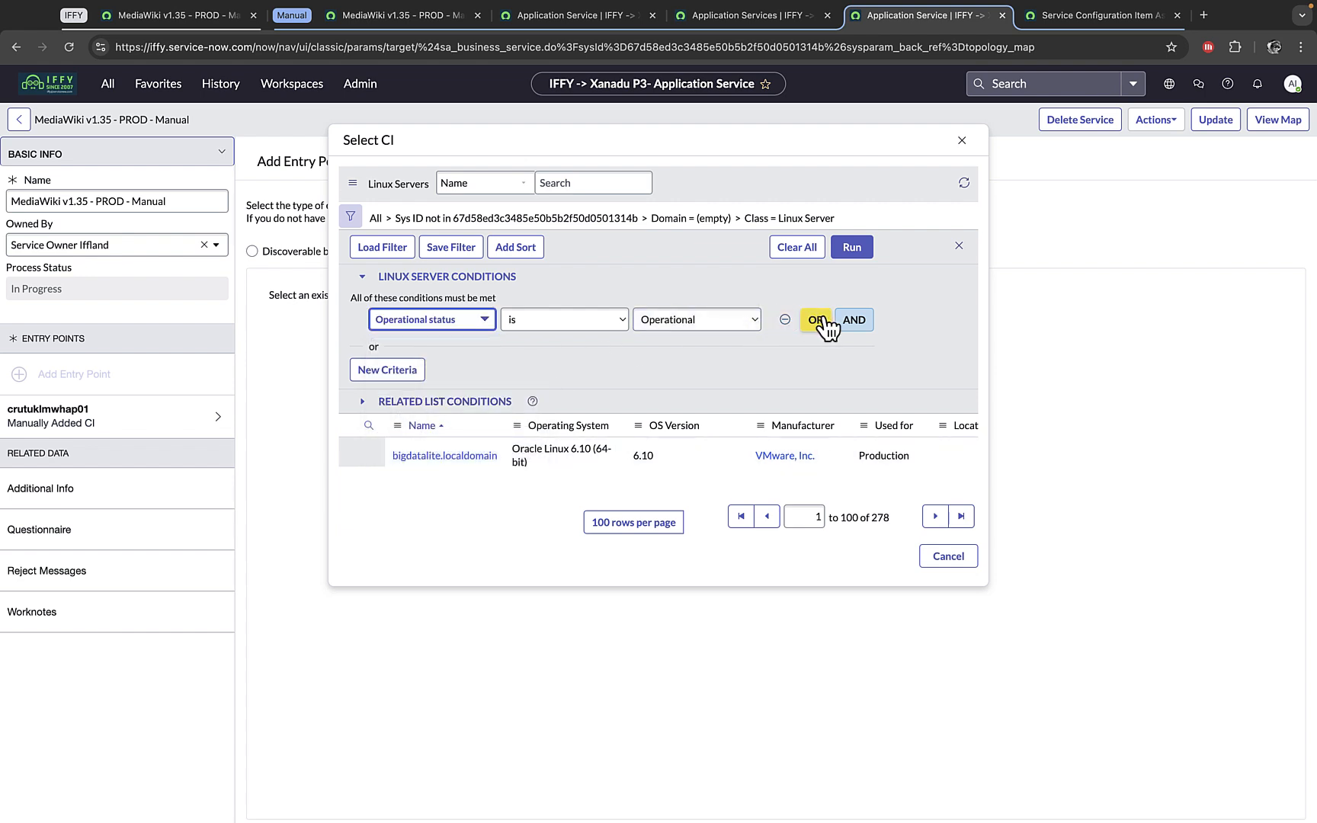
{"action": "left_click", "coordinate": [854, 318]}
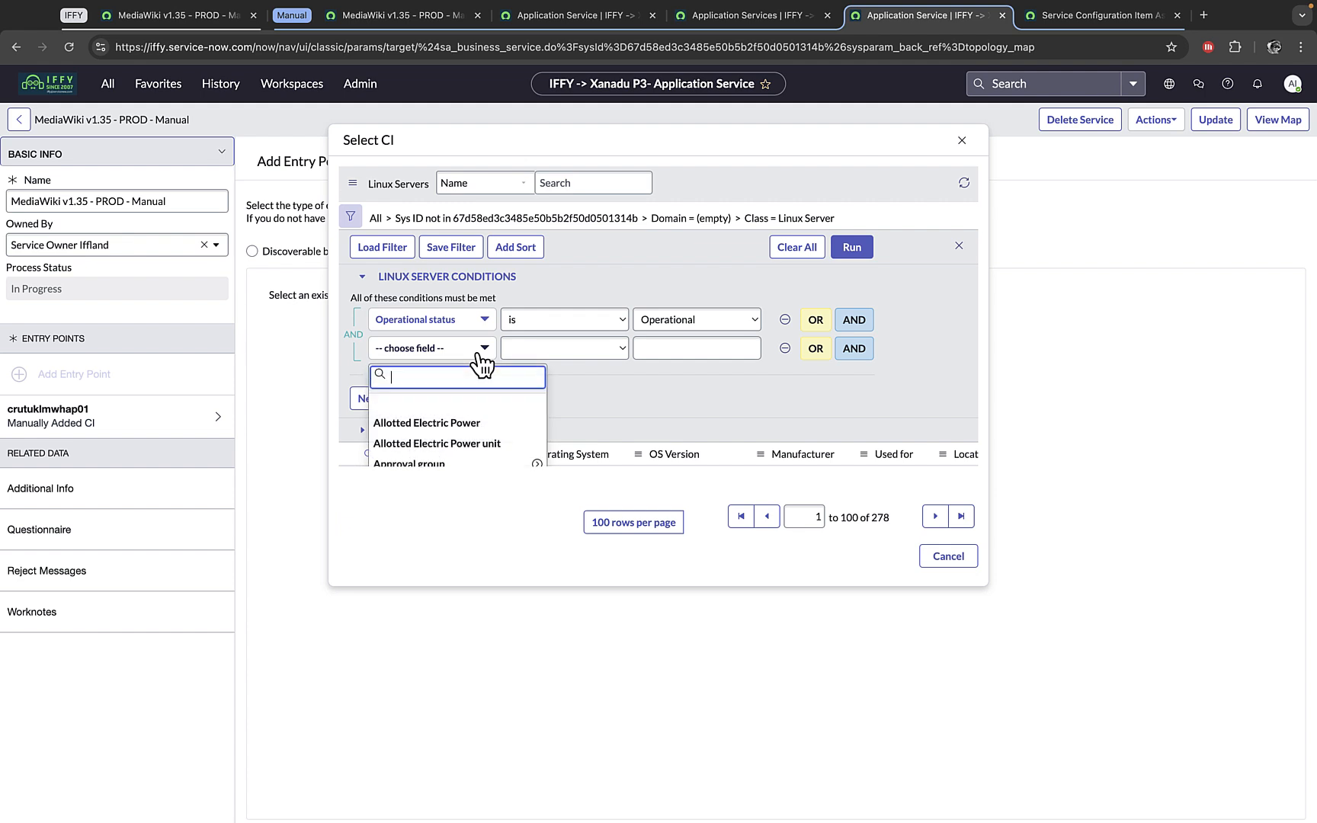
{"action": "type", "text": "use"}
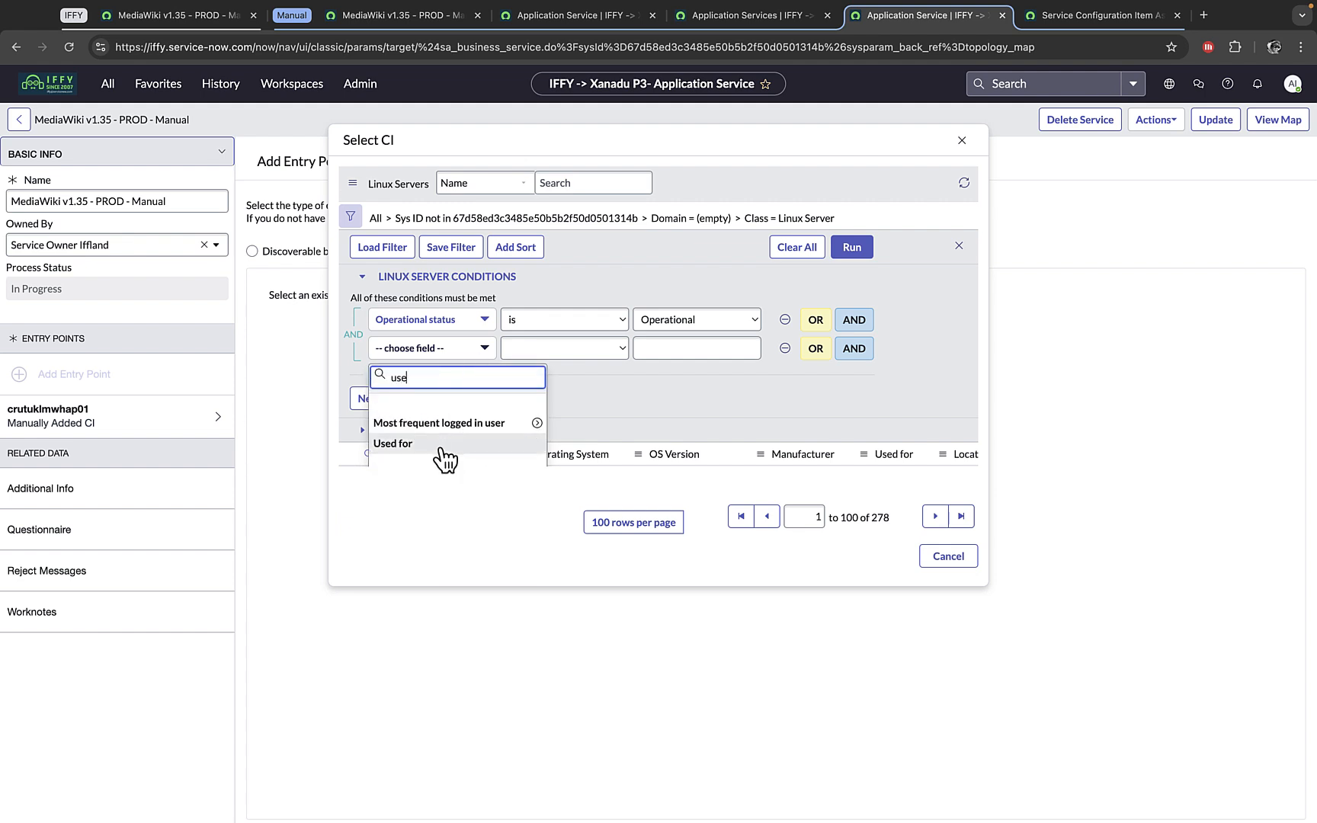
{"action": "left_click", "coordinate": [392, 444]}
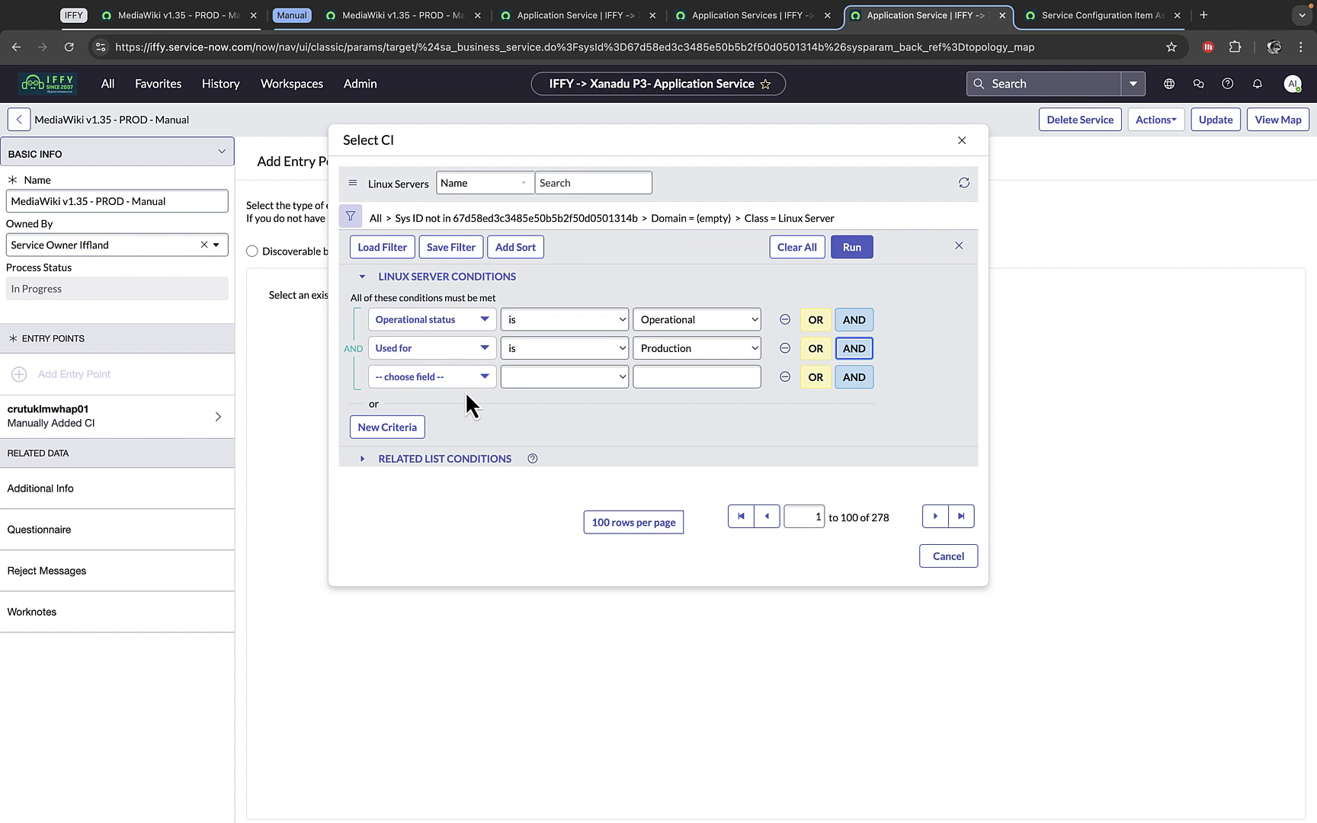
{"action": "type", "text": "na"}
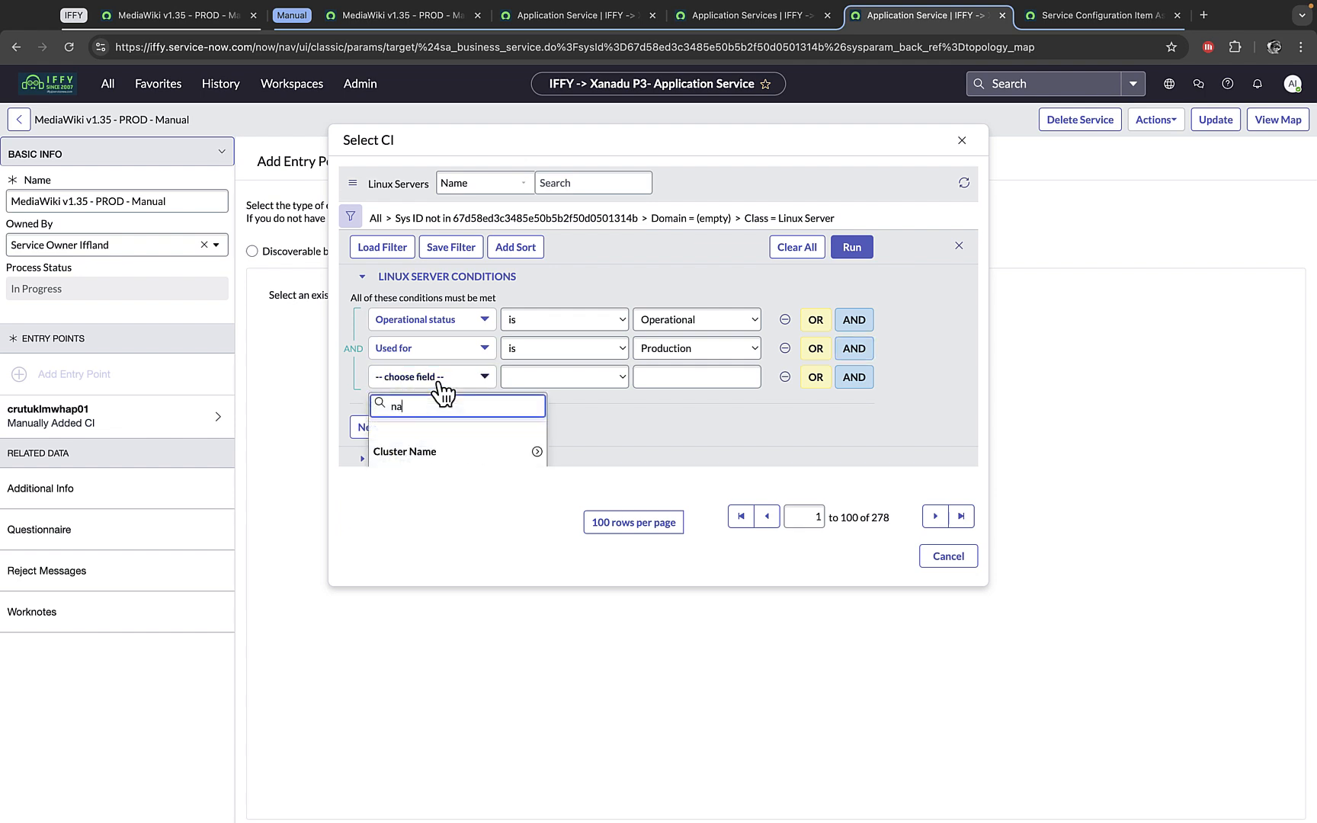
{"action": "type", "text": "me"}
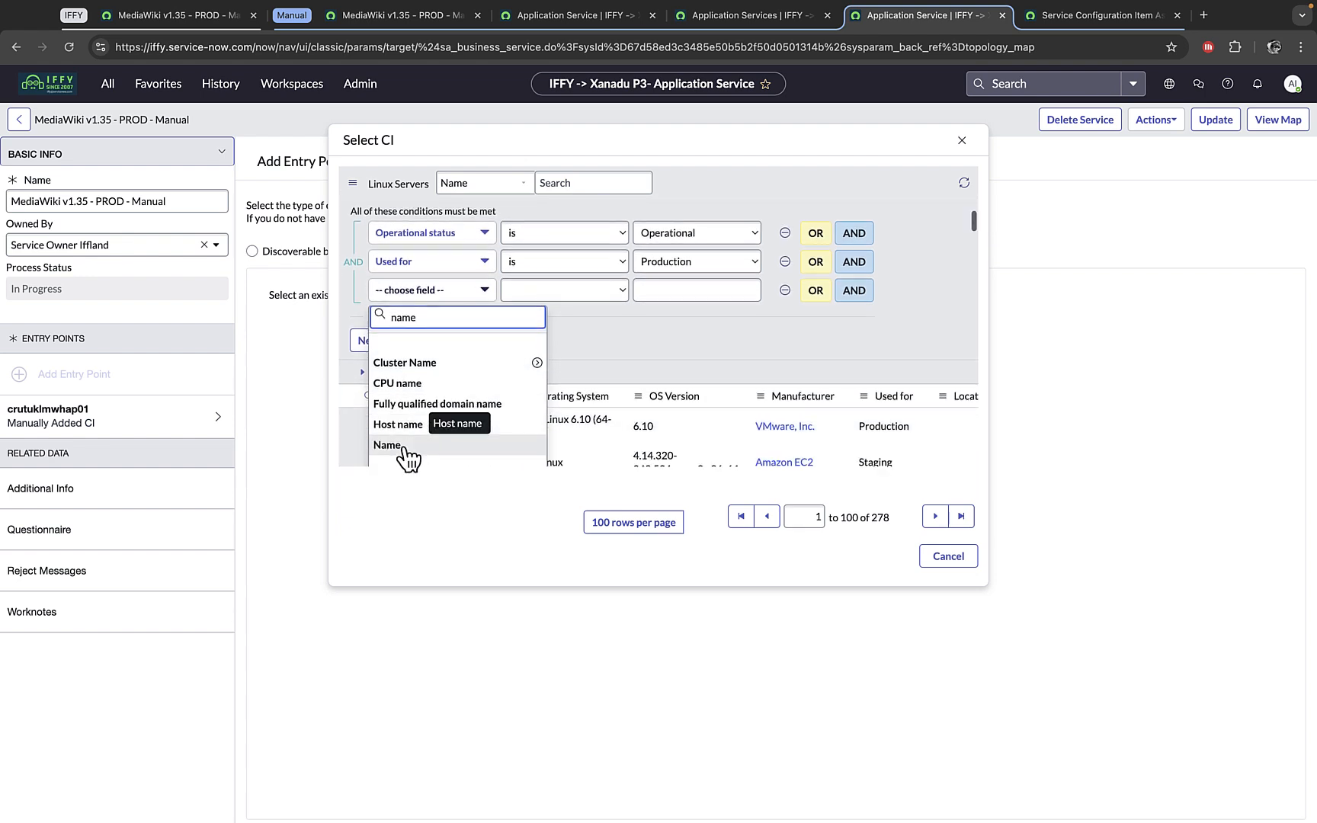
{"action": "left_click", "coordinate": [387, 446]}
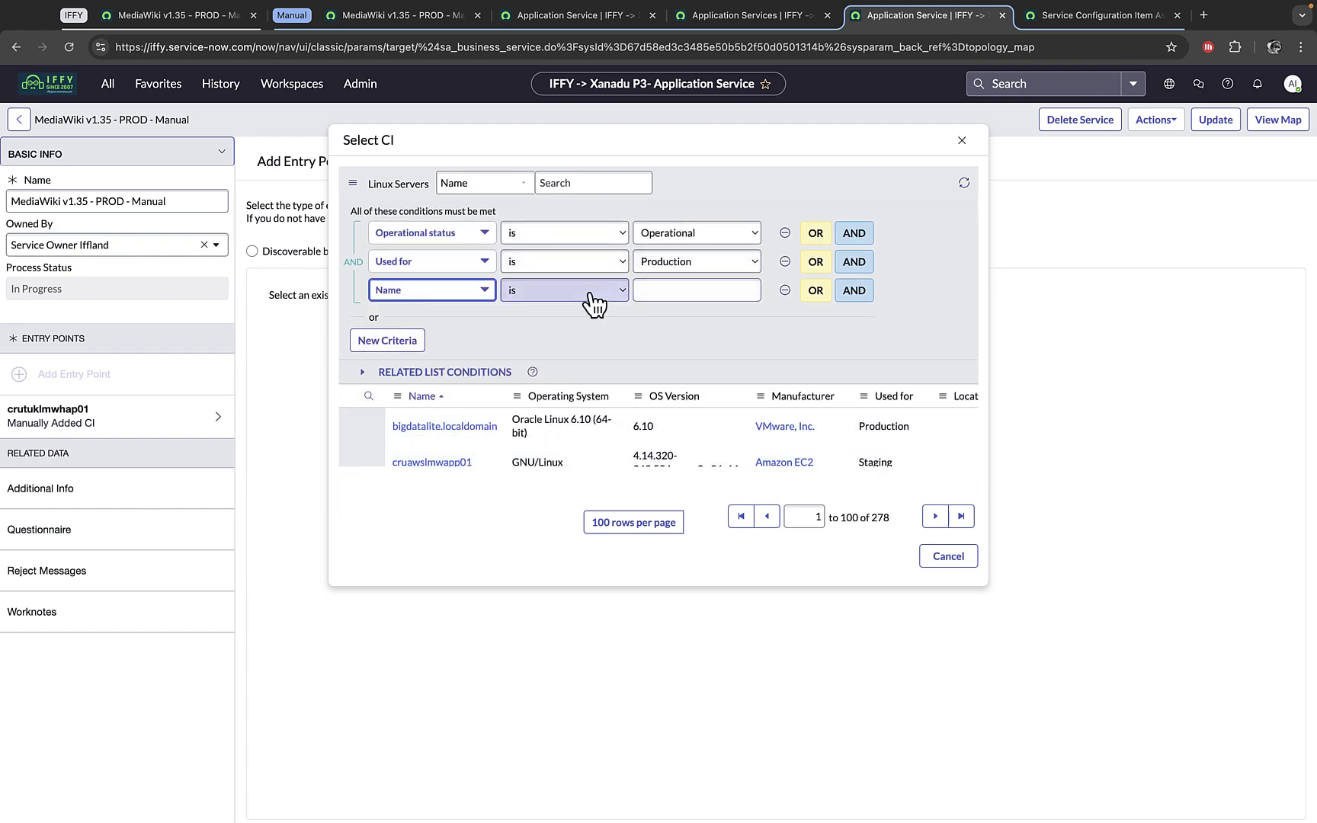
{"action": "left_click", "coordinate": [697, 289]}
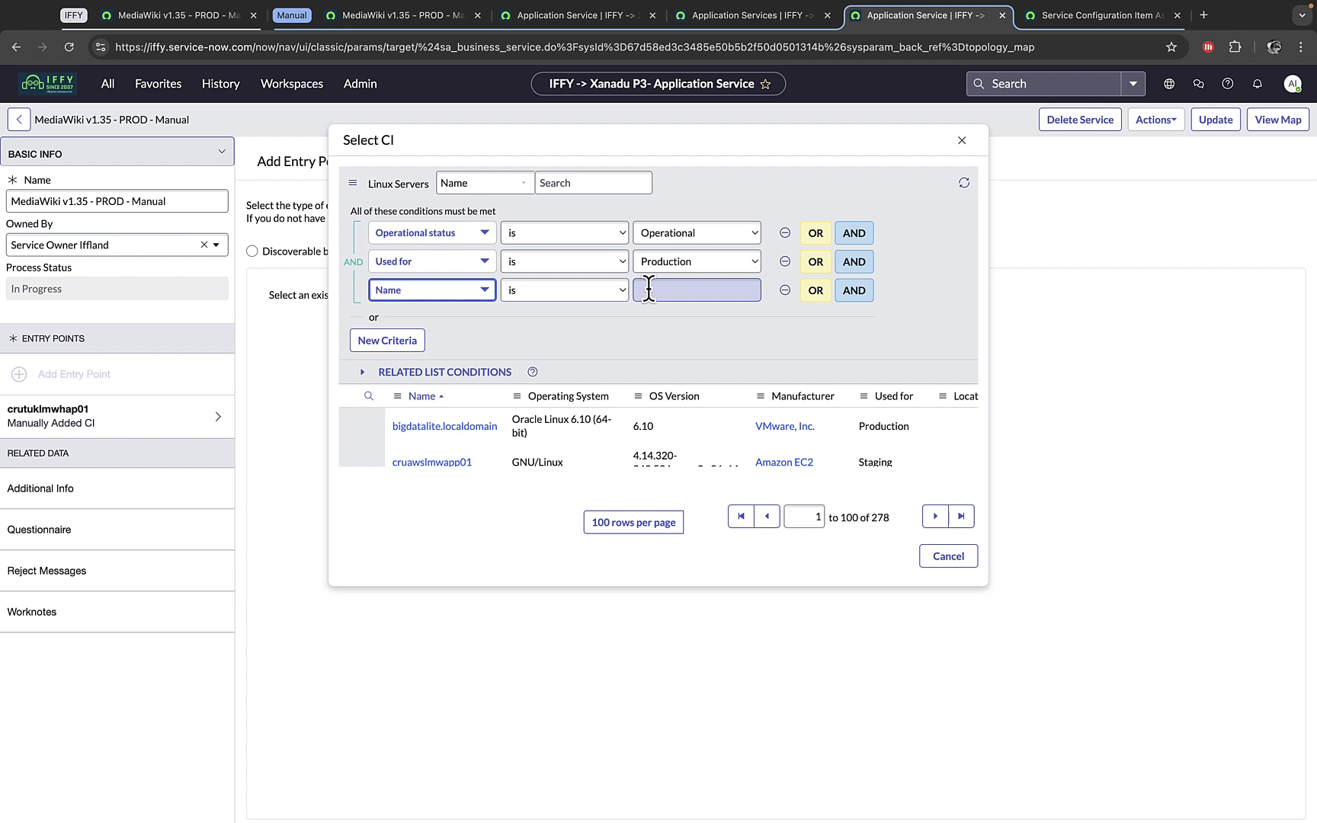
{"action": "left_click", "coordinate": [563, 289]}
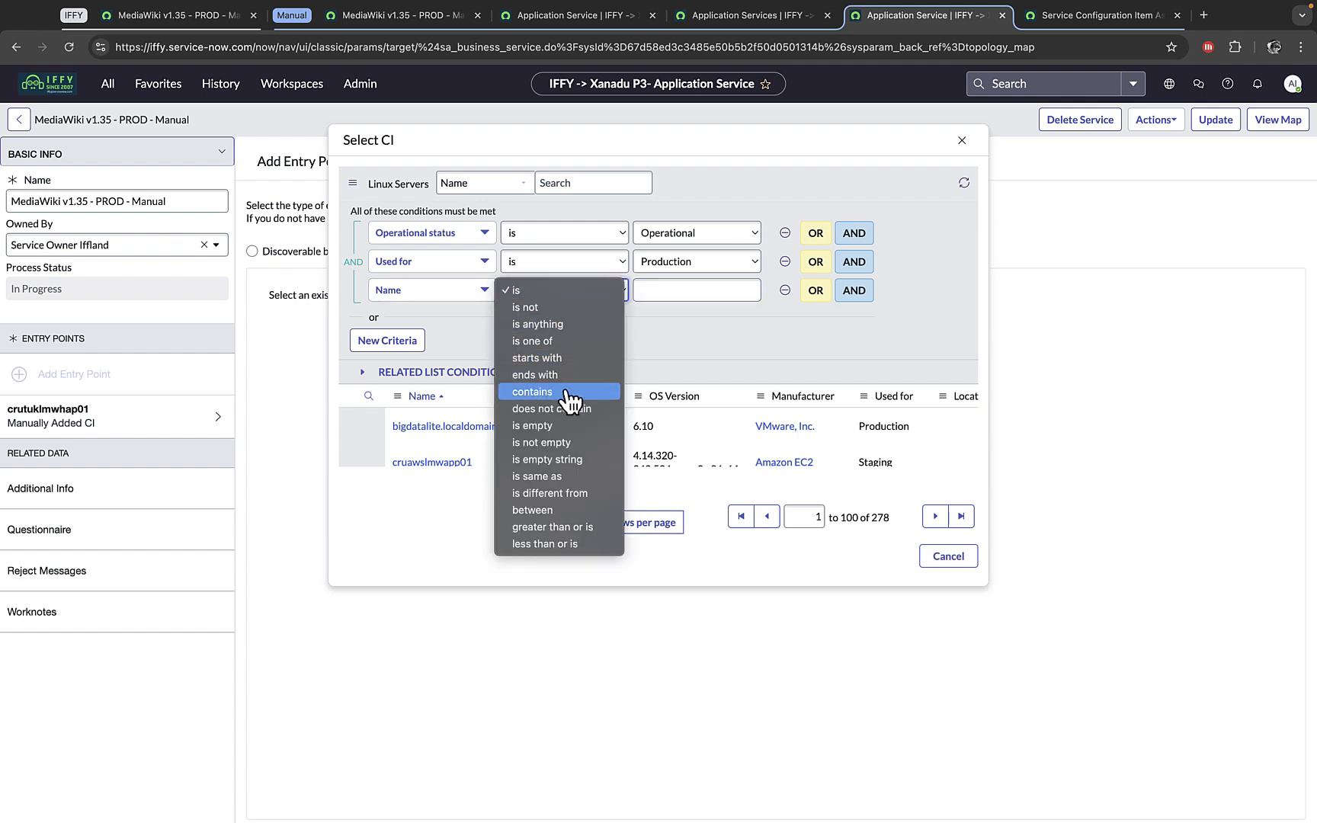
{"action": "left_click", "coordinate": [530, 390]}
{"action": "type", "text": "lmw"}
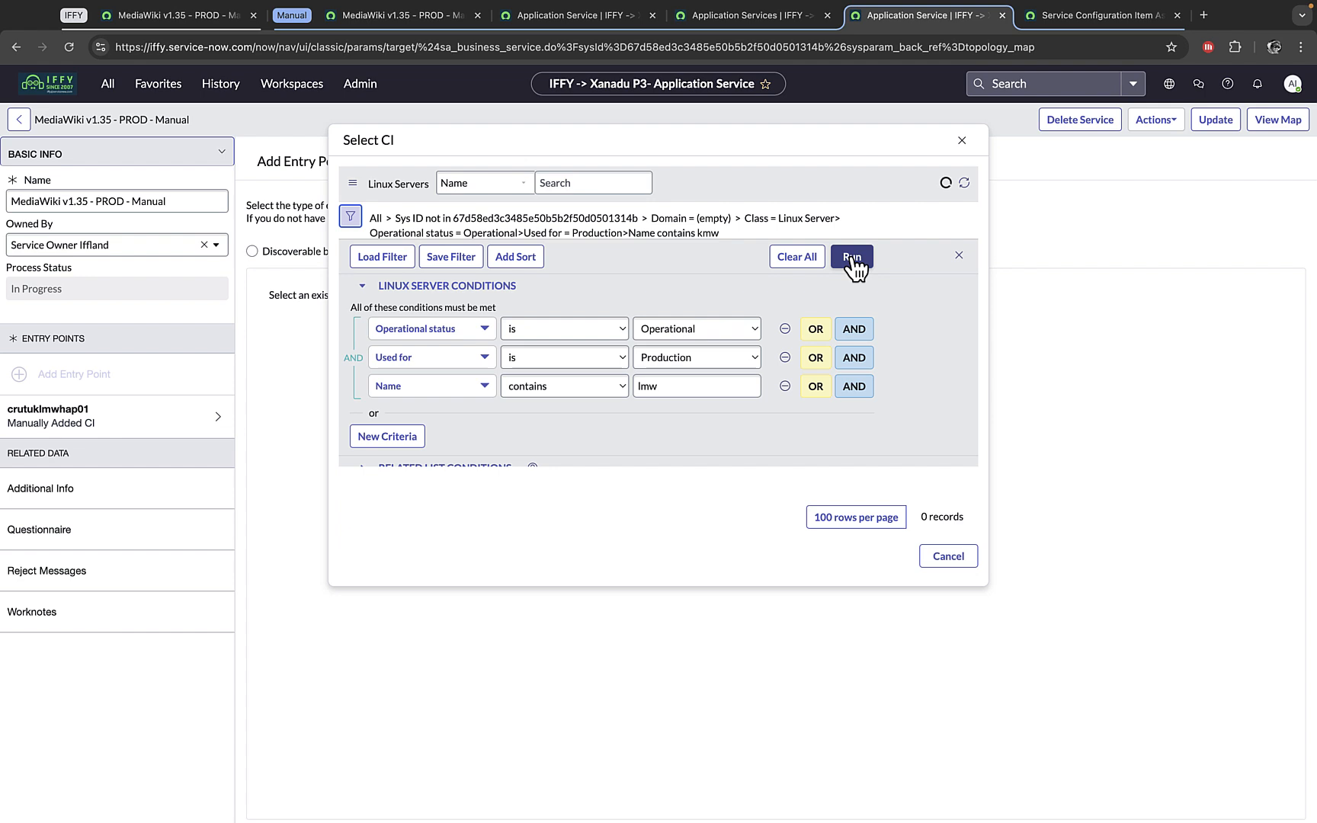
{"action": "left_click", "coordinate": [851, 256]}
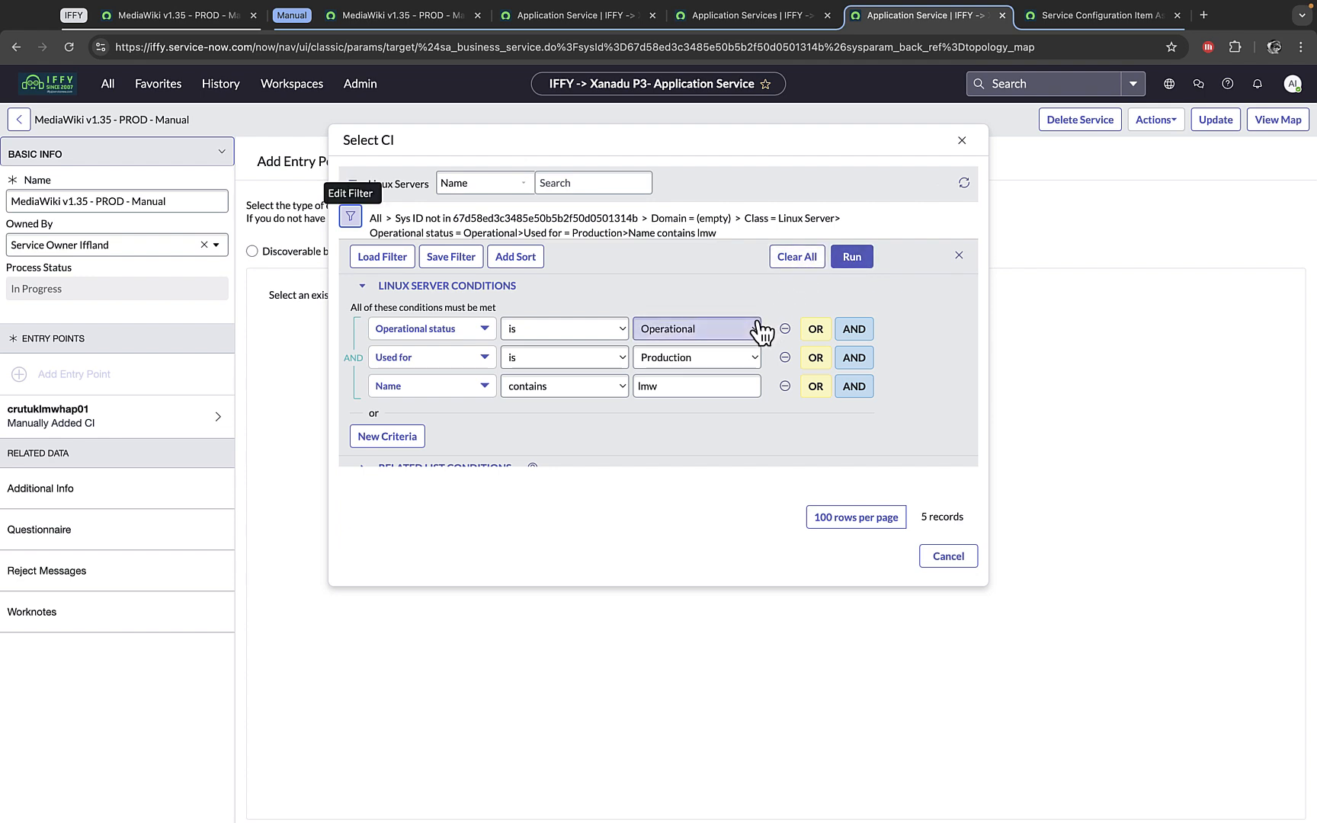
{"action": "left_click", "coordinate": [850, 256]}
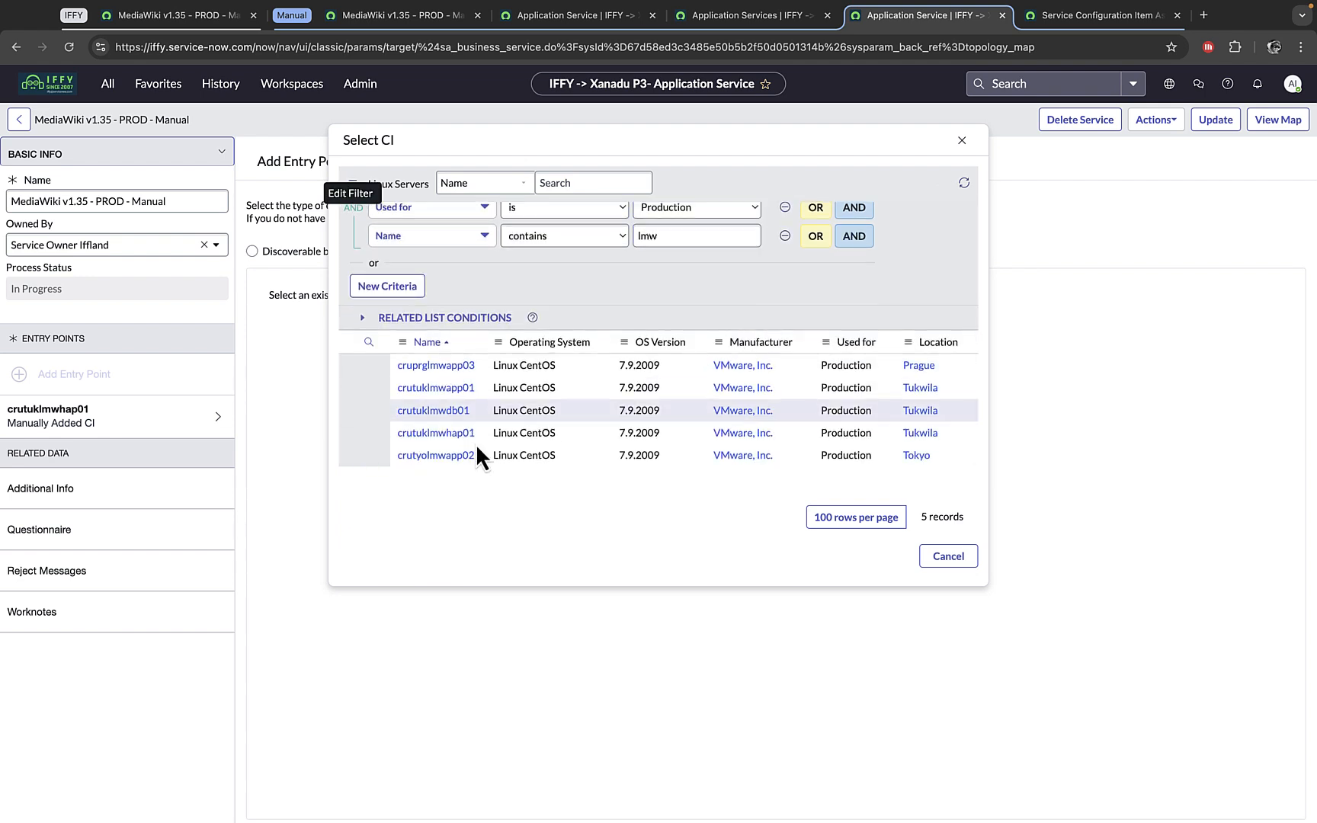
{"action": "mouse_move", "coordinate": [436, 432]}
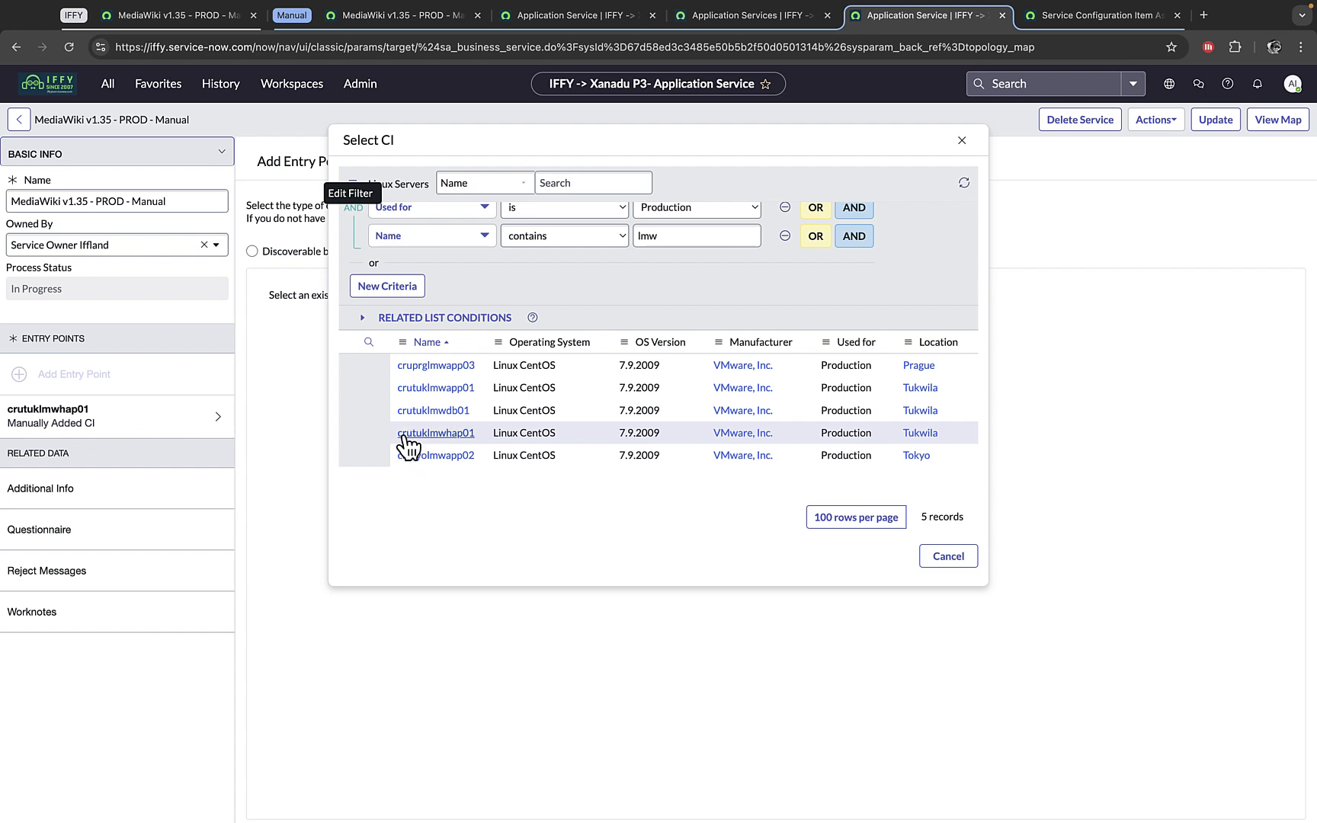
Select crutuklmwhap01 as the entry point's Linux Server CI.
{"action": "left_click", "coordinate": [436, 432]}
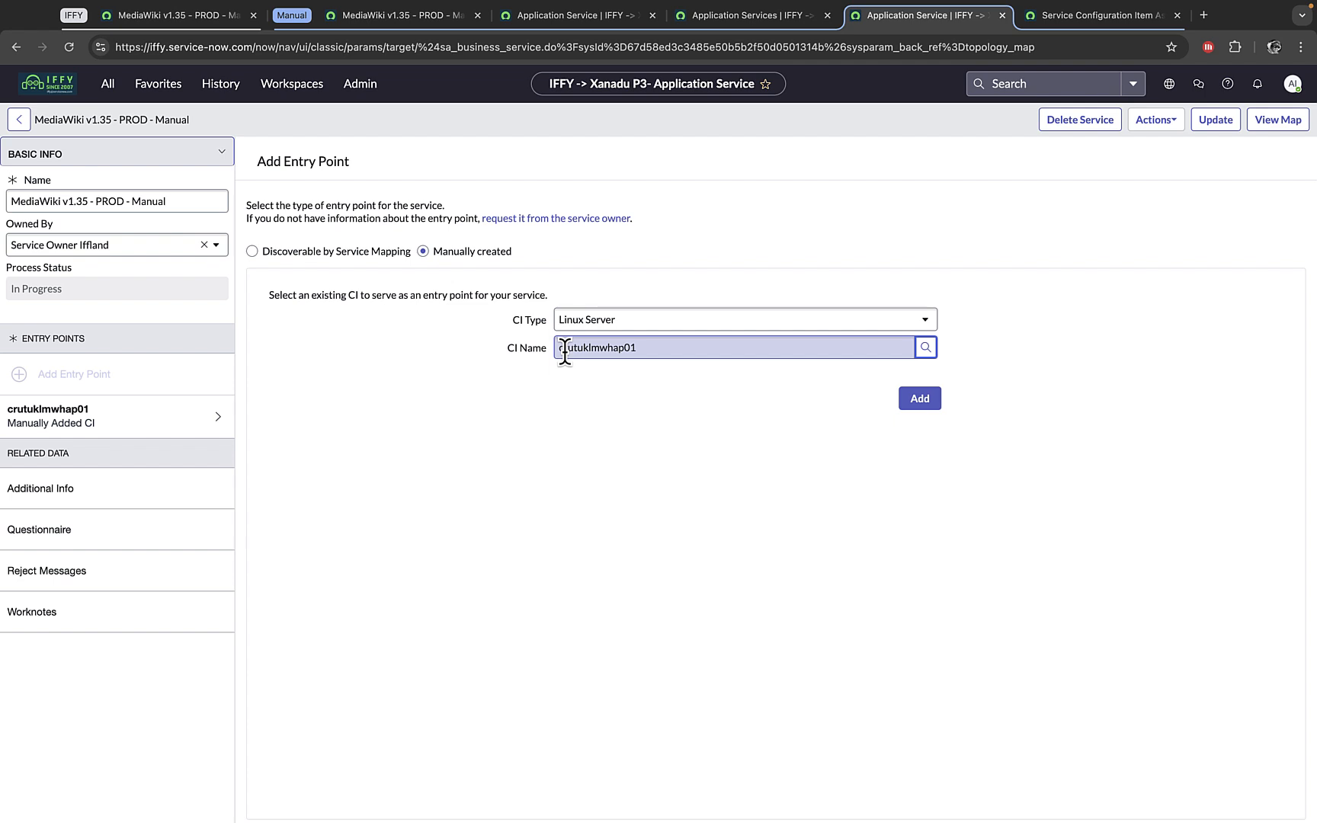
{"action": "mouse_move", "coordinate": [1215, 146]}
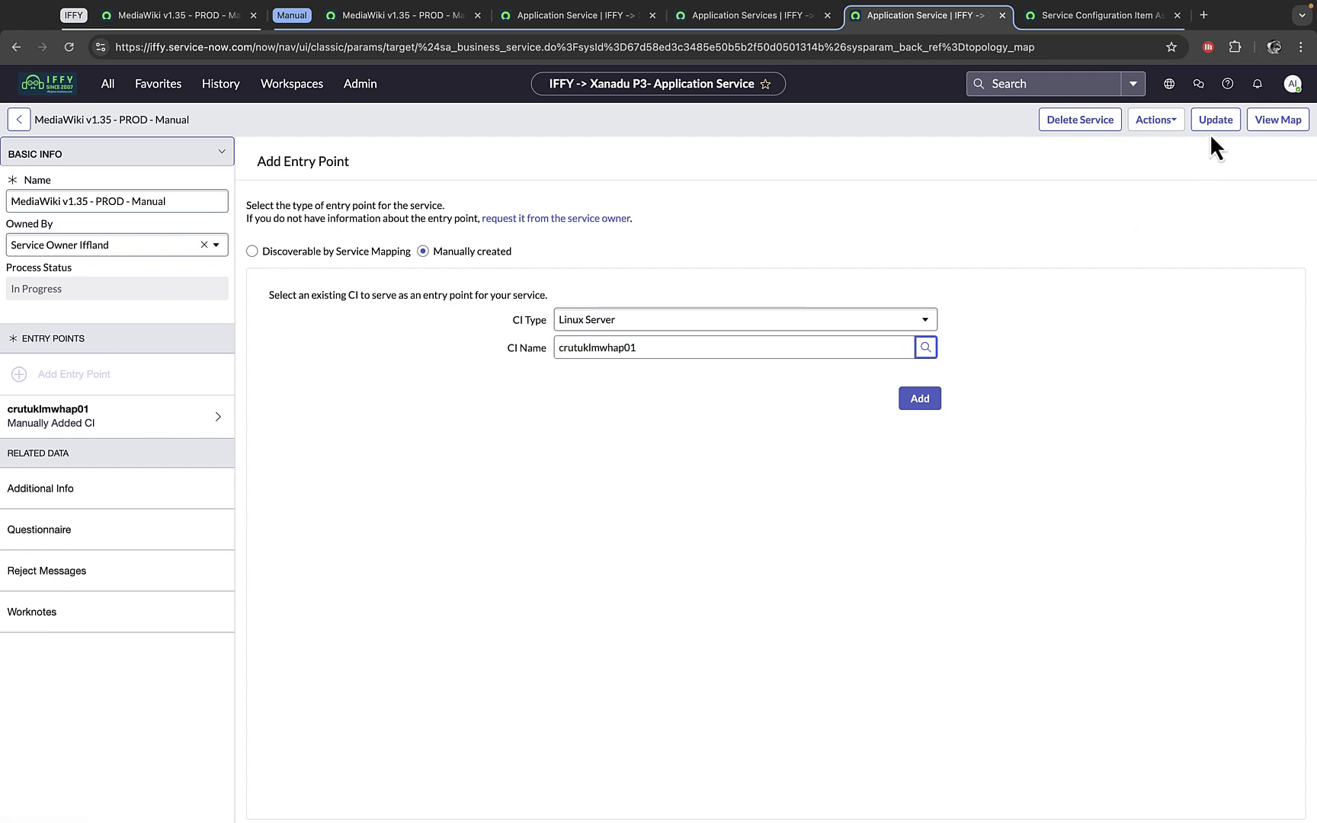
{"action": "mouse_move", "coordinate": [1278, 119]}
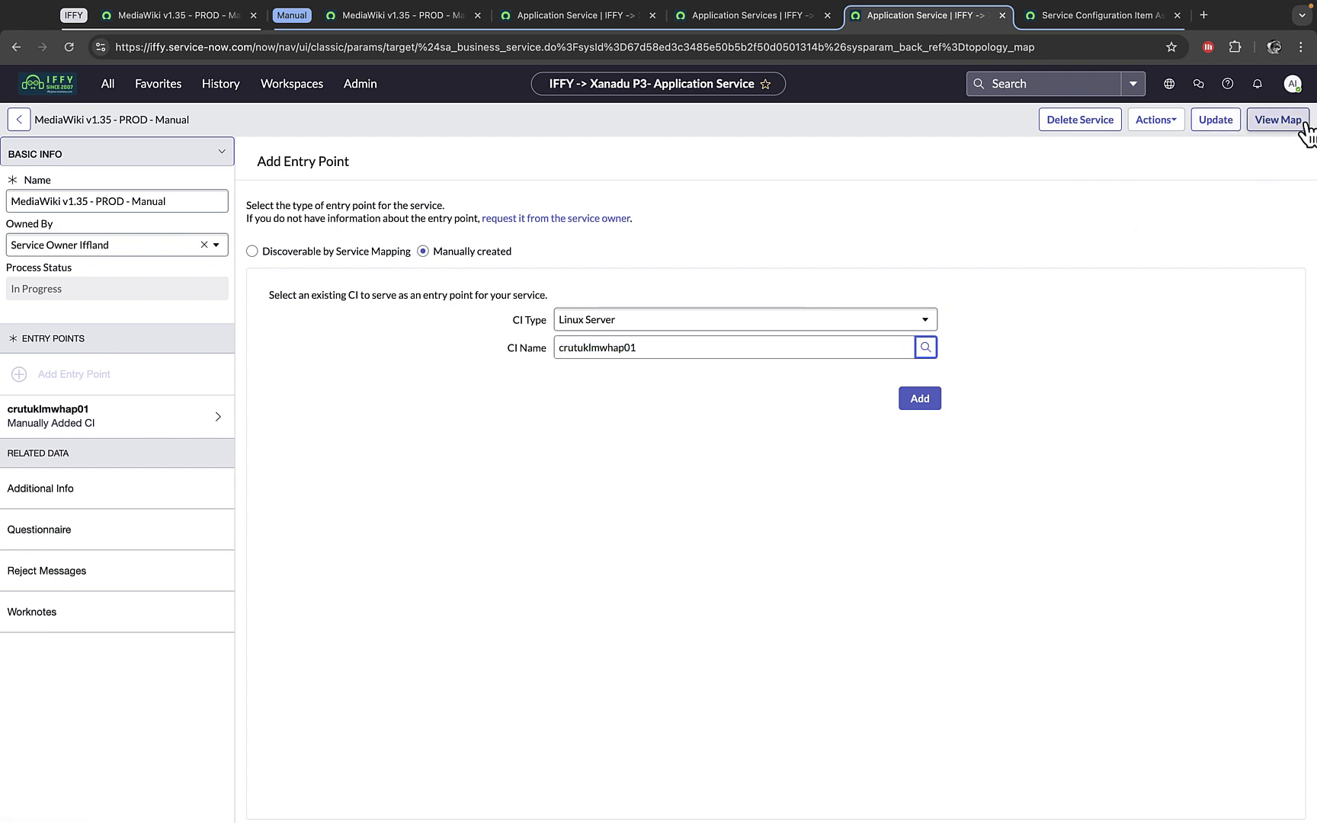
View the application service map with crutuklmwhap01 above its four servers.
{"action": "left_click", "coordinate": [1277, 119]}
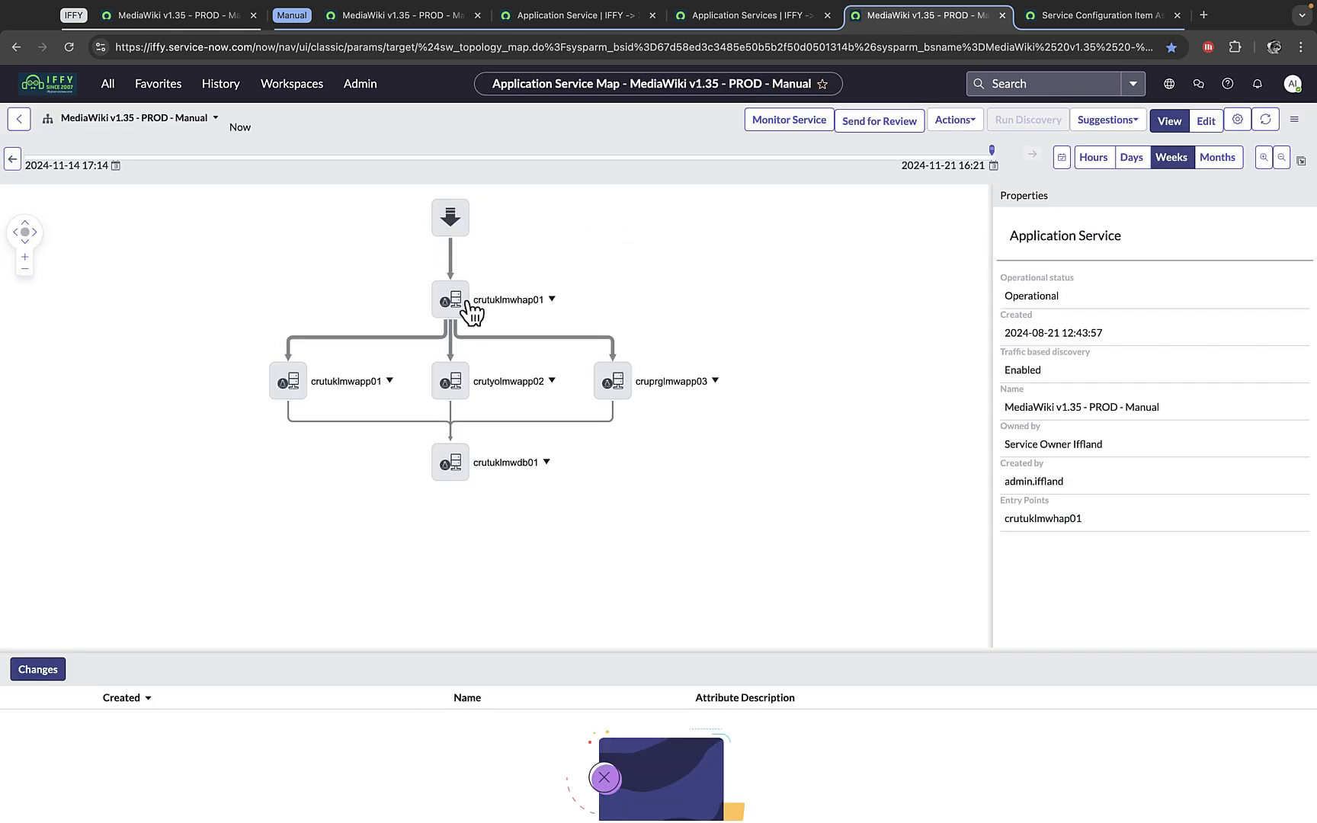
{"action": "mouse_move", "coordinate": [462, 307]}
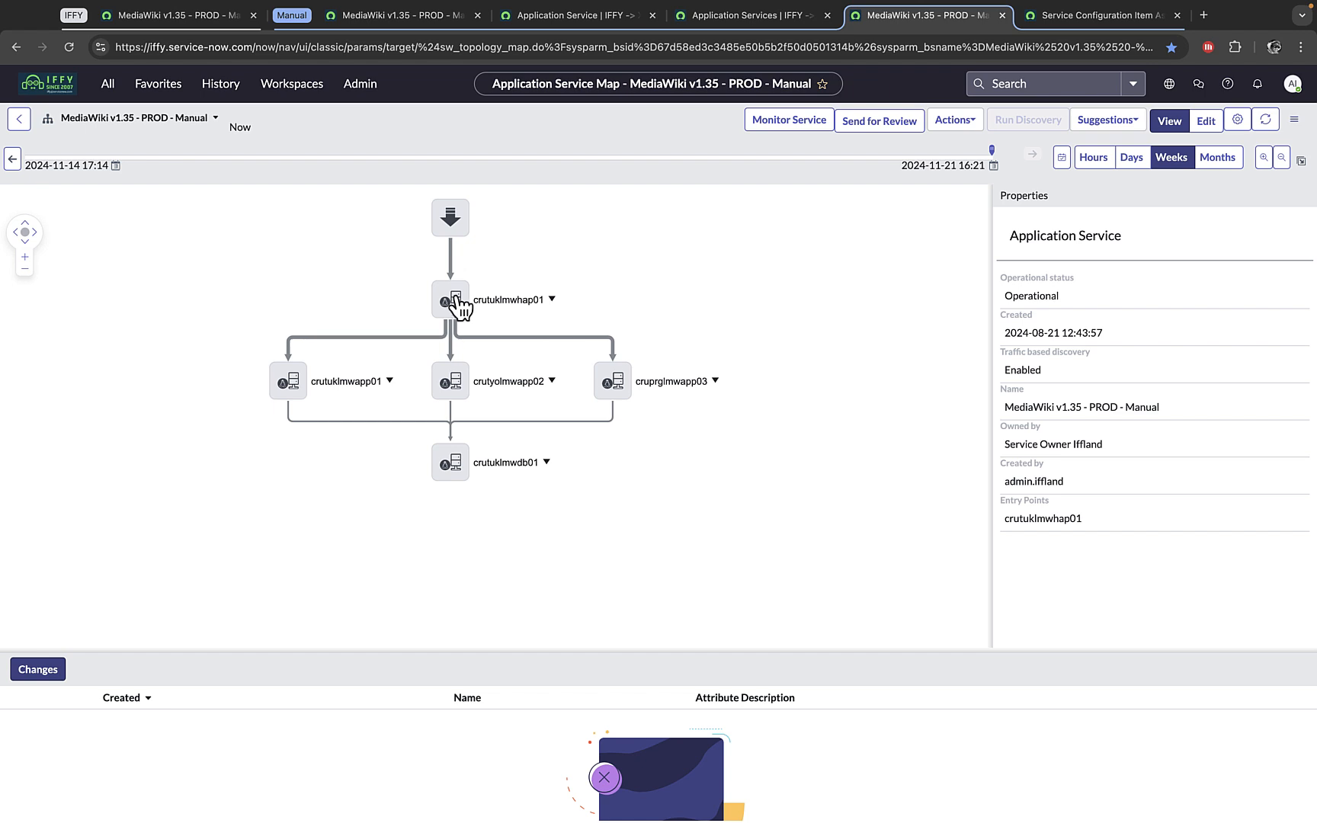
{"action": "mouse_move", "coordinate": [1276, 156]}
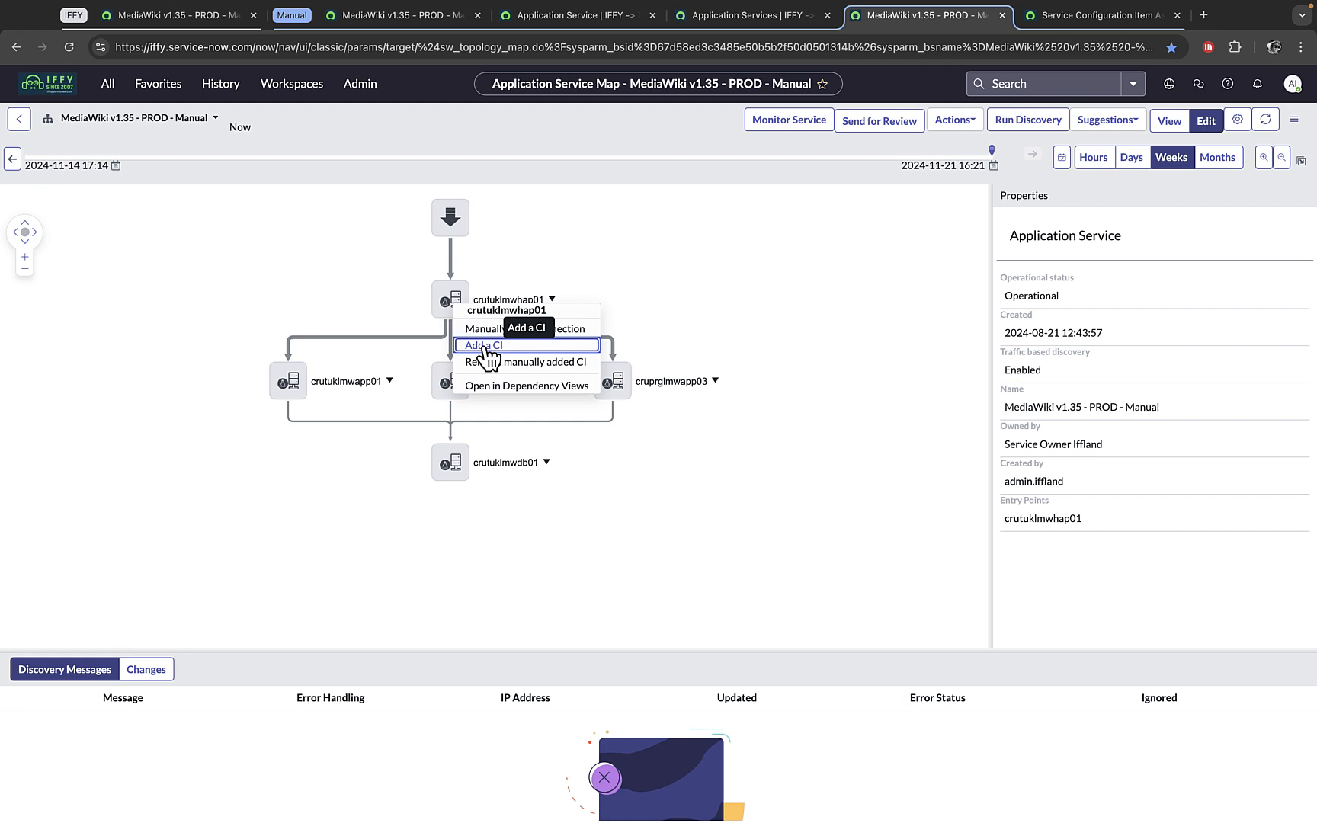
{"action": "left_click", "coordinate": [483, 344]}
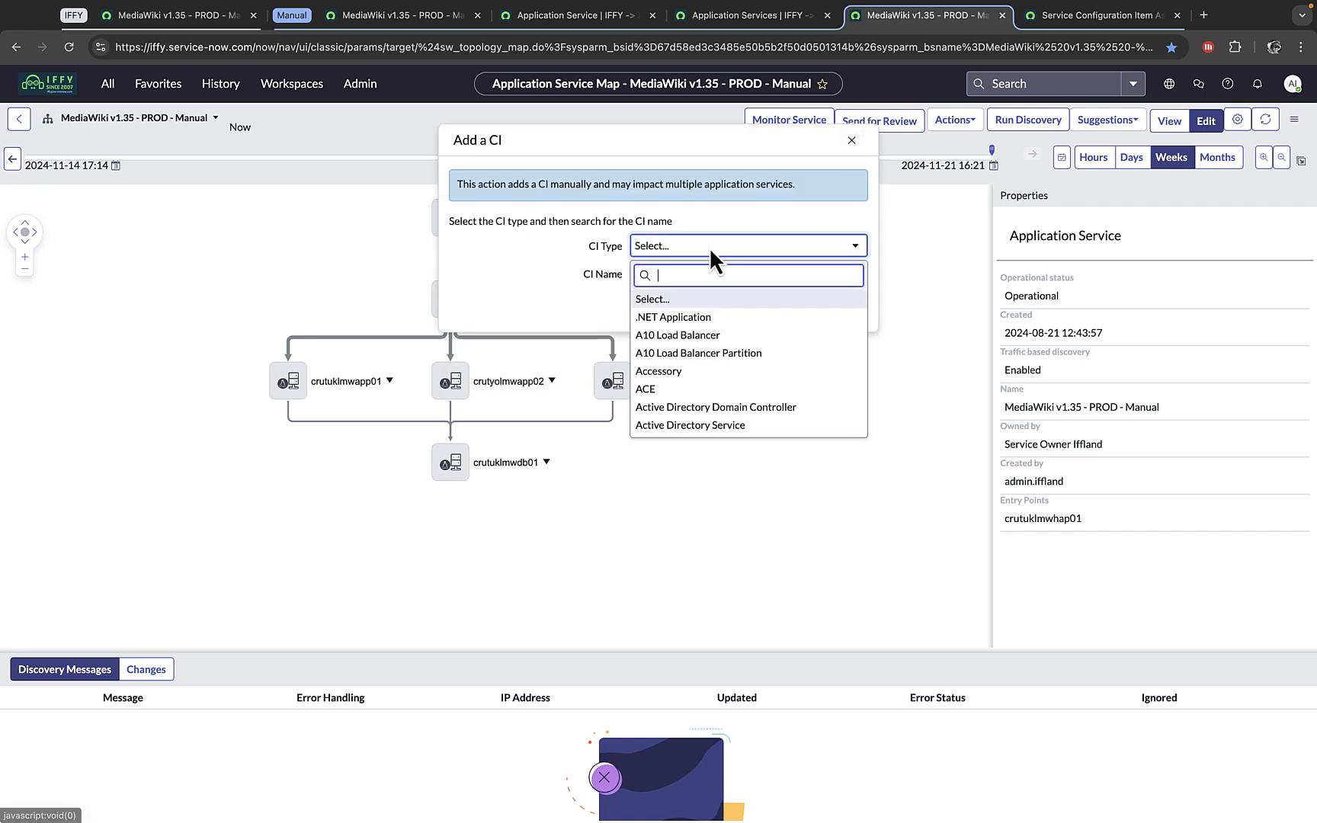
{"action": "type", "text": "linux"}
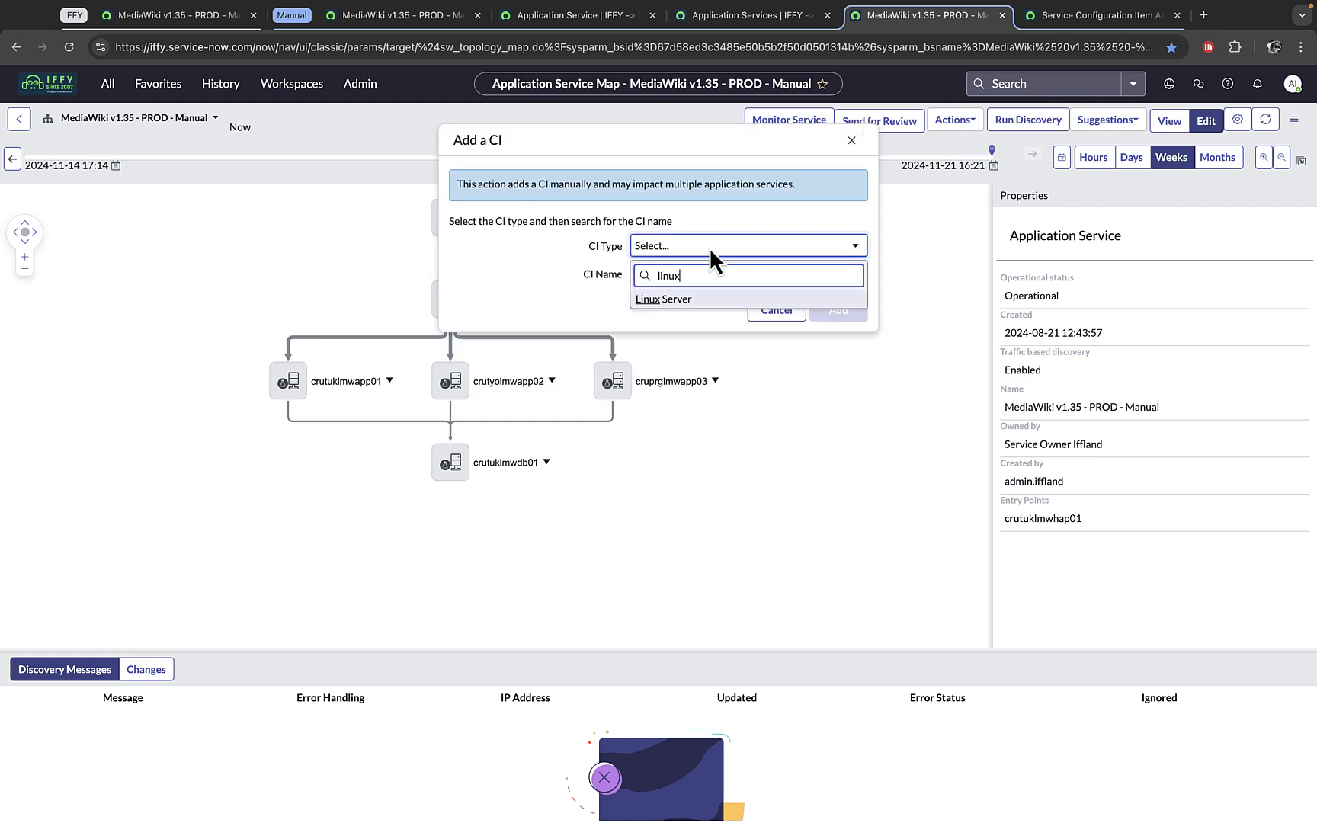
{"action": "left_click", "coordinate": [665, 298]}
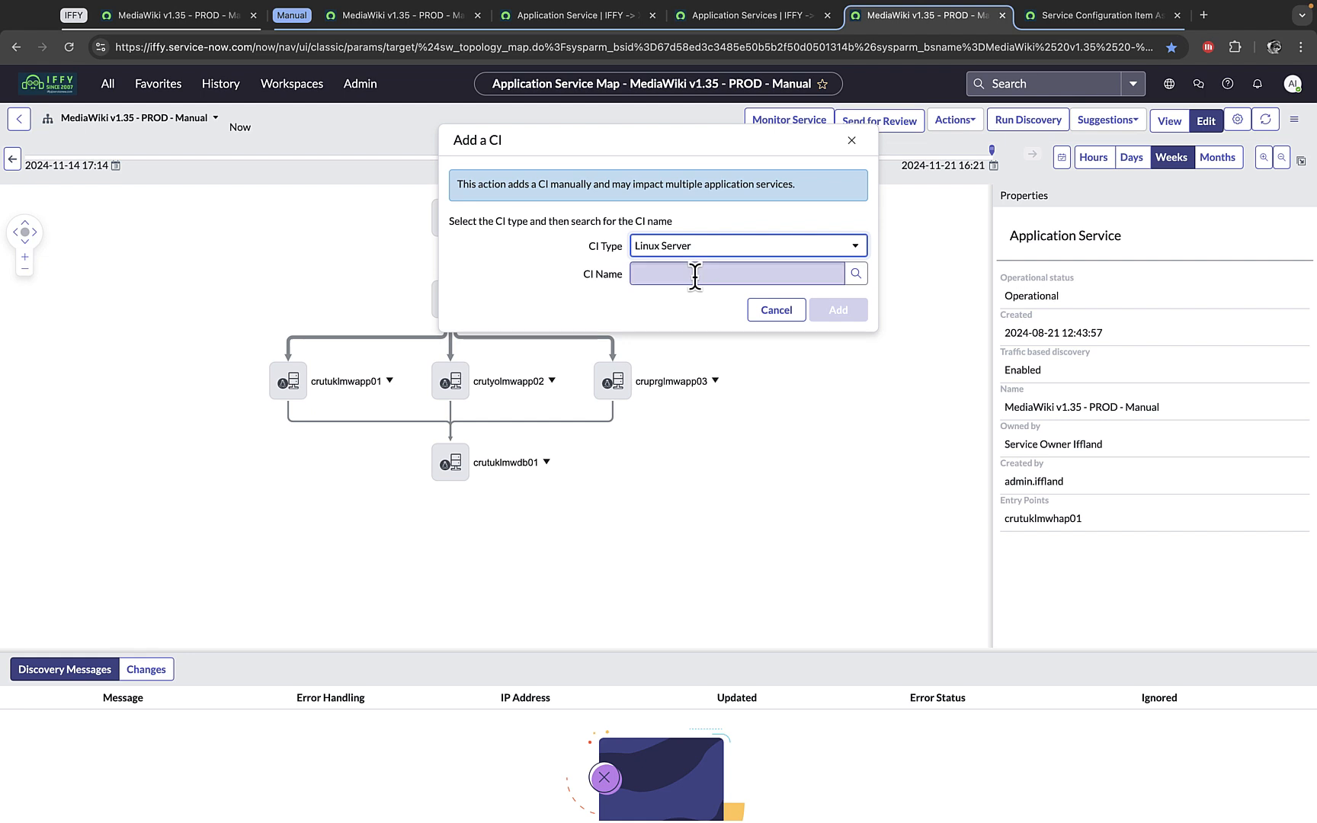
{"action": "left_click", "coordinate": [736, 272]}
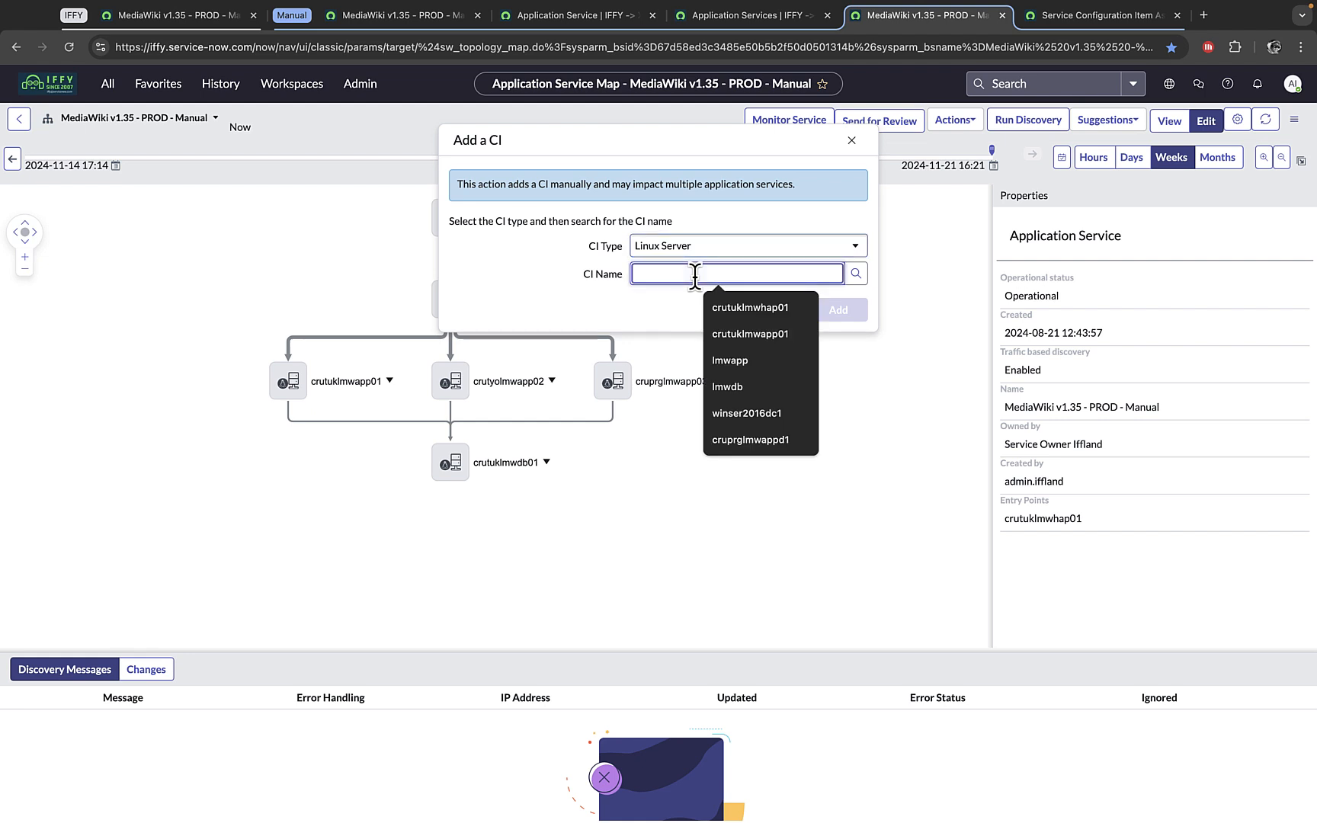
{"action": "type", "text": "lmwapp"}
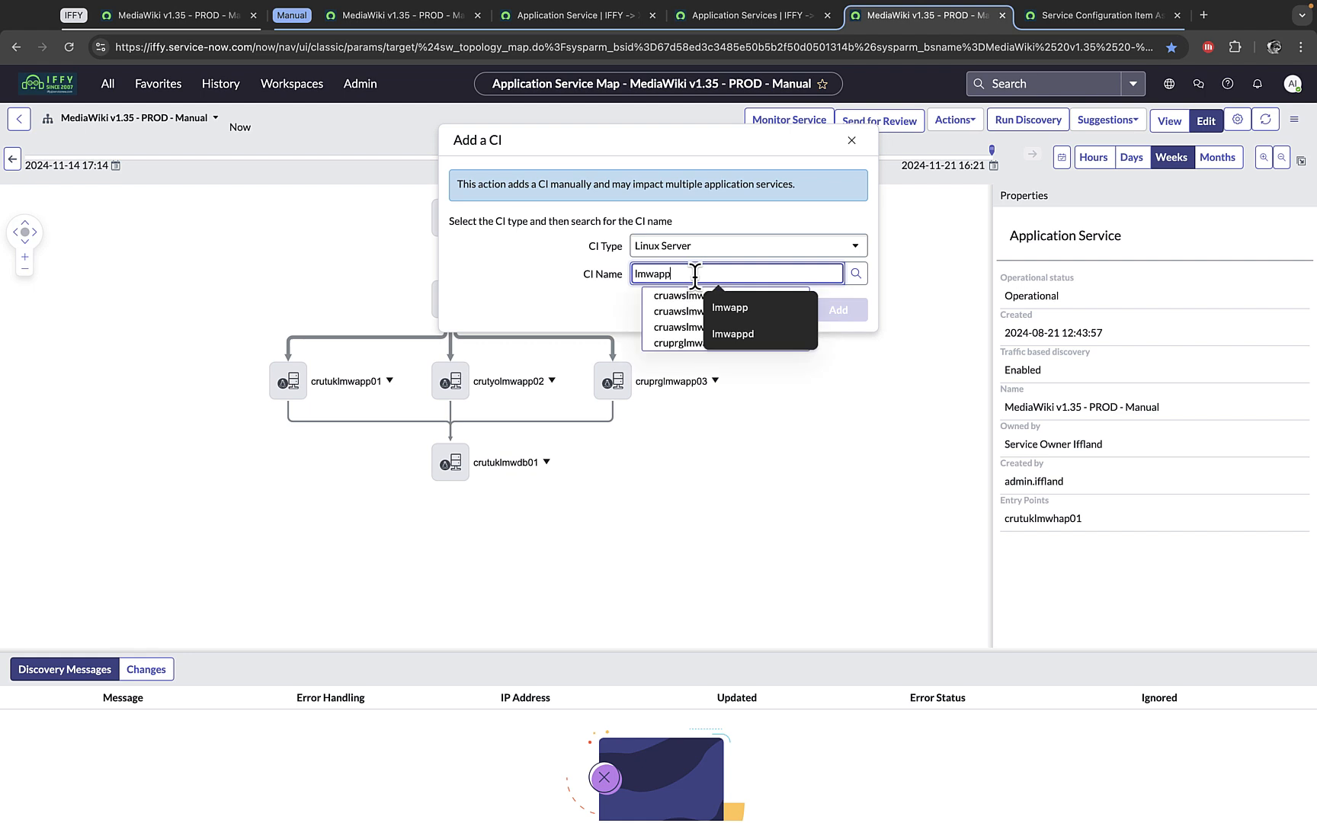
{"action": "mouse_move", "coordinate": [840, 424]}
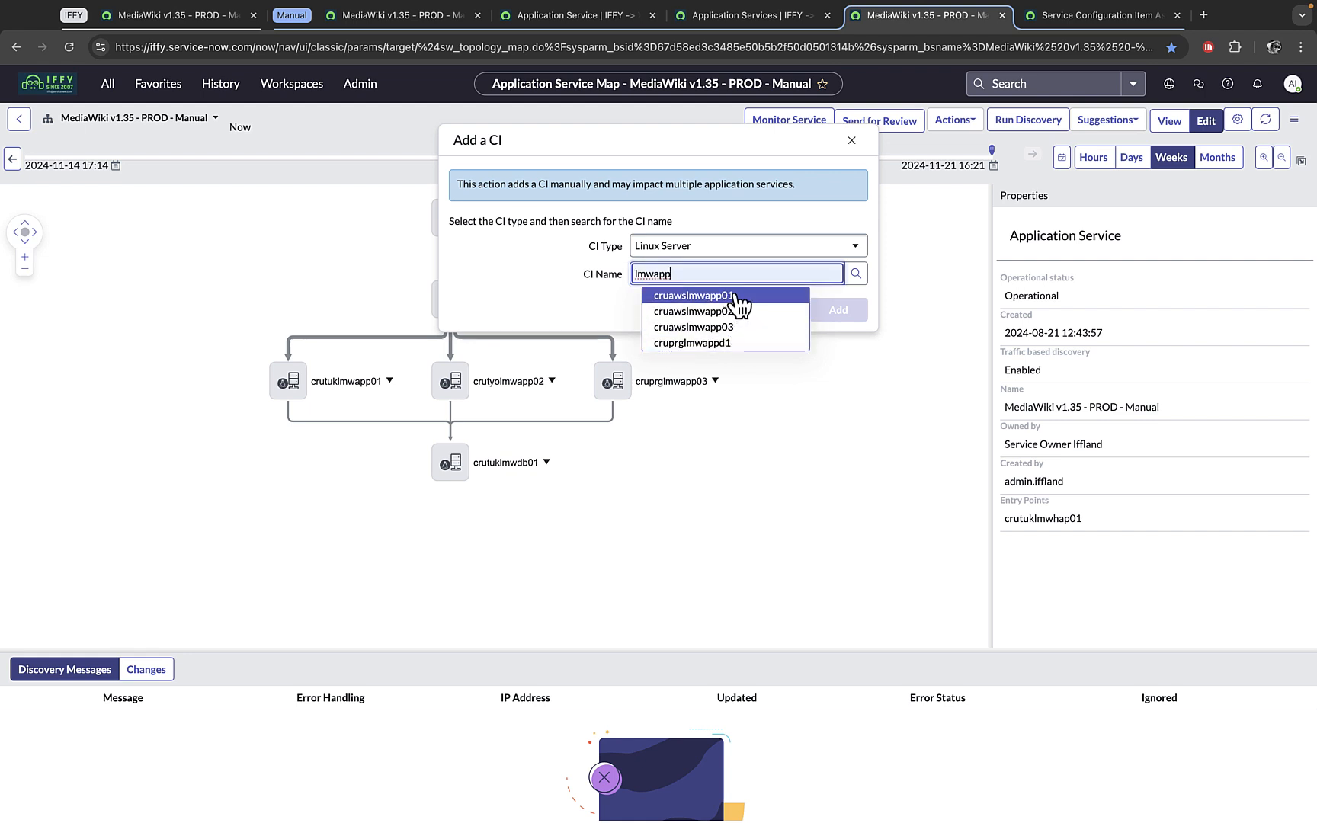
{"action": "mouse_move", "coordinate": [736, 341]}
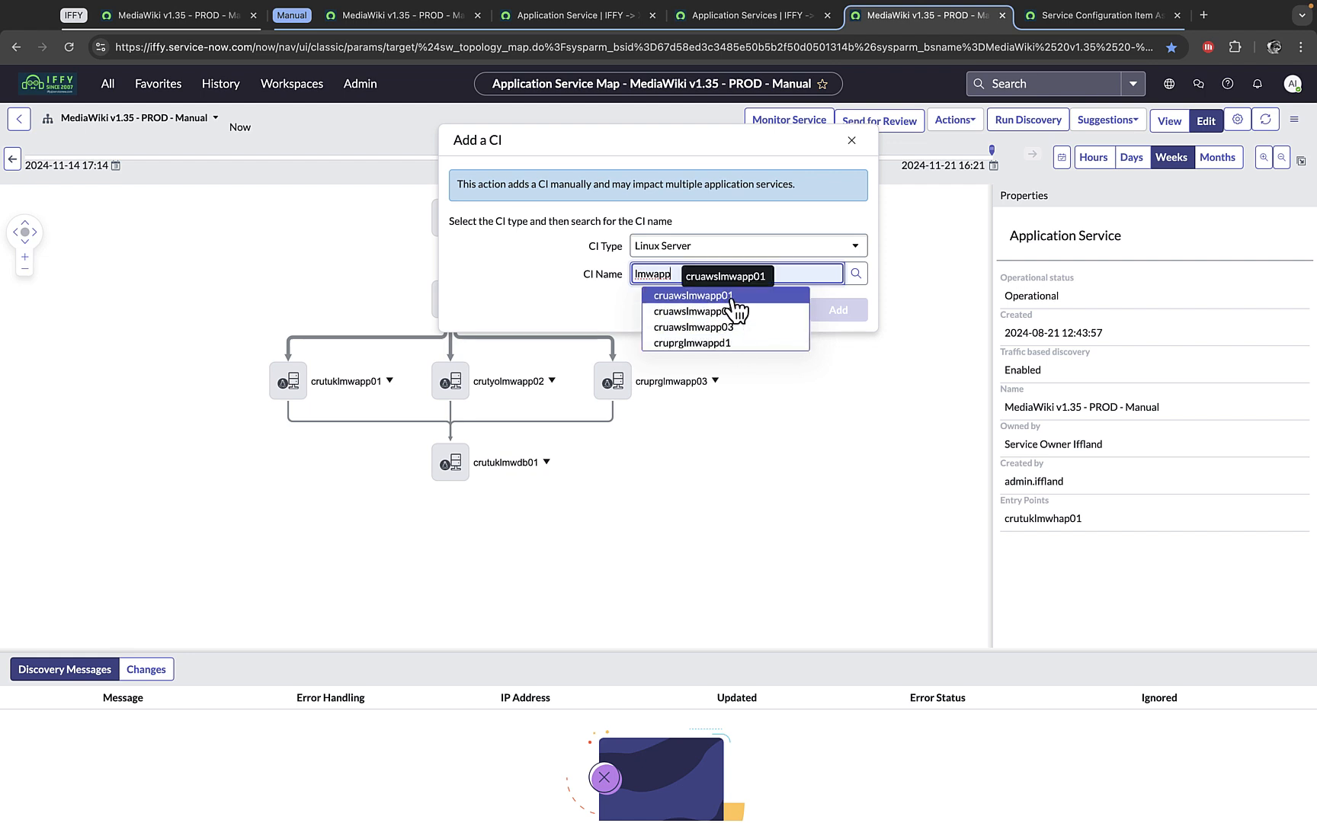
{"action": "left_click", "coordinate": [690, 294]}
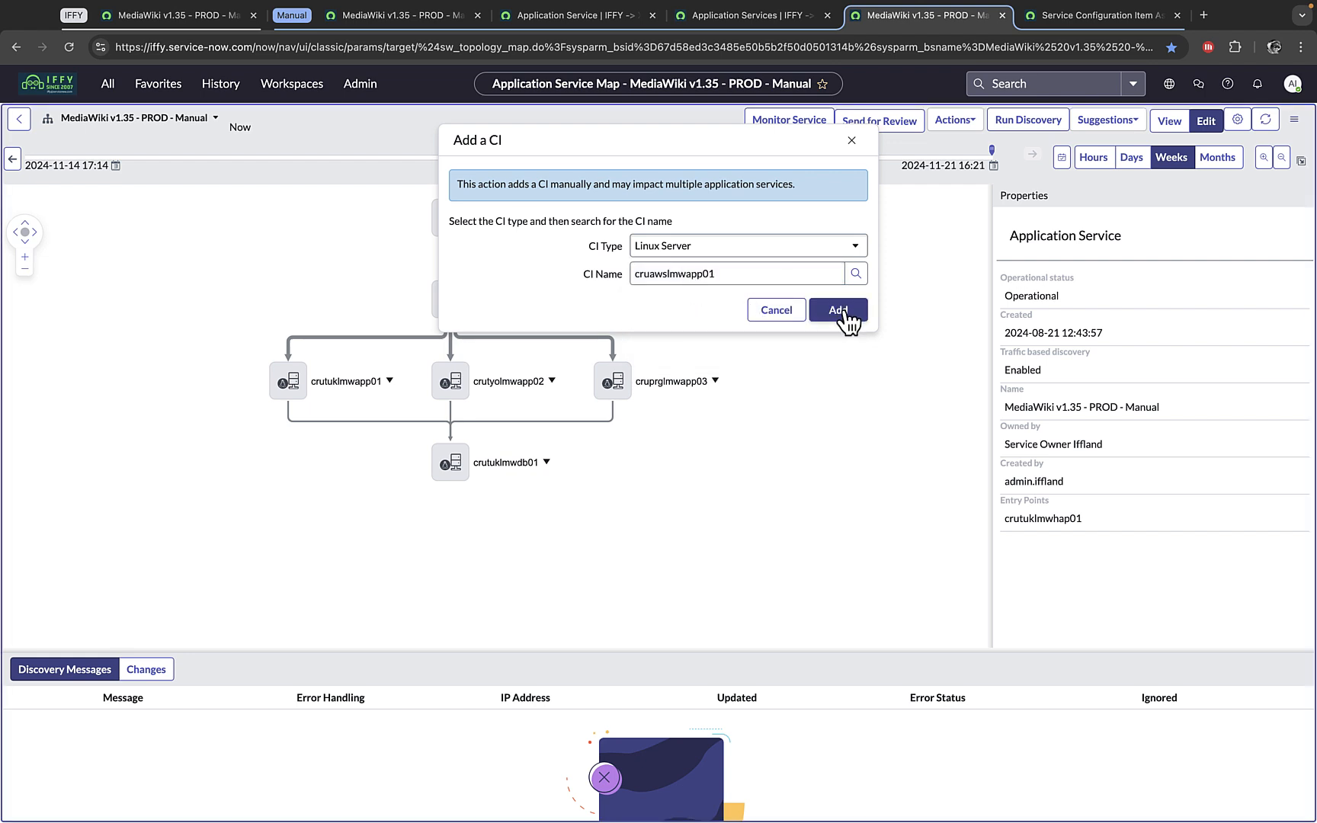
{"action": "mouse_move", "coordinate": [841, 156]}
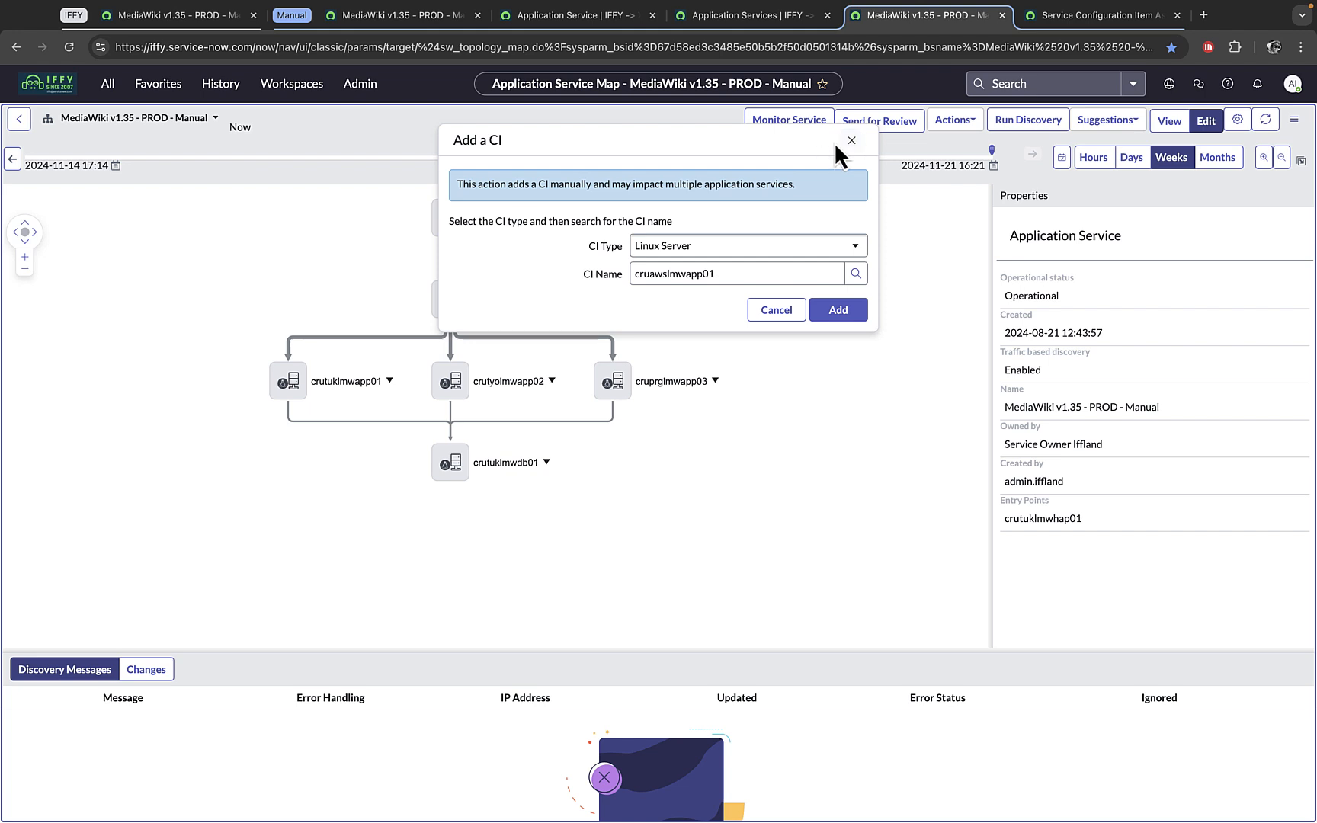
{"action": "left_click", "coordinate": [850, 138]}
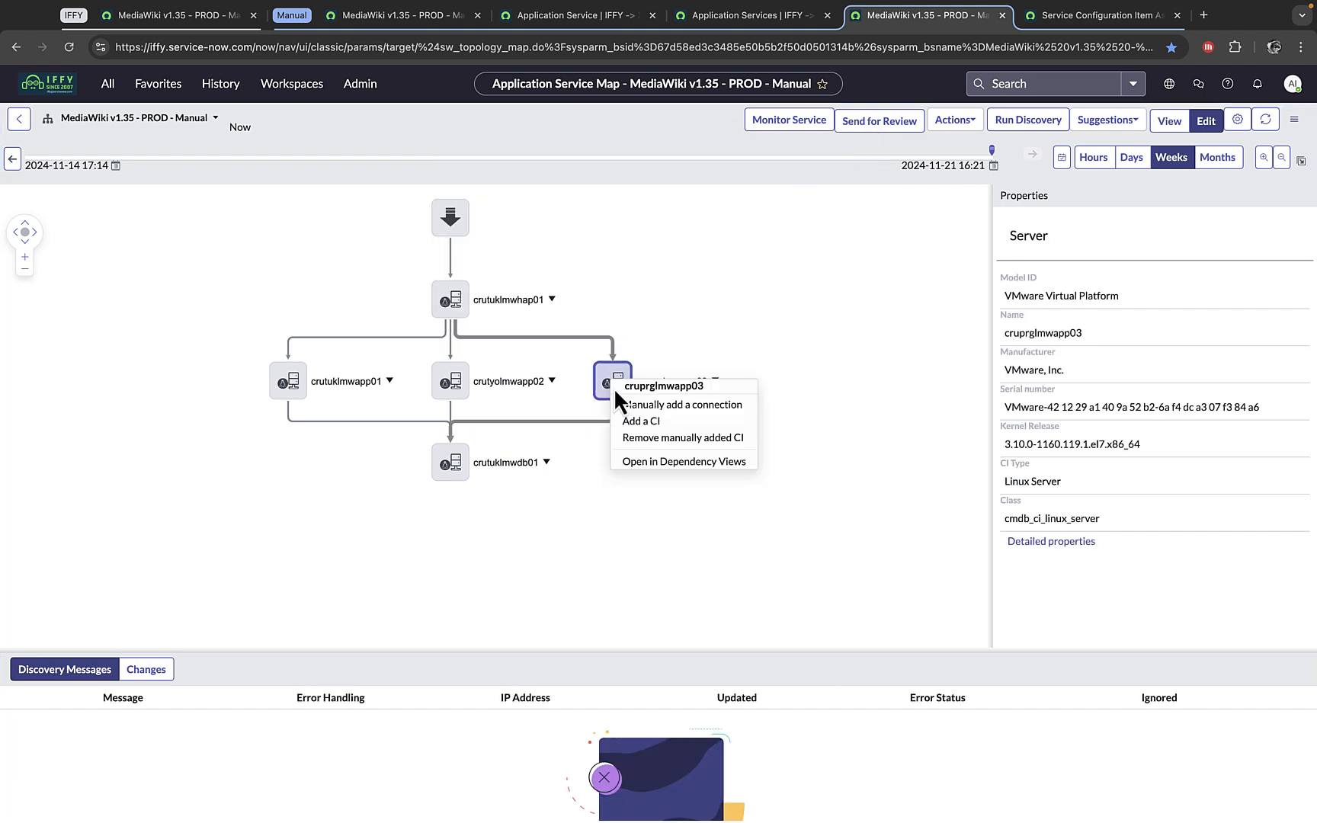
Cancel adding a CI under cruprglmwapp03 and crutyolmwapp02, then return the map to View mode.
{"action": "left_click", "coordinate": [640, 421]}
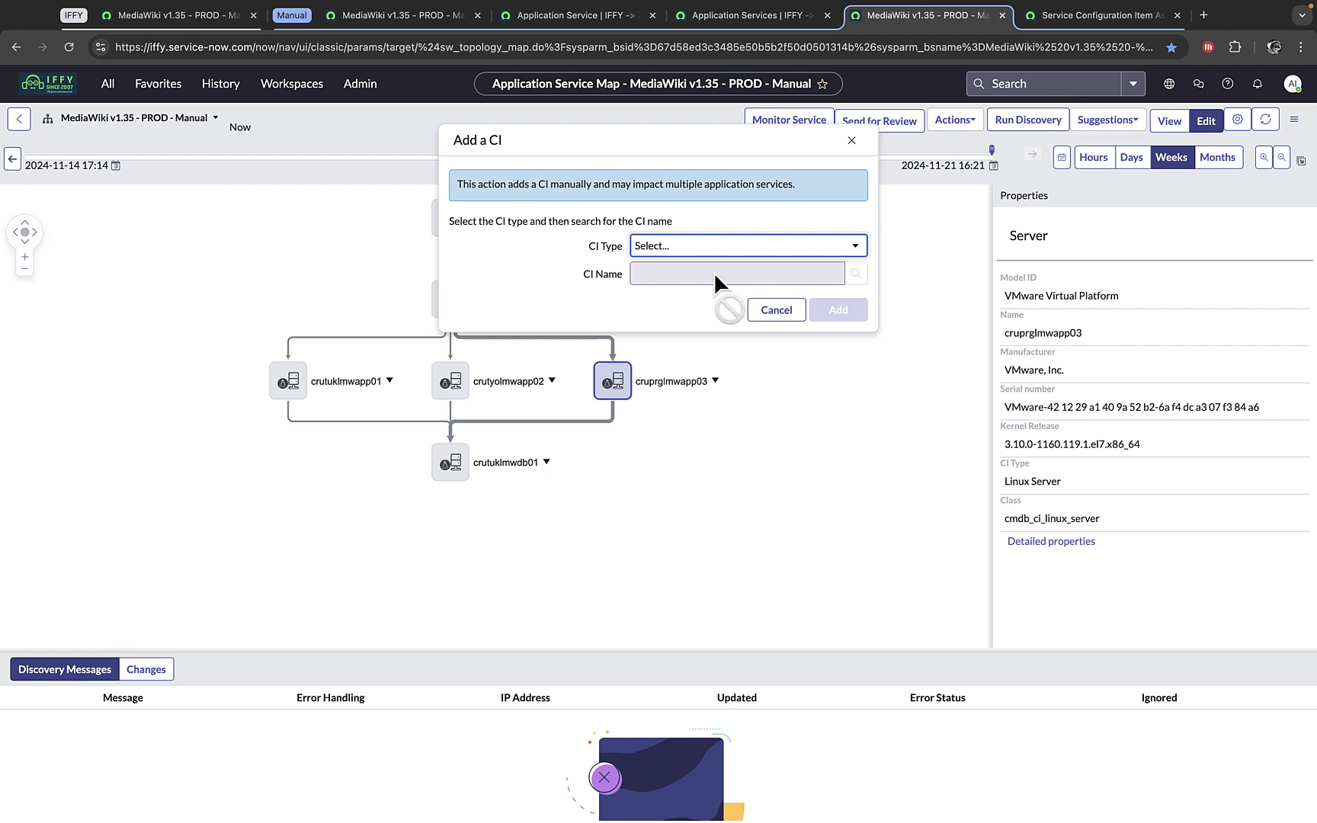
{"action": "left_click", "coordinate": [774, 310]}
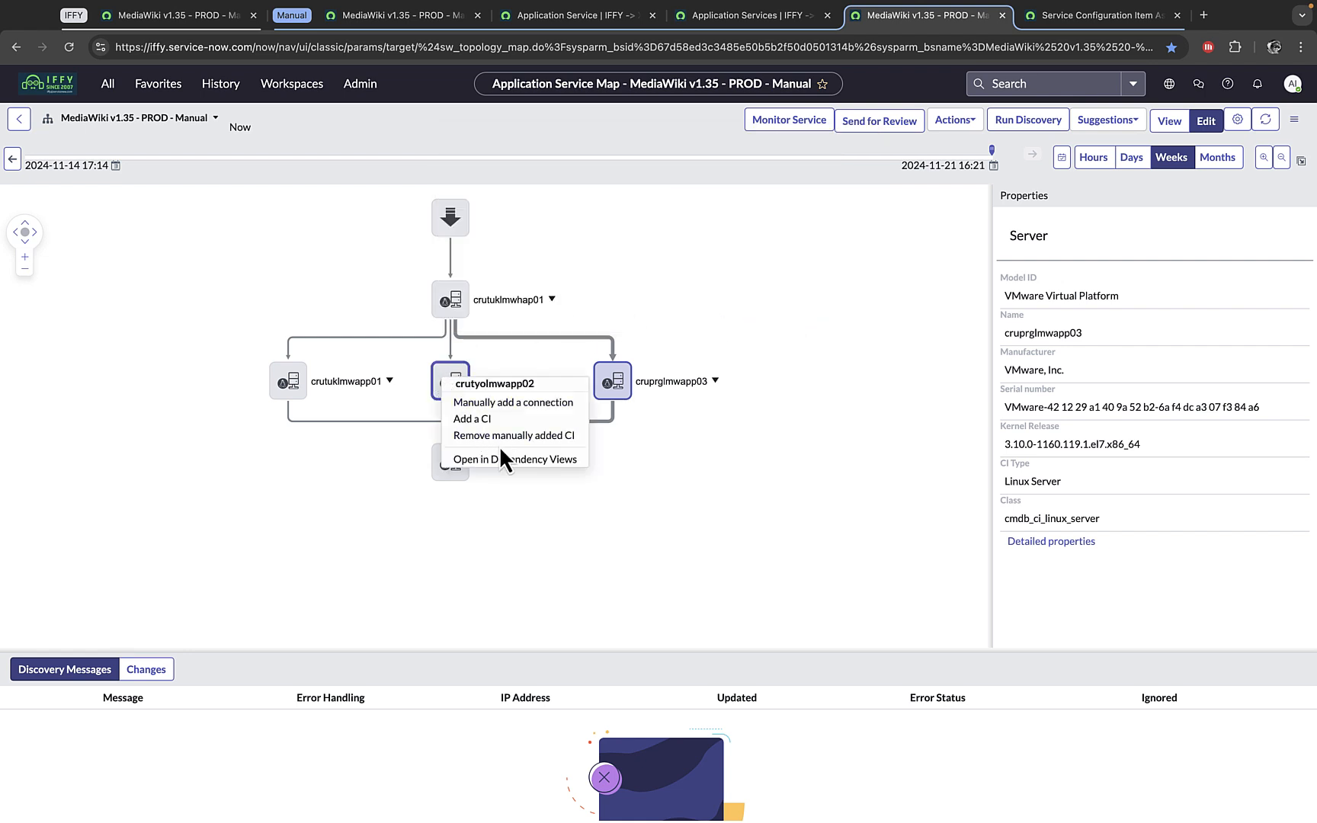
{"action": "left_click", "coordinate": [472, 418]}
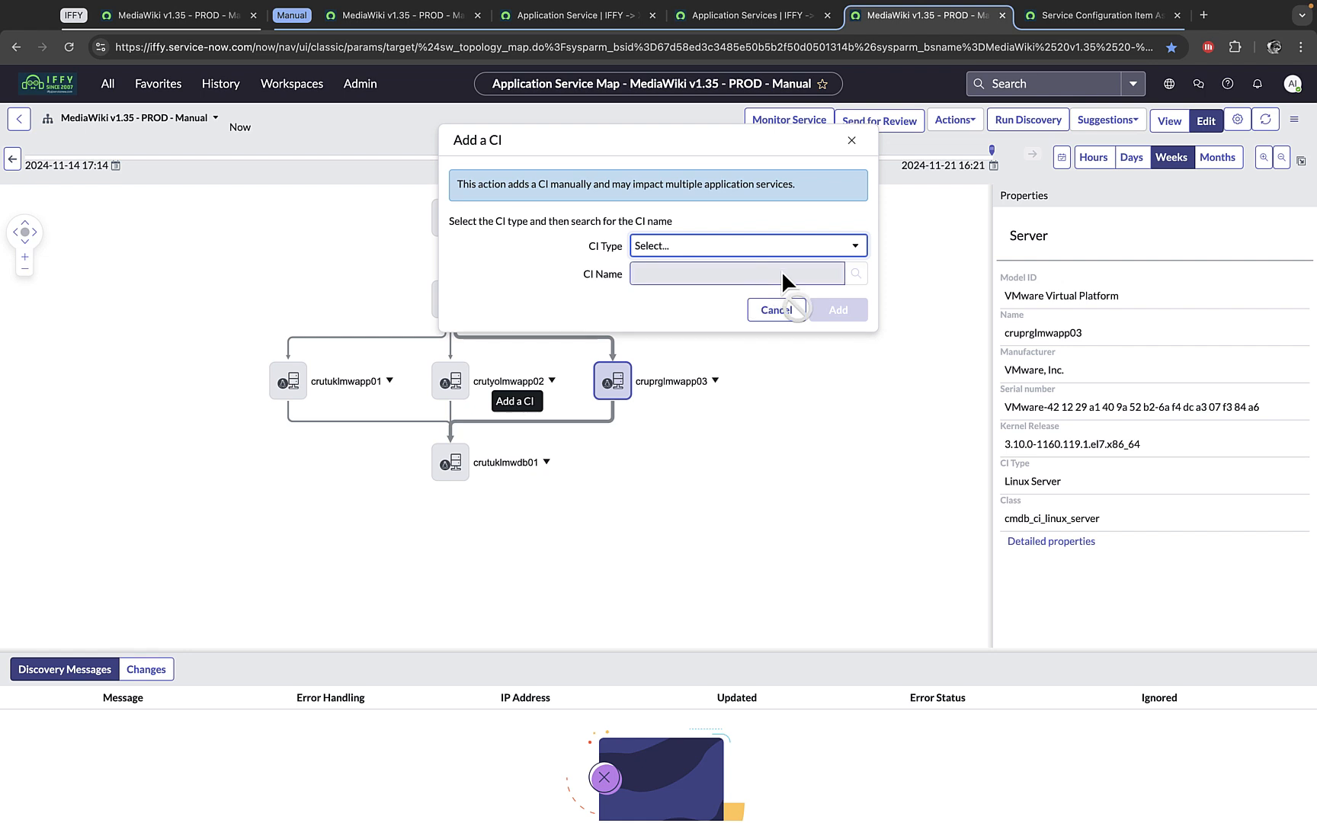
{"action": "left_click", "coordinate": [776, 310]}
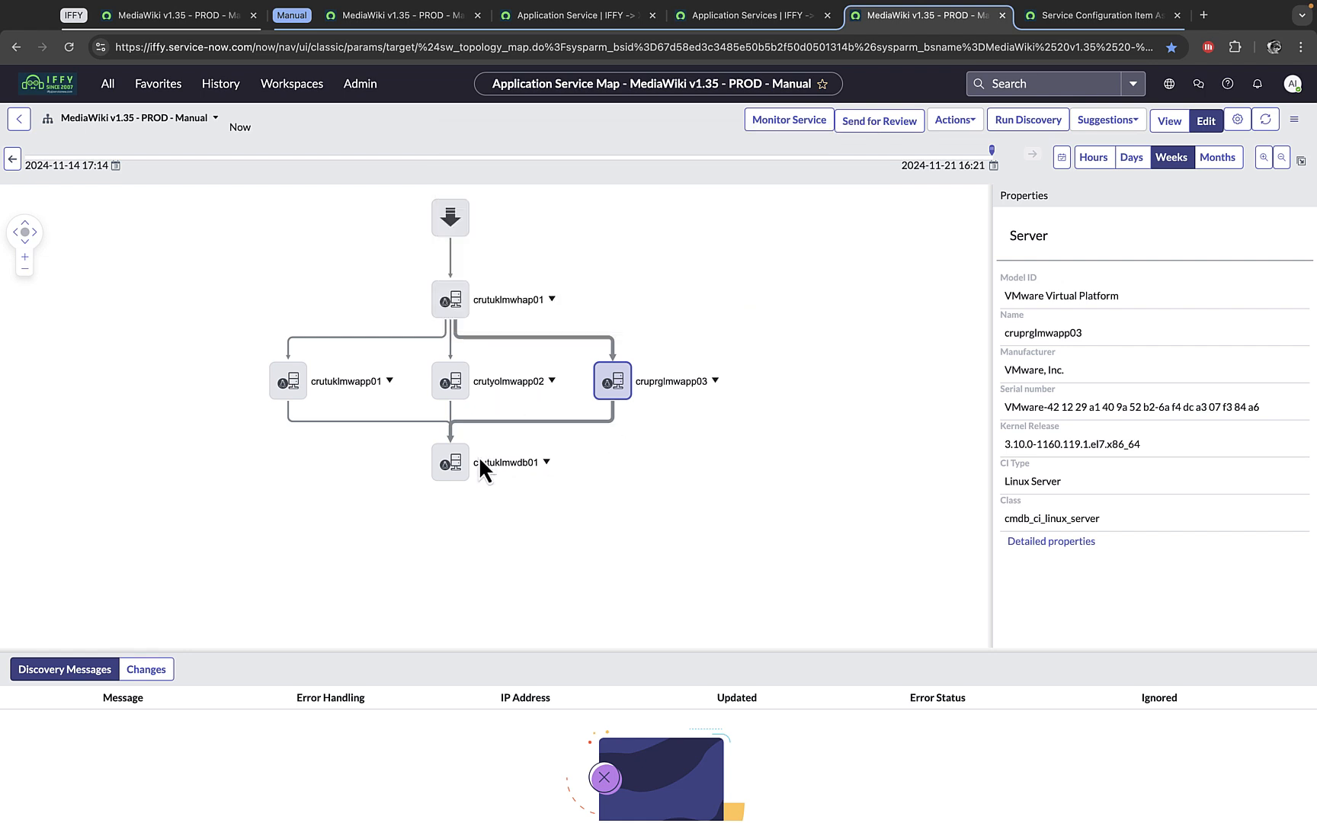
{"action": "left_click", "coordinate": [764, 241]}
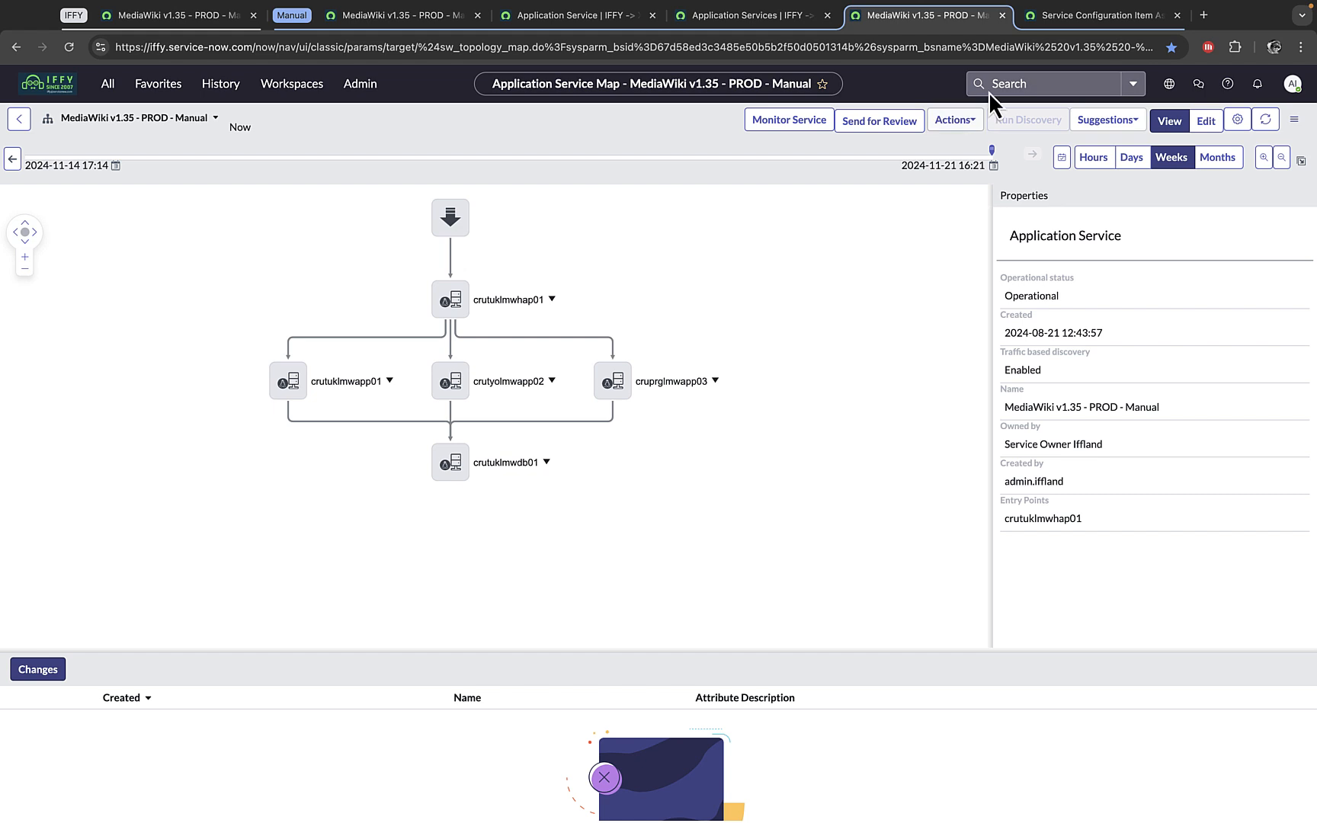
Review the Service CI Associations list grouped by the service's five Linux Server entries.
{"action": "left_click", "coordinate": [1096, 15]}
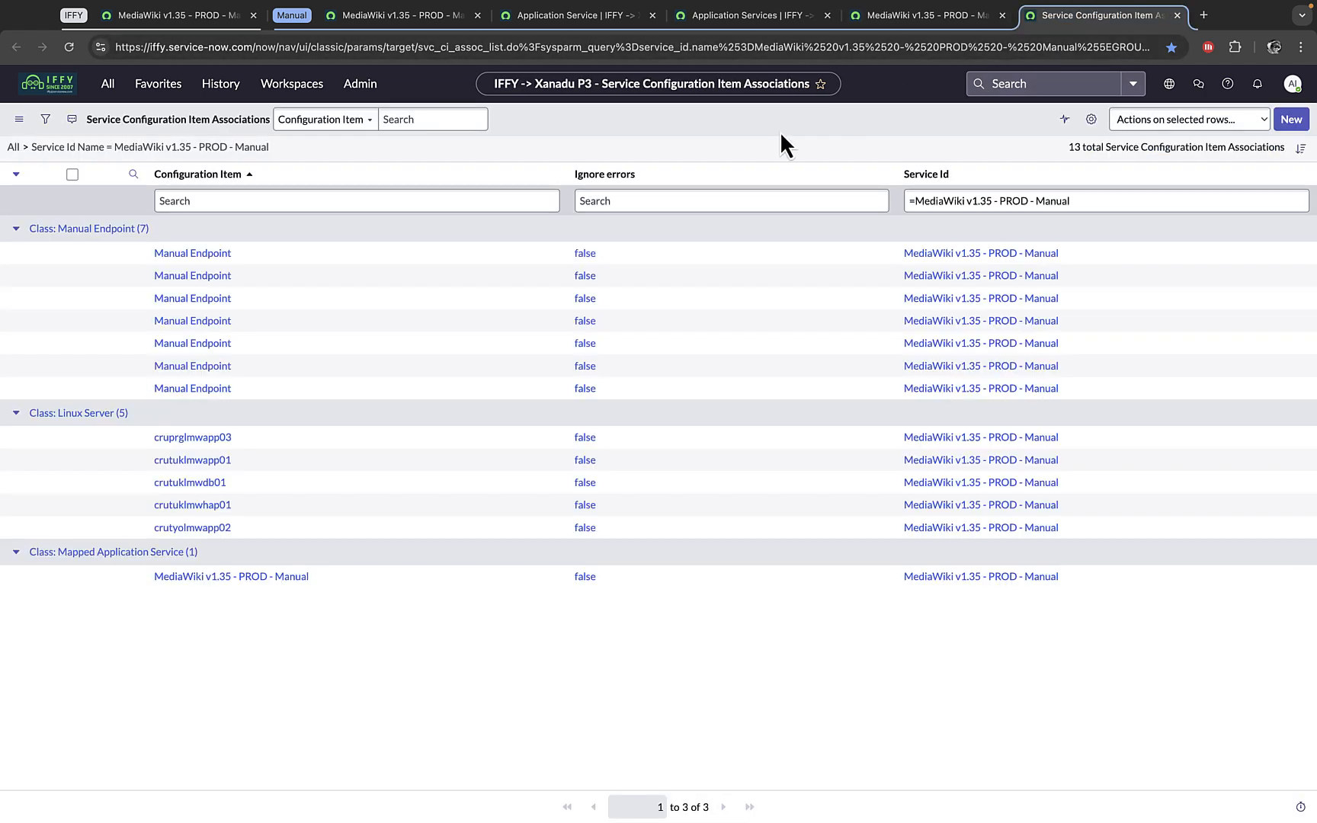
{"action": "left_click", "coordinate": [356, 200]}
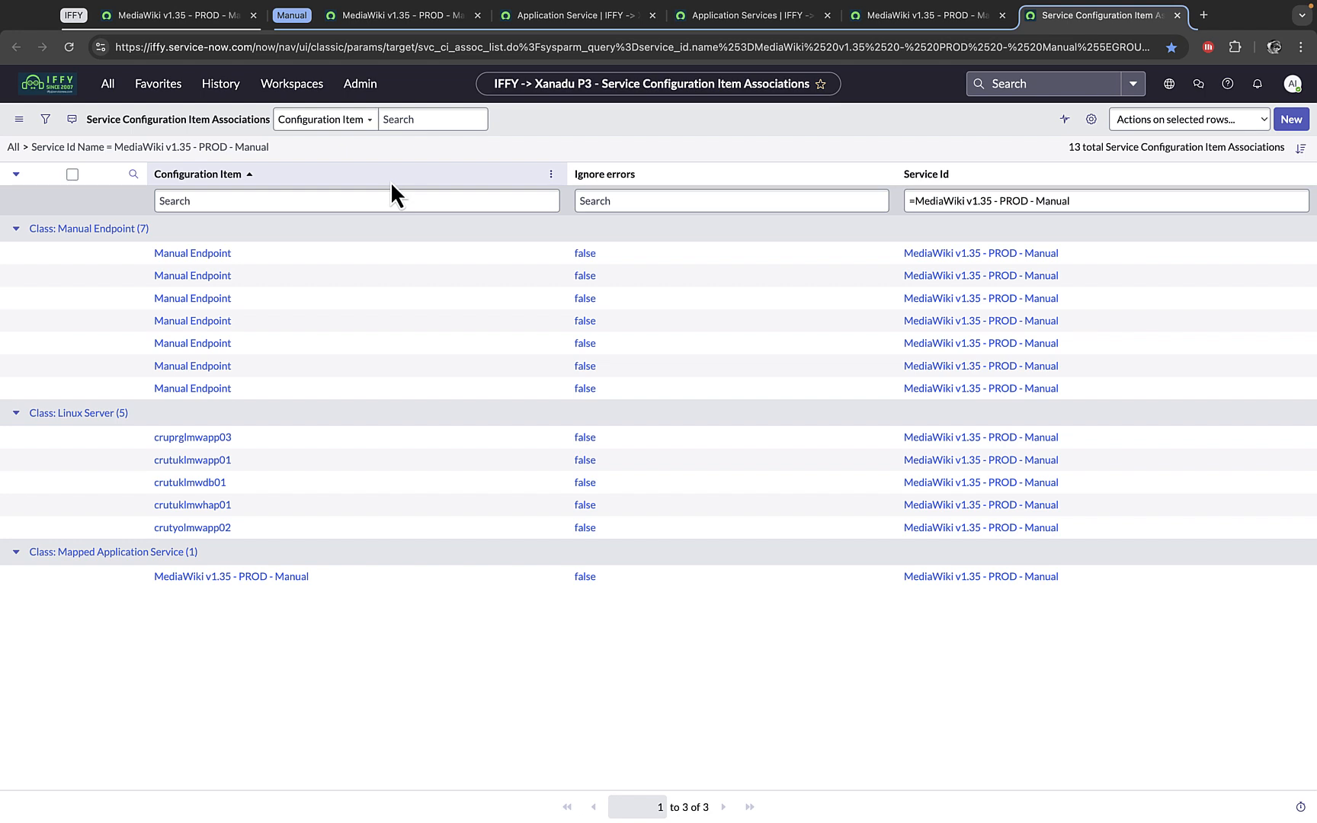
{"action": "mouse_move", "coordinate": [507, 122]}
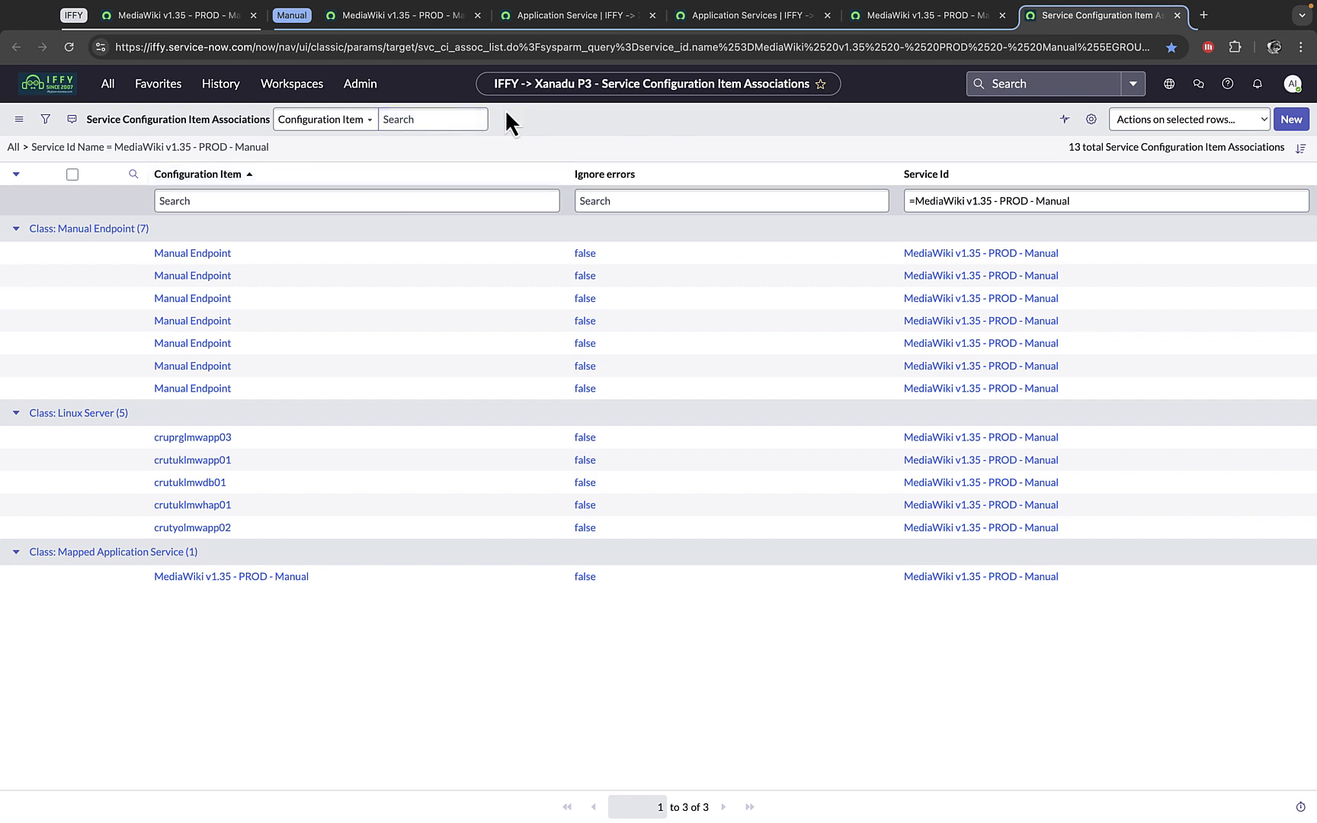
{"action": "mouse_move", "coordinate": [995, 234]}
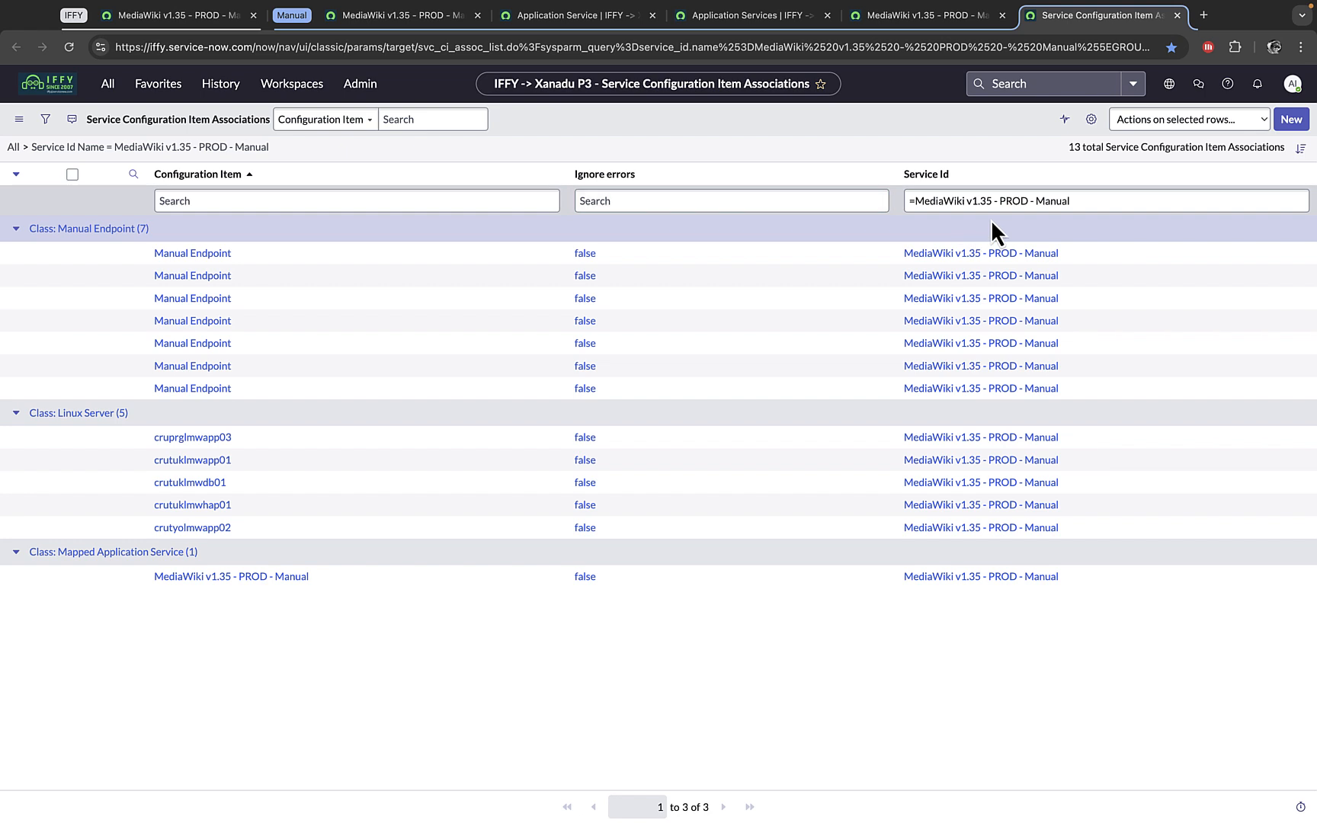
{"action": "mouse_move", "coordinate": [751, 253]}
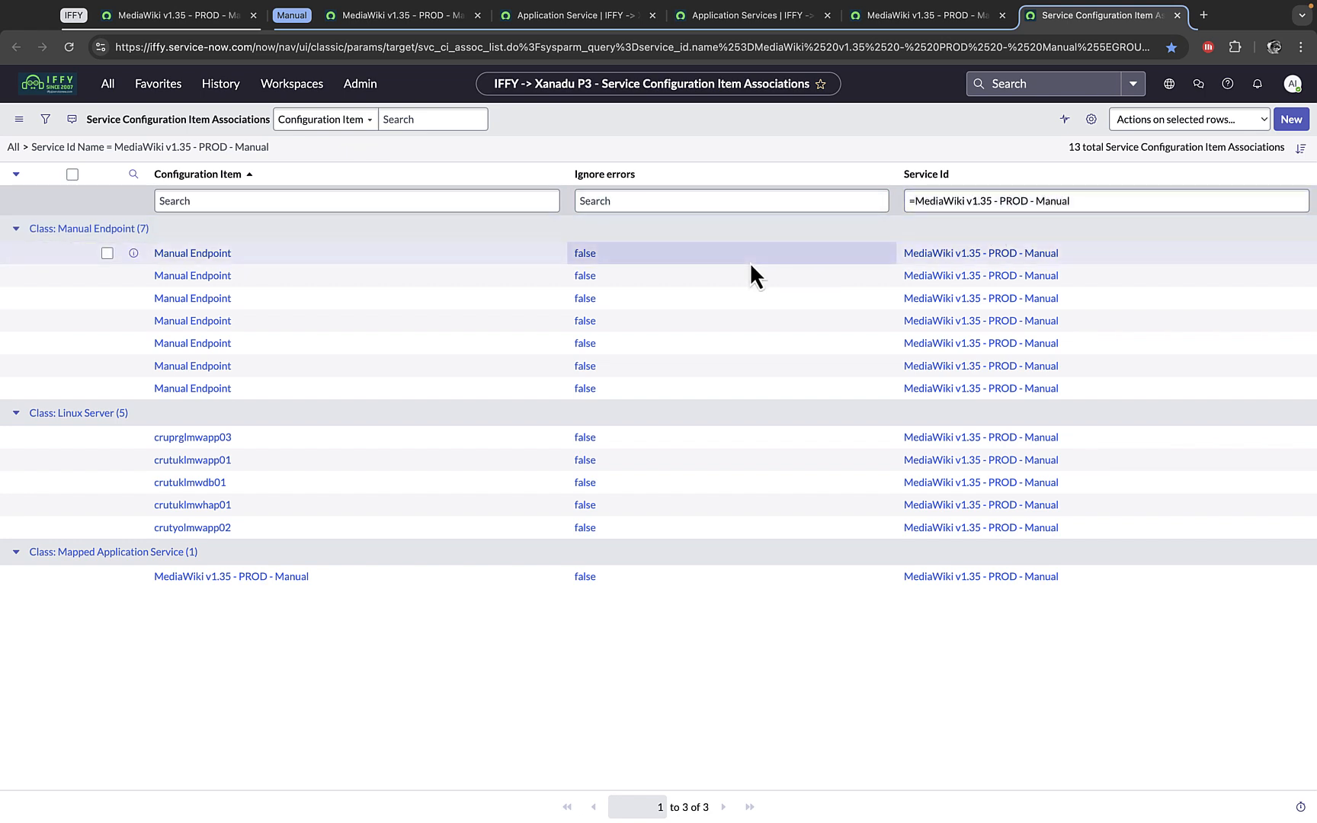
{"action": "mouse_move", "coordinate": [221, 491]}
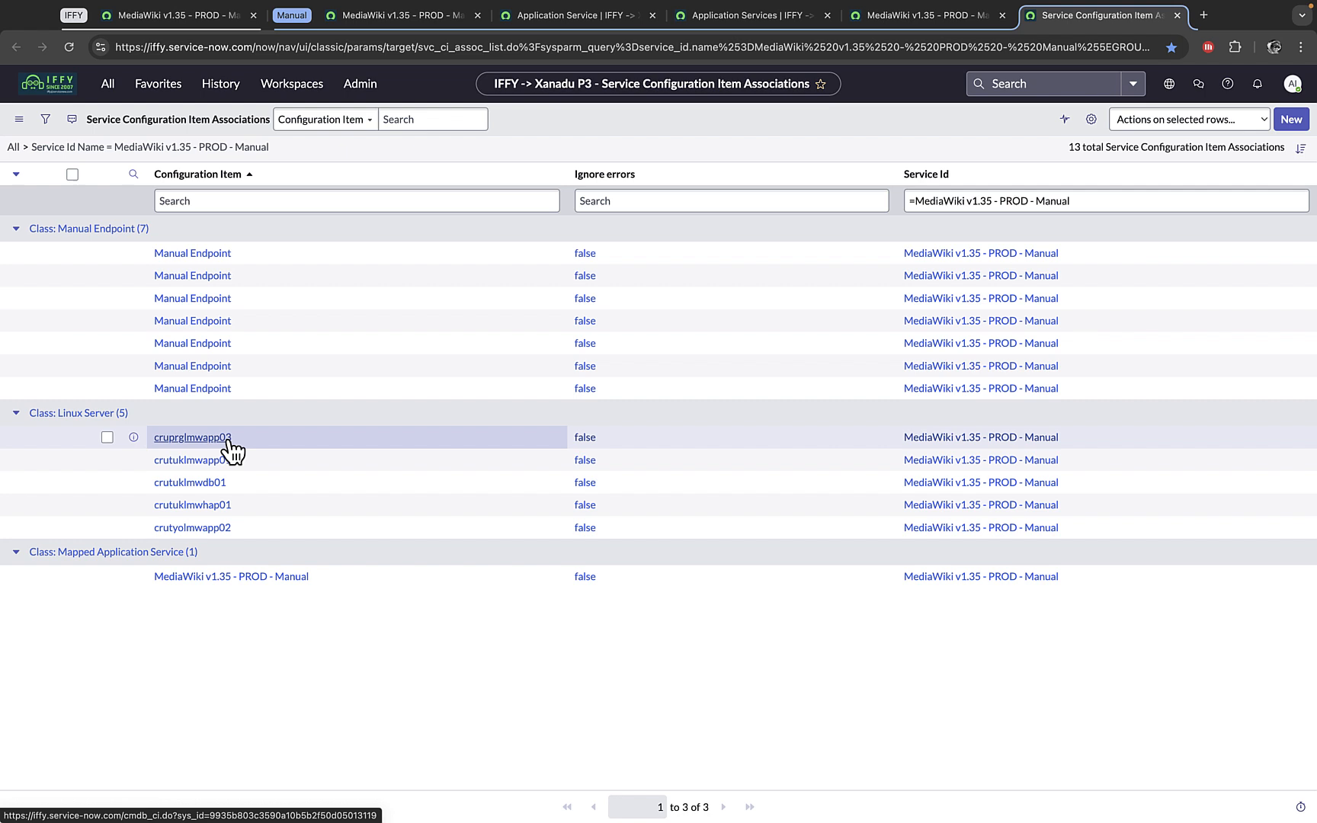
{"action": "mouse_move", "coordinate": [260, 399]}
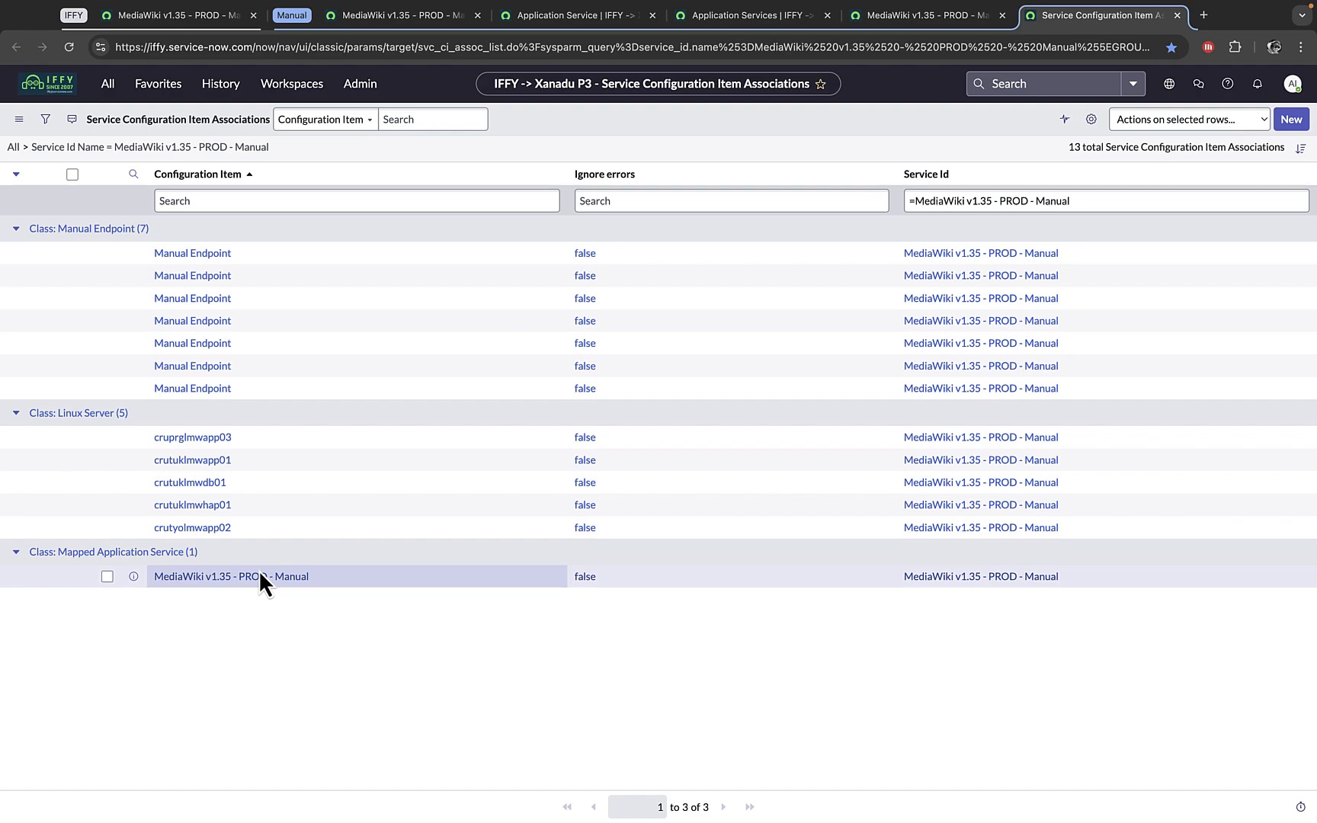
{"action": "left_click", "coordinate": [228, 576]}
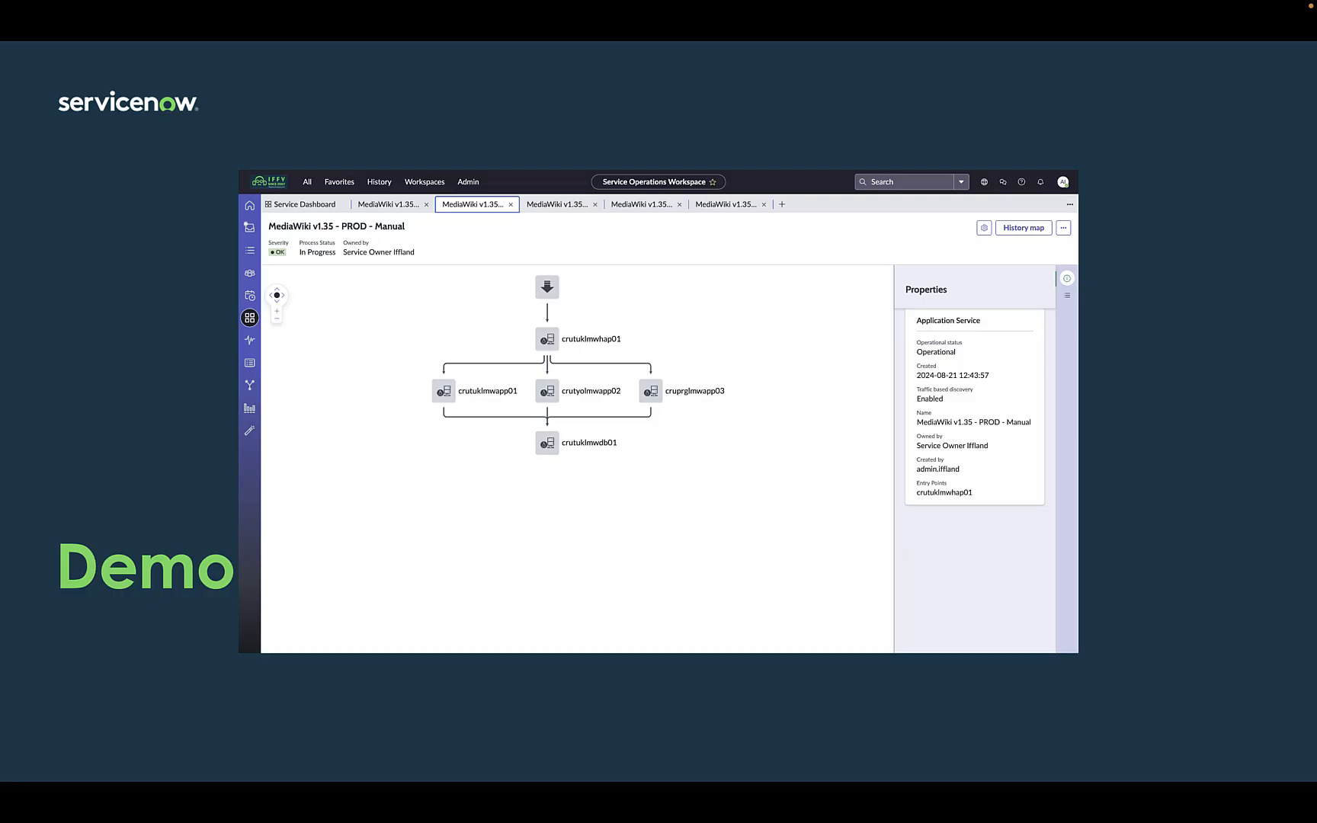